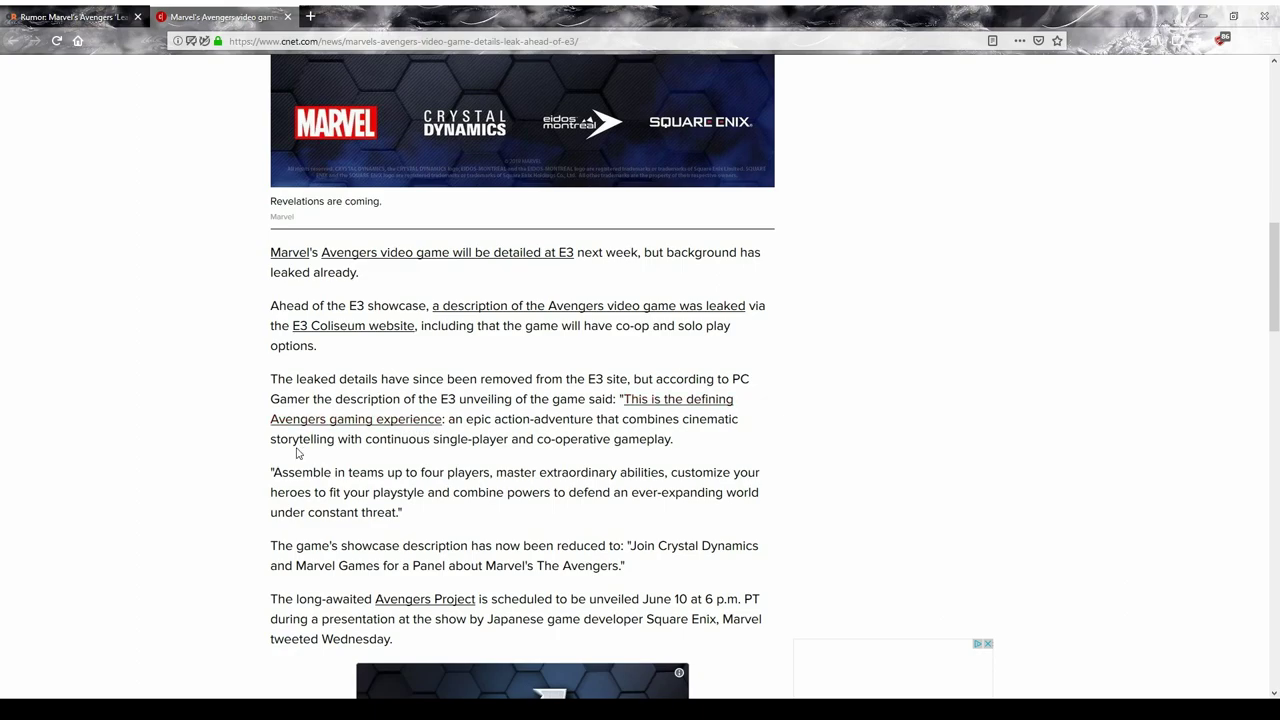
mouse_move(305, 454)
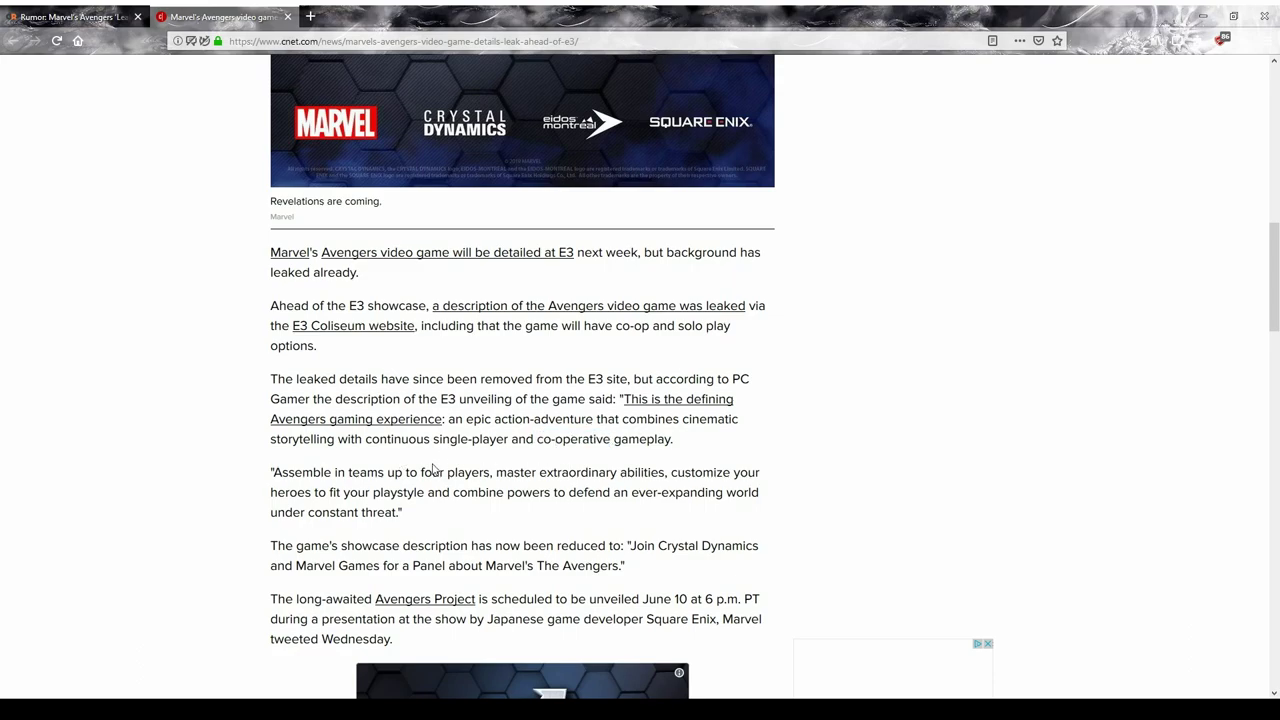
Step: Repeatedly highlight and clear the 'Assemble in teams up to four players' quote
double_click(283, 472)
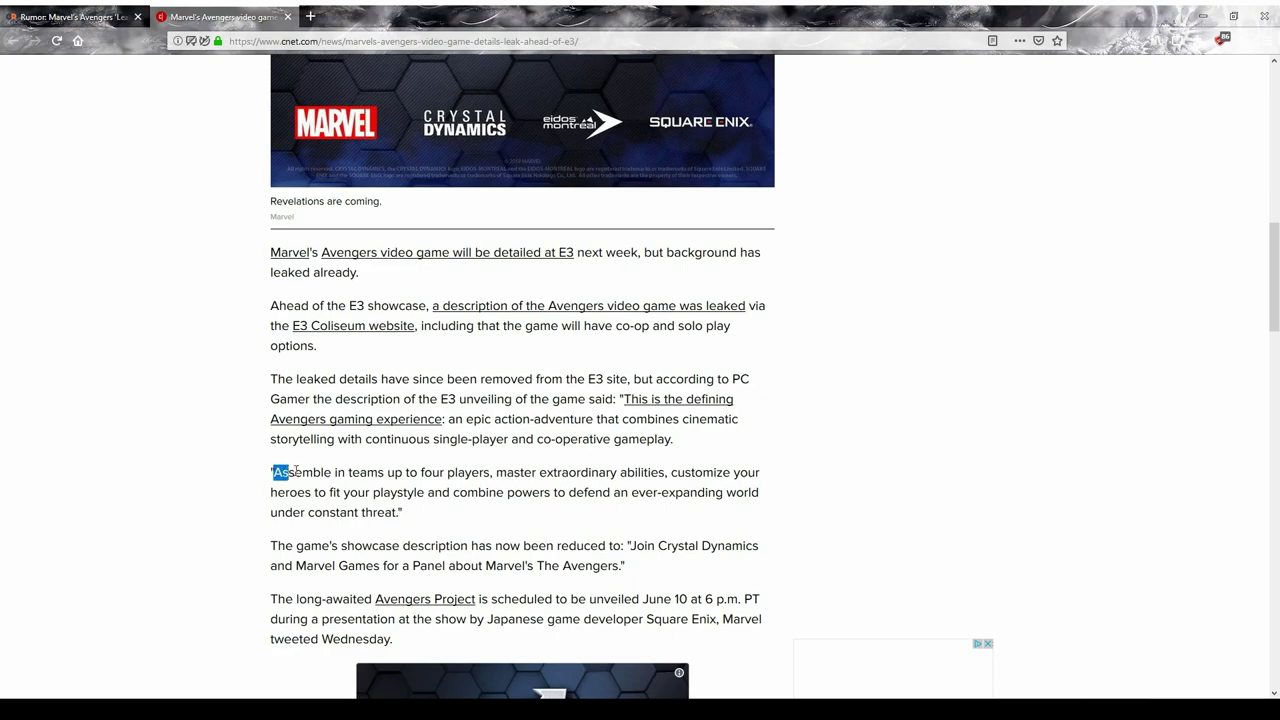
left_click_drag(283, 472, 490, 472)
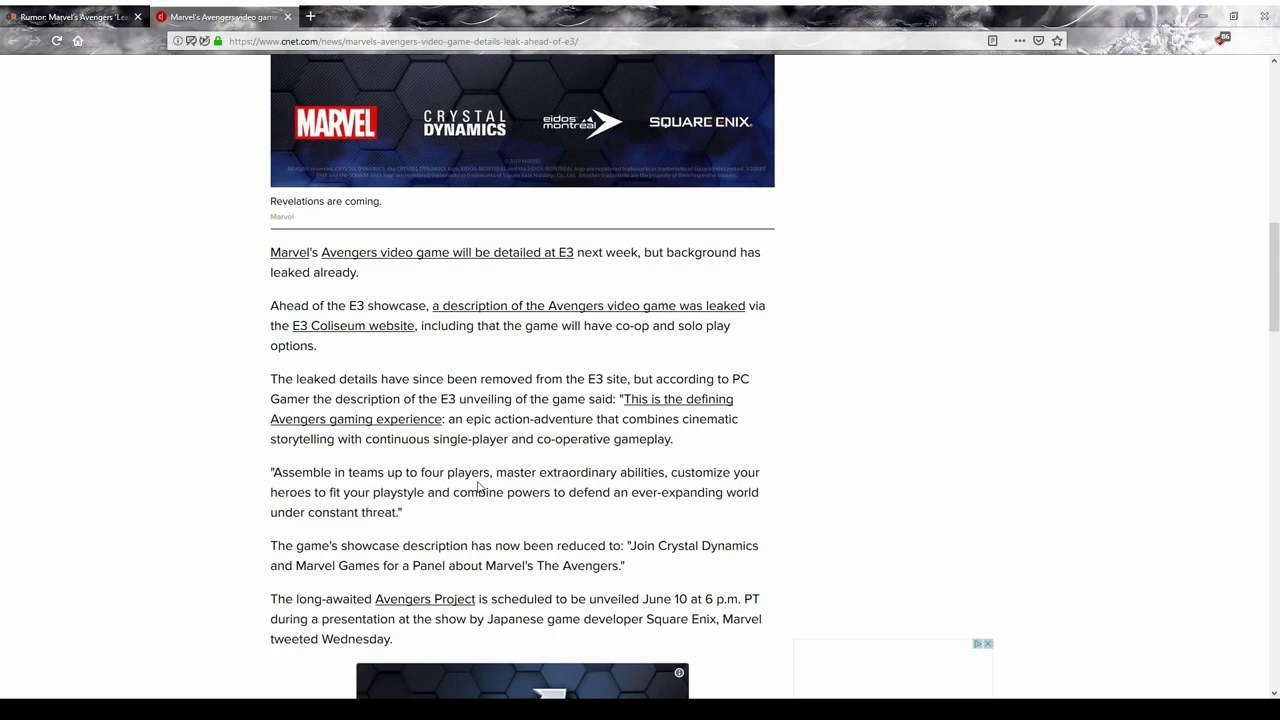
double_click(285, 472)
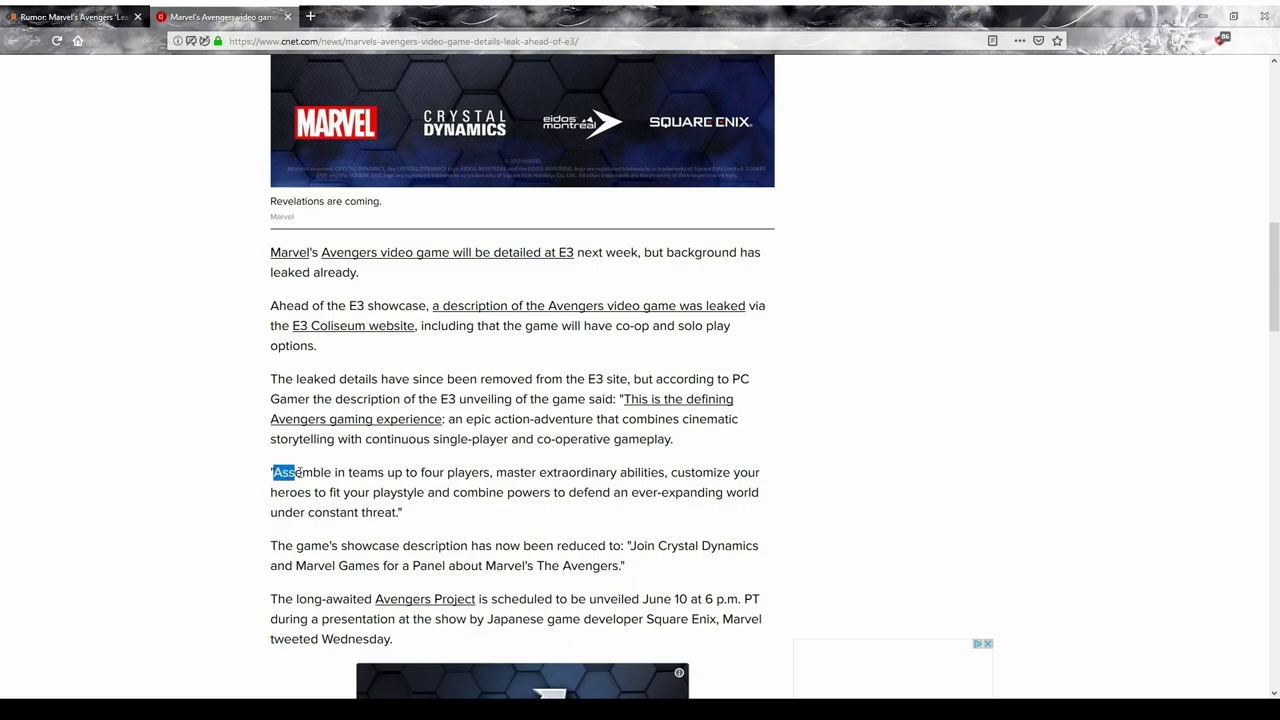
left_click_drag(283, 472, 420, 472)
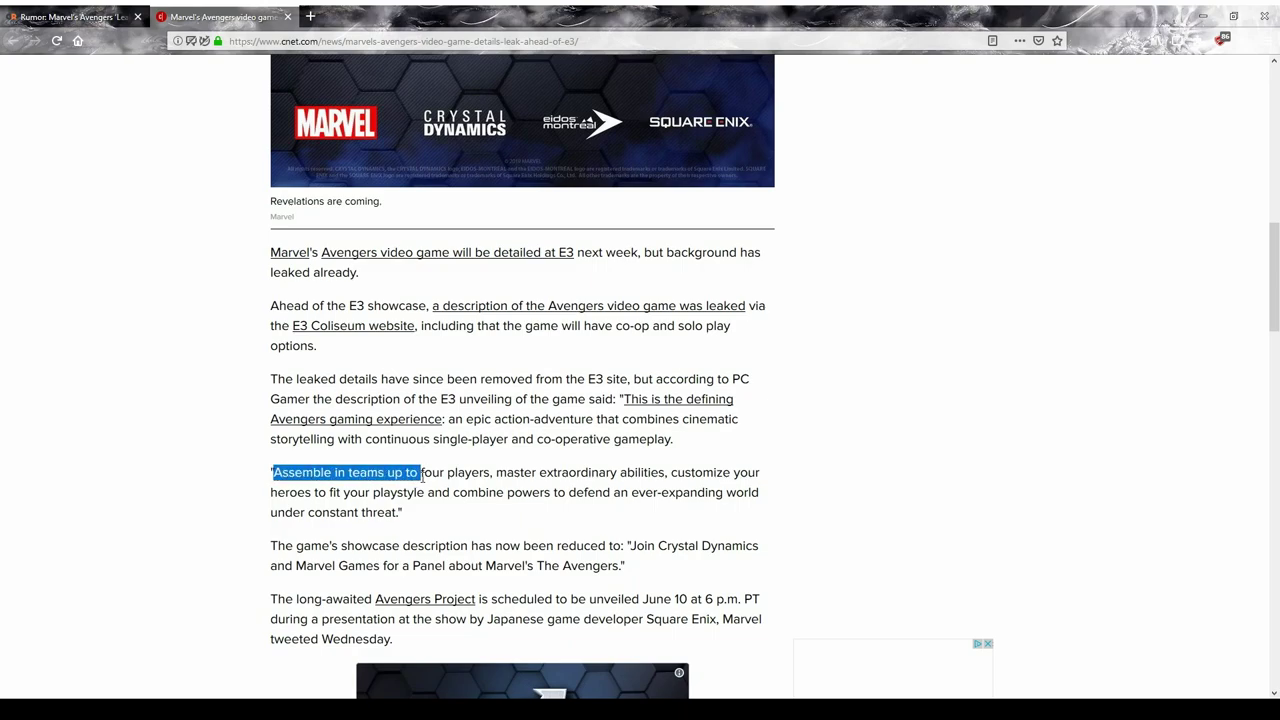
left_click(490, 478)
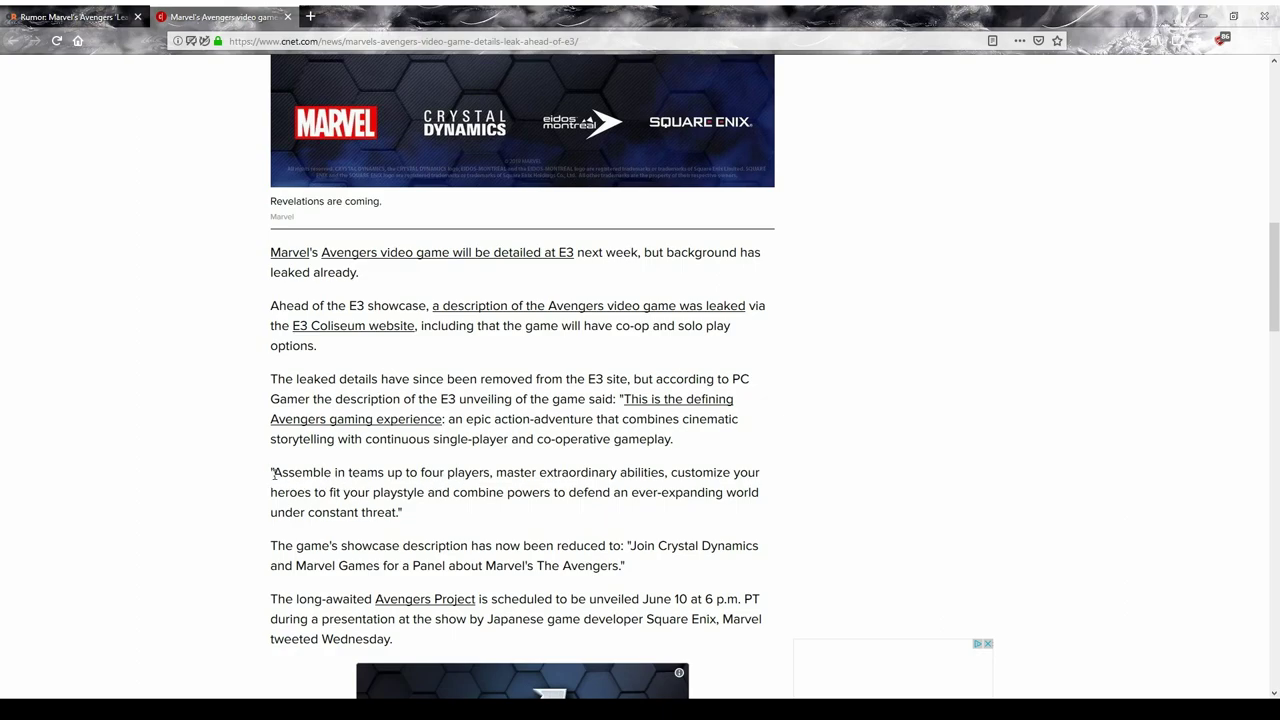
left_click_drag(271, 472, 312, 492)
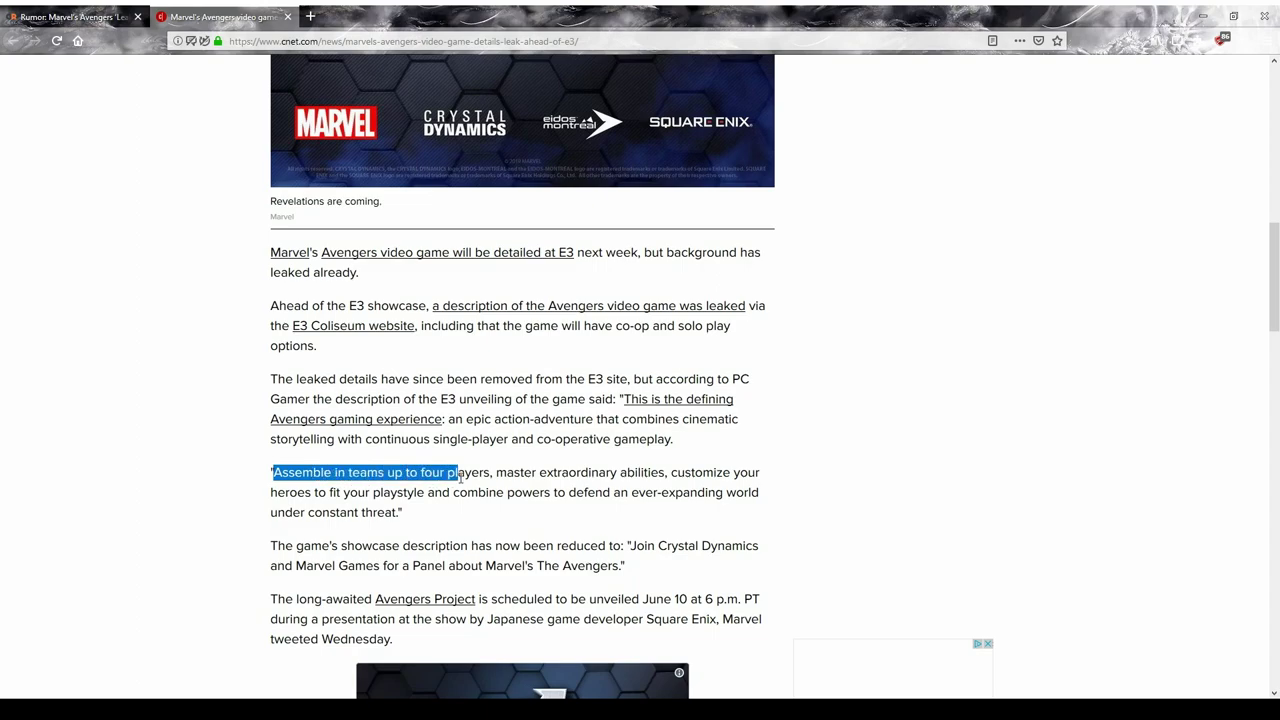
left_click(484, 477)
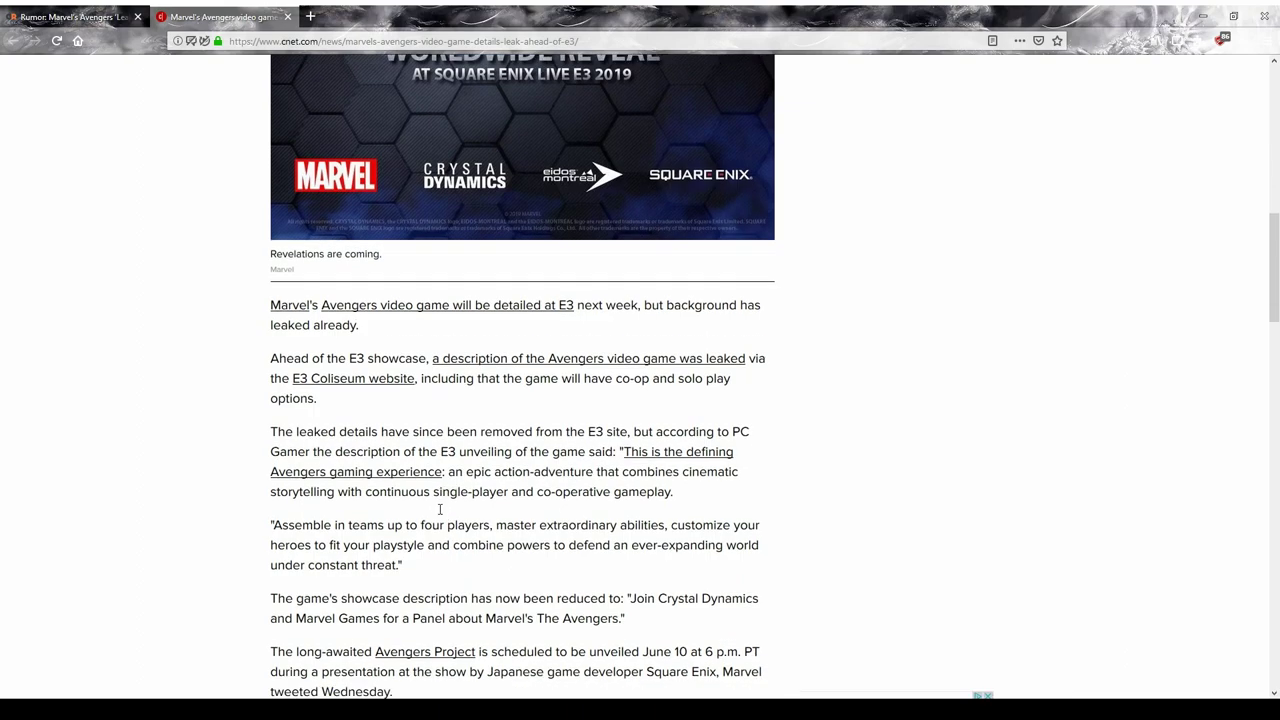
Step: Scroll down, highlight the quote through 'combine powers', then clear it
scroll("down", 3)
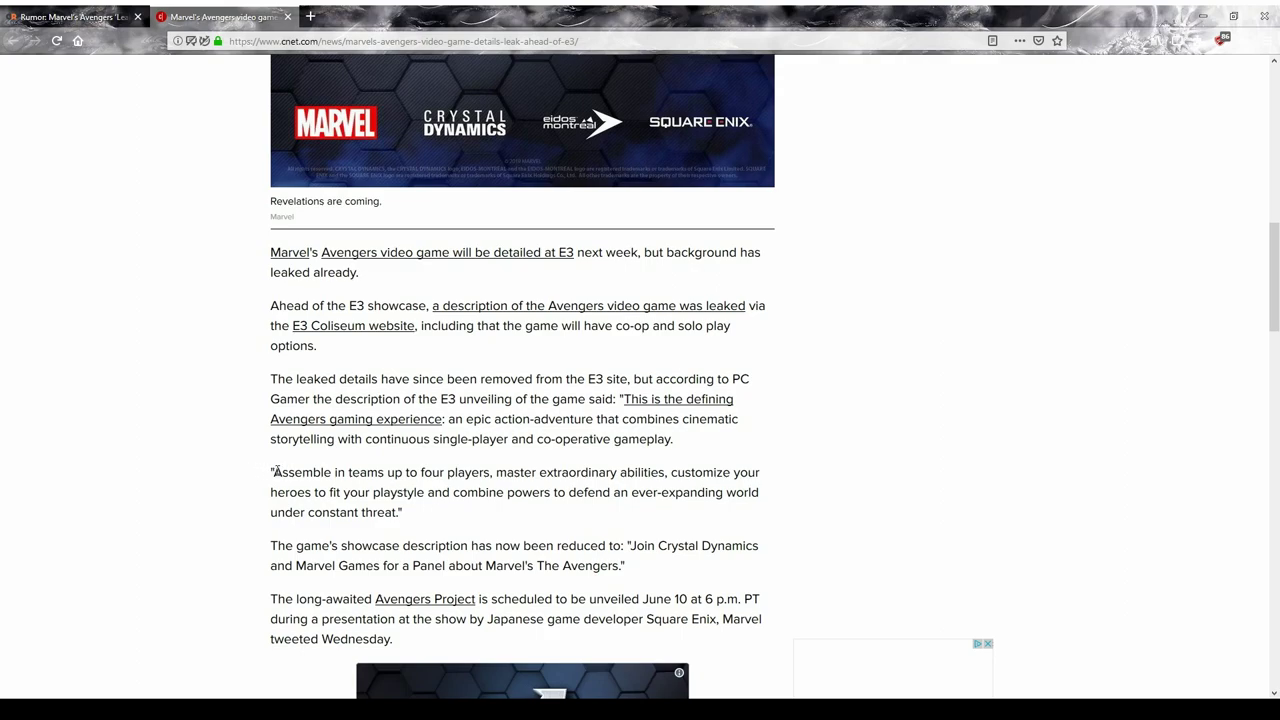
left_click_drag(272, 472, 370, 472)
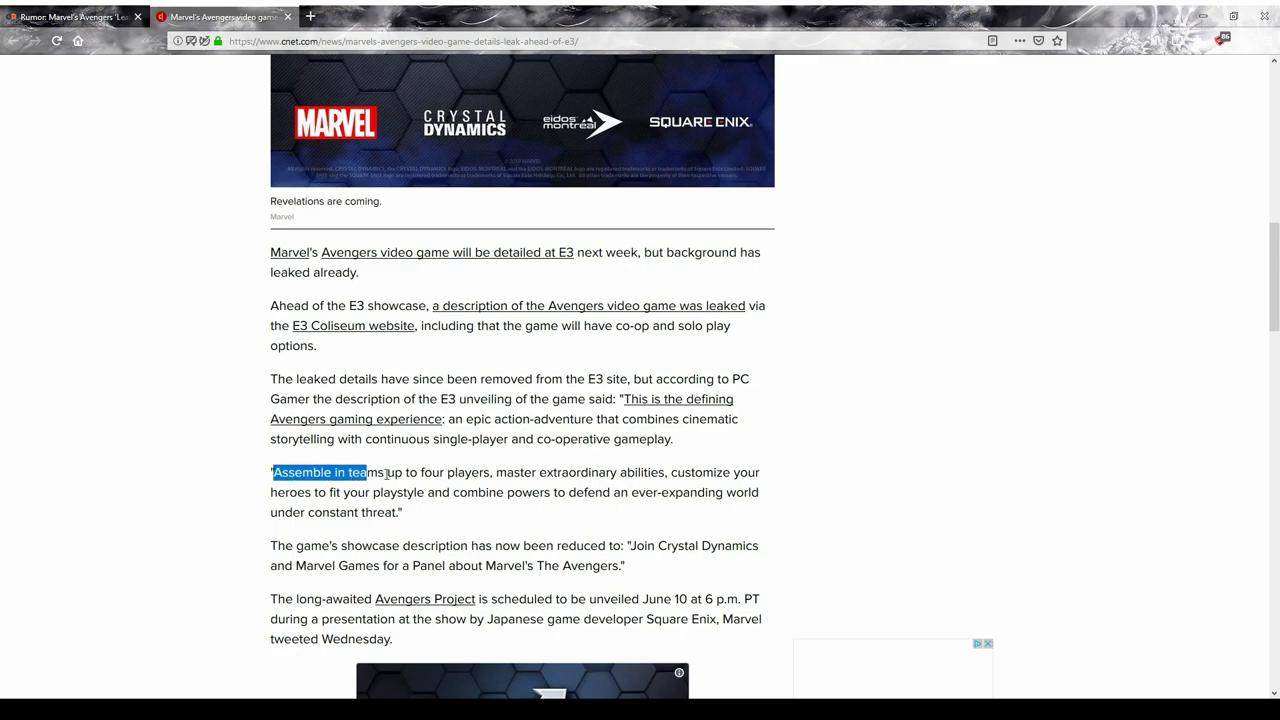
left_click_drag(367, 472, 490, 492)
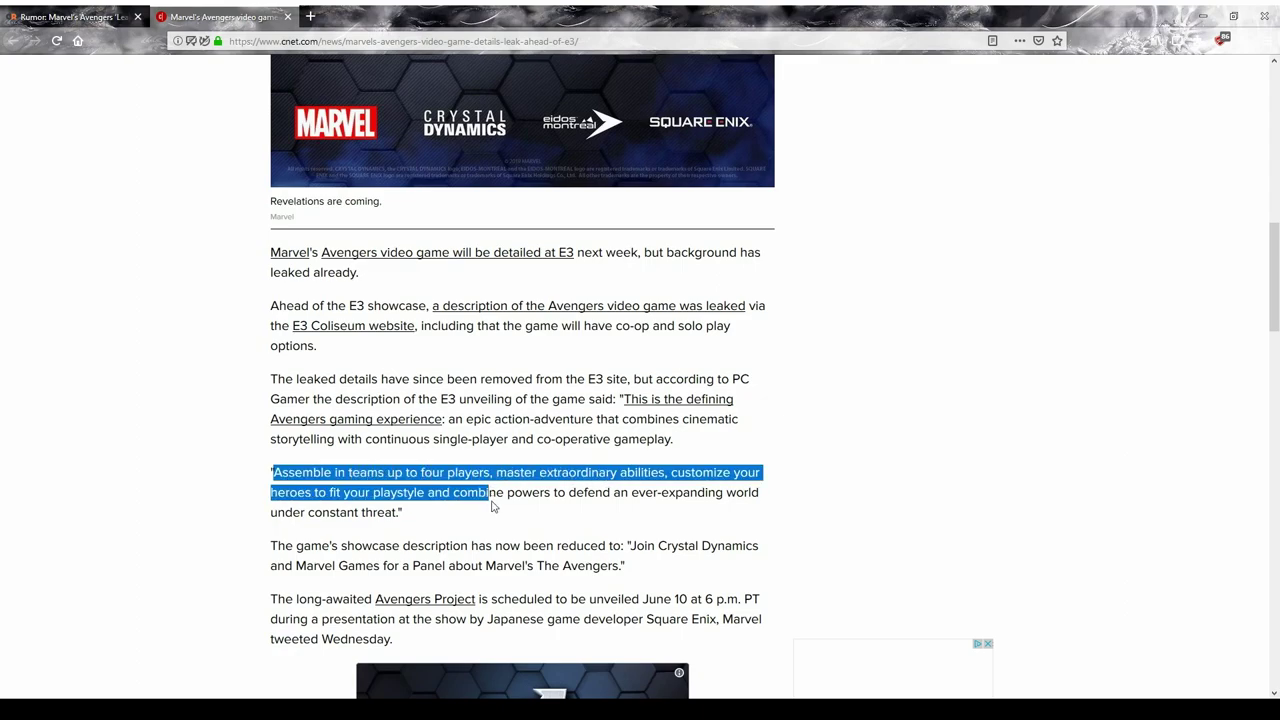
left_click(485, 515)
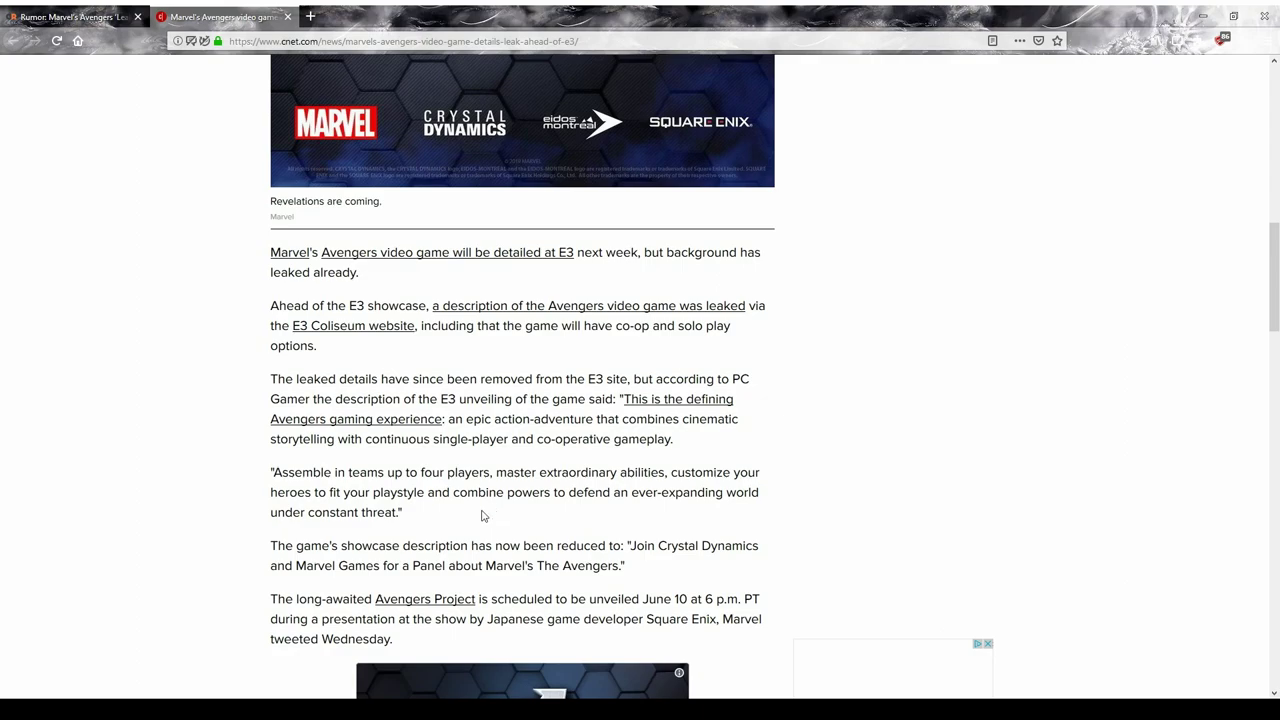
mouse_move(480, 525)
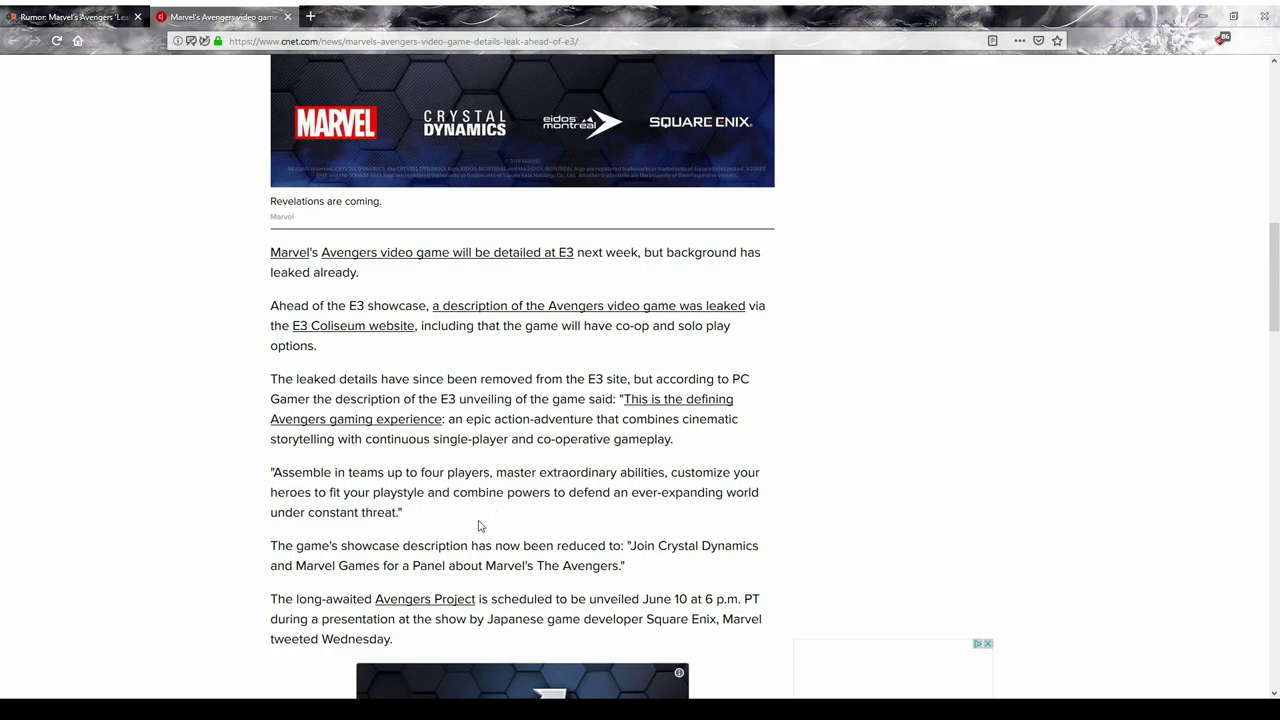
mouse_move(476, 529)
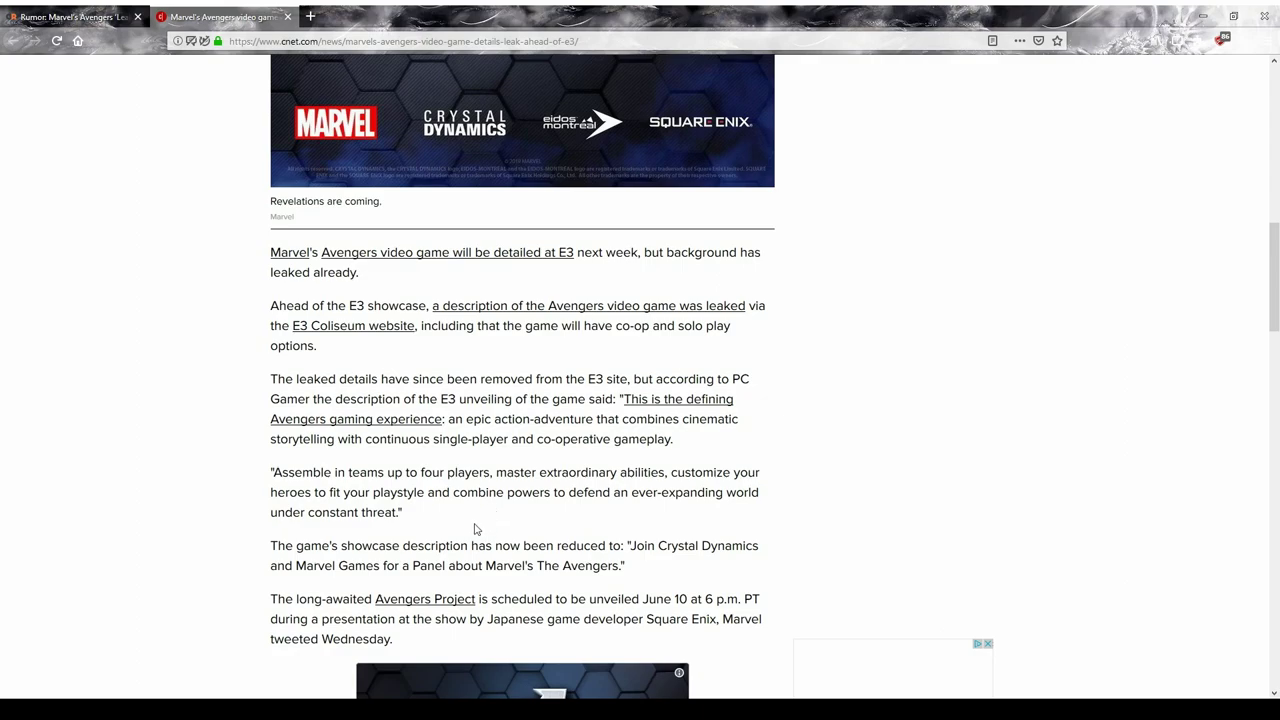
mouse_move(424, 520)
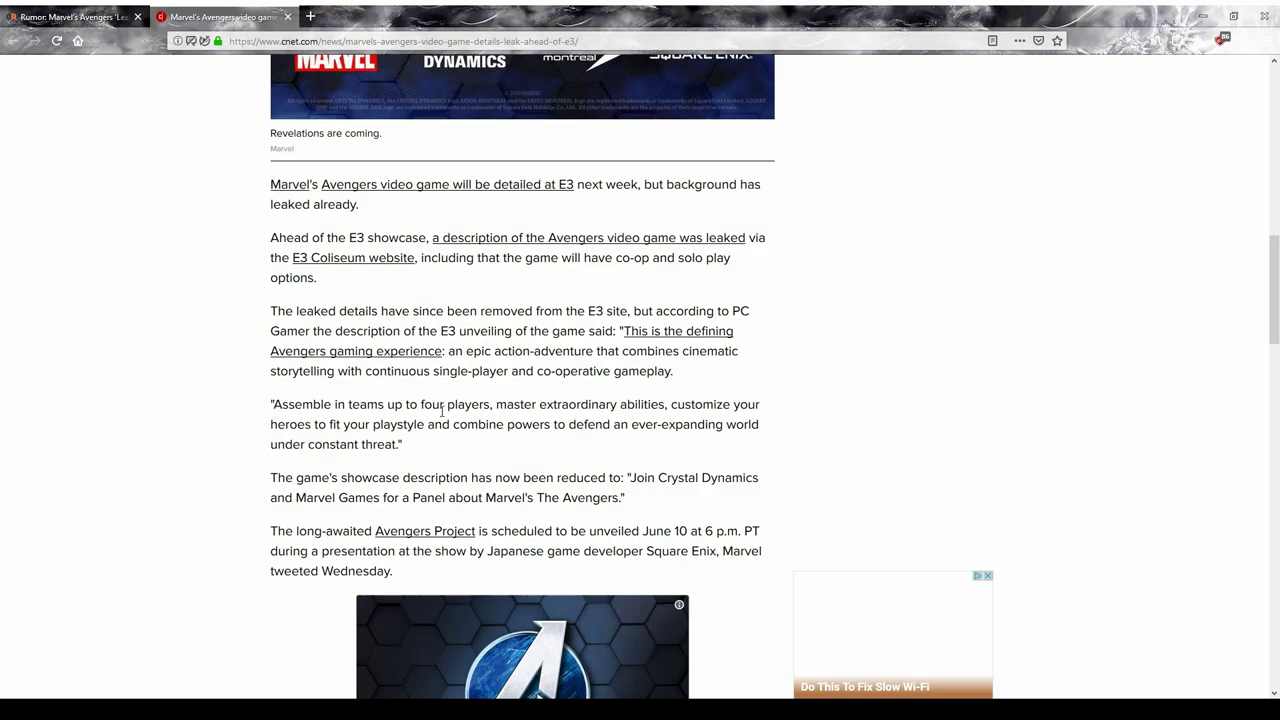
Step: Highlight 'customize your heroes' through 'constant threat', then scroll further down the article
left_click_drag(673, 404, 408, 444)
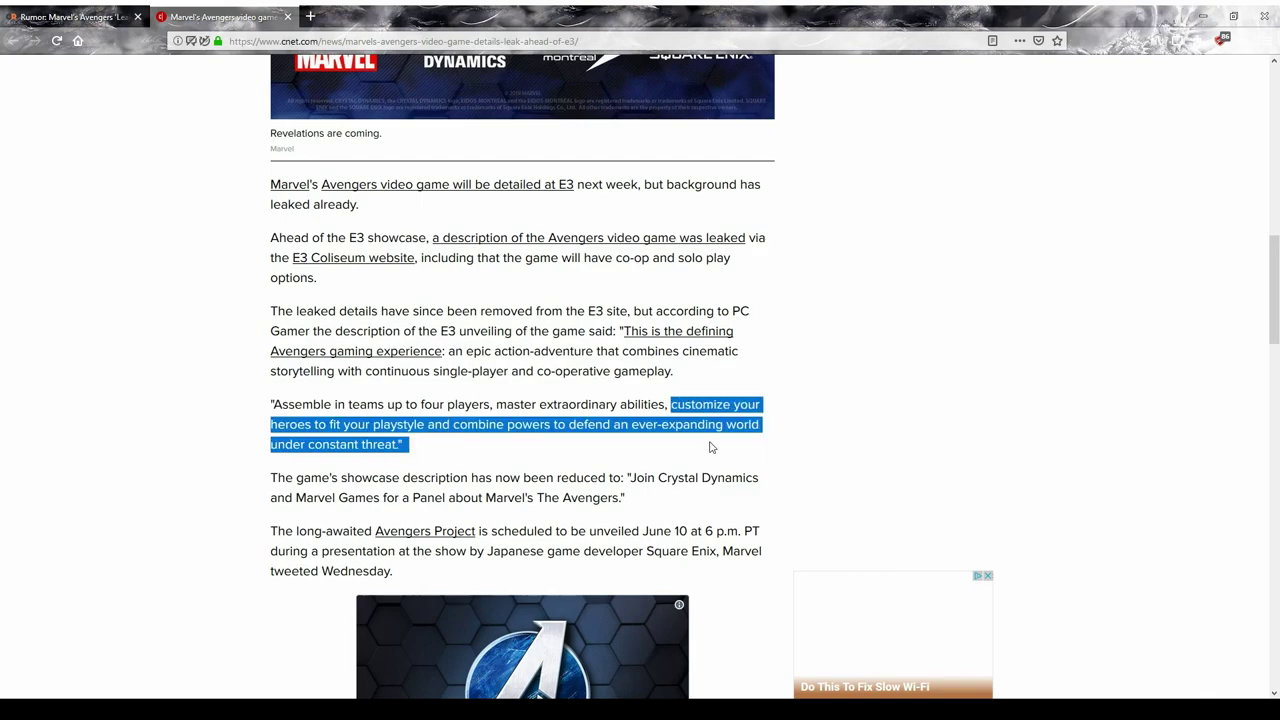
mouse_move(599, 448)
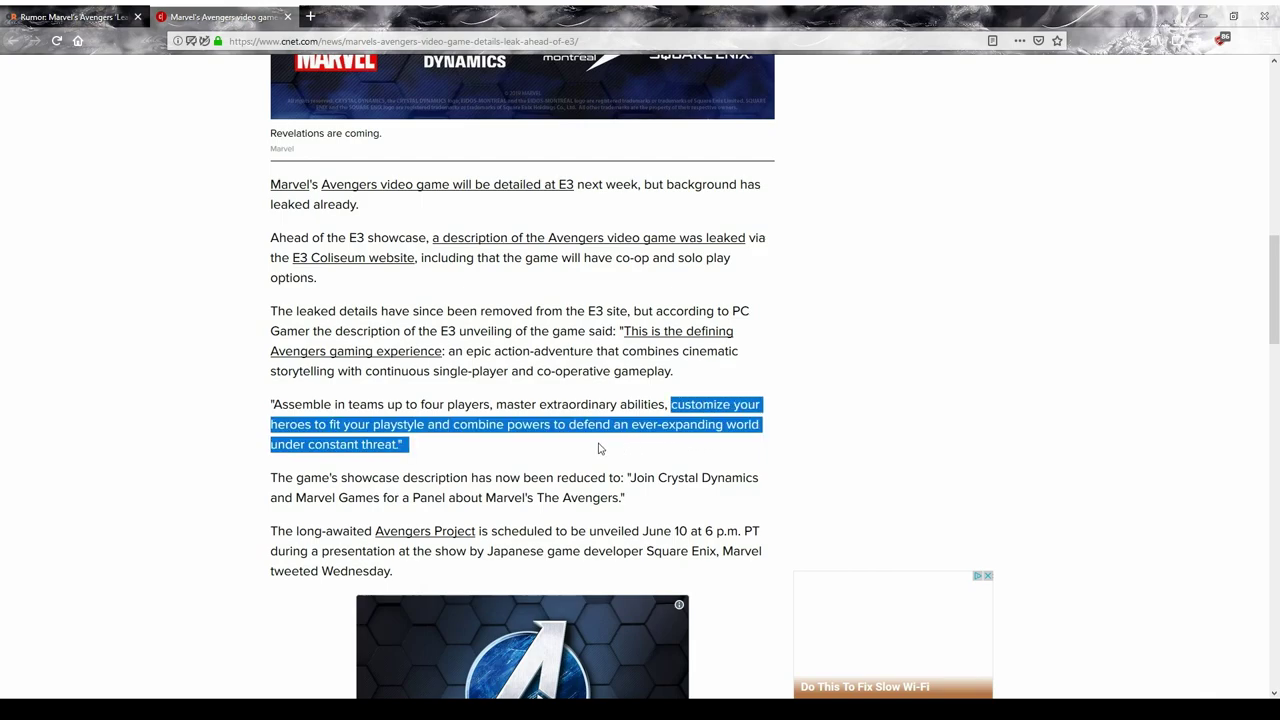
mouse_move(448, 446)
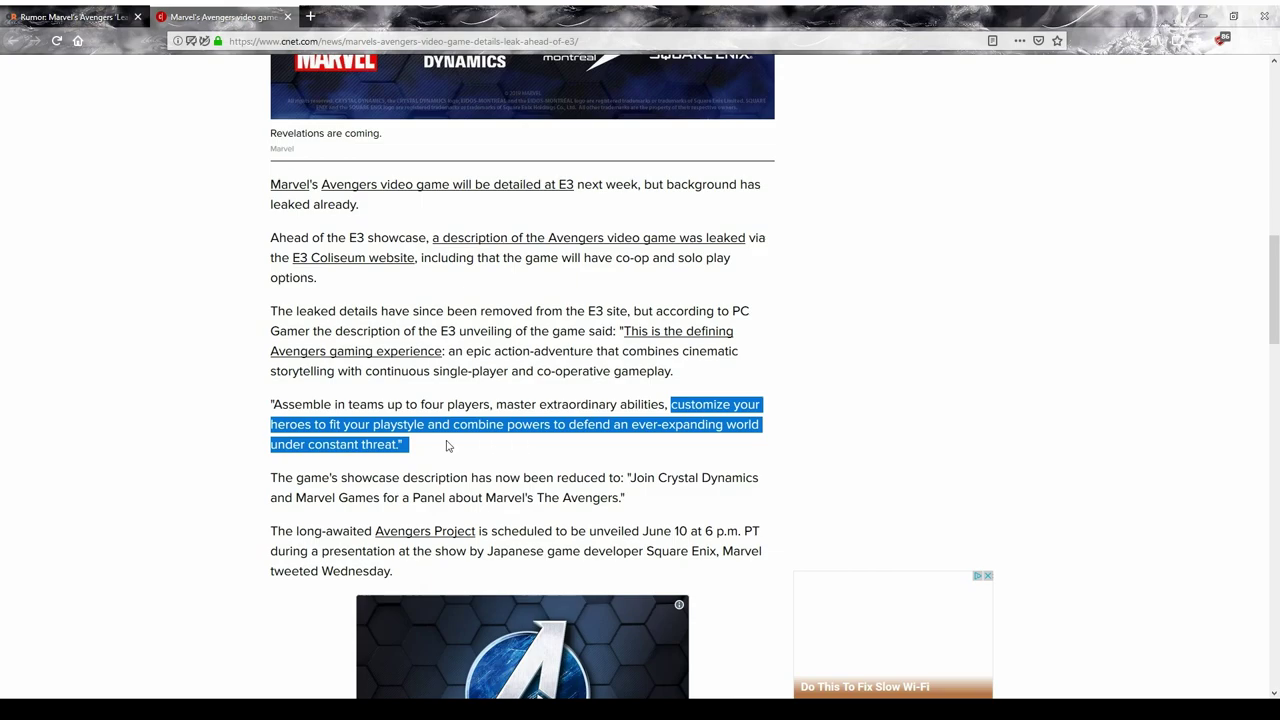
mouse_move(410, 455)
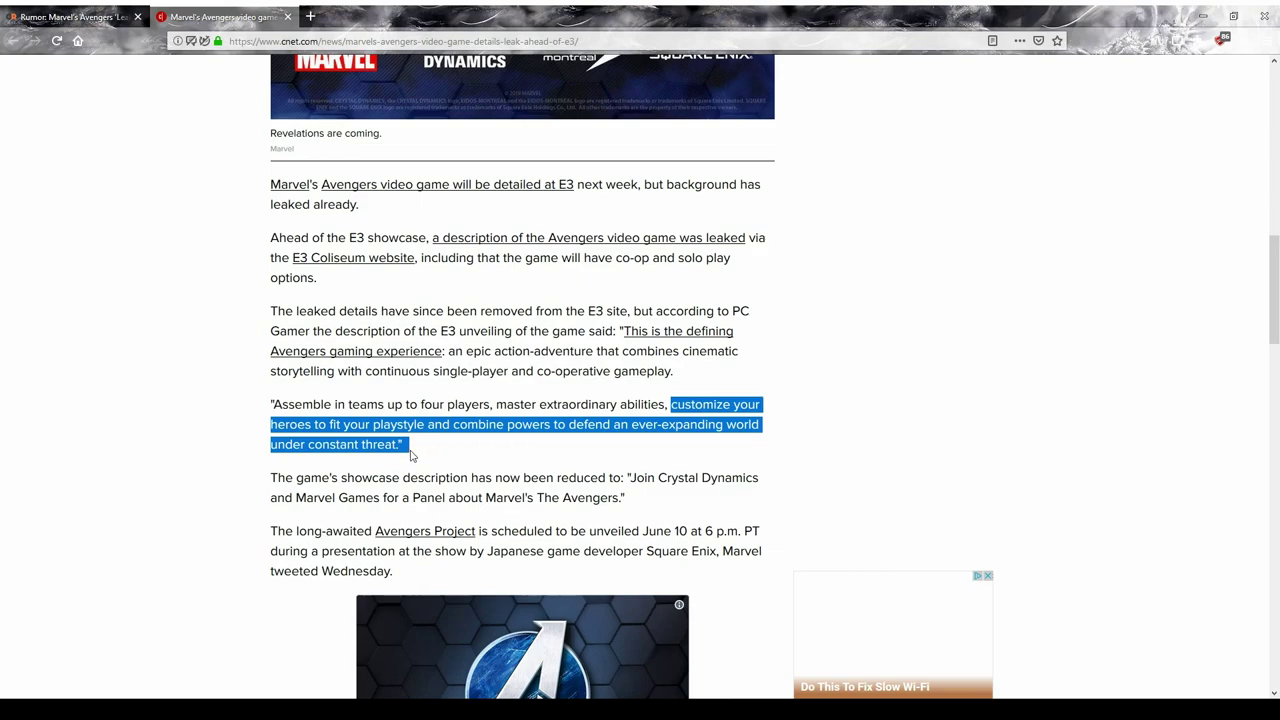
left_click(395, 424)
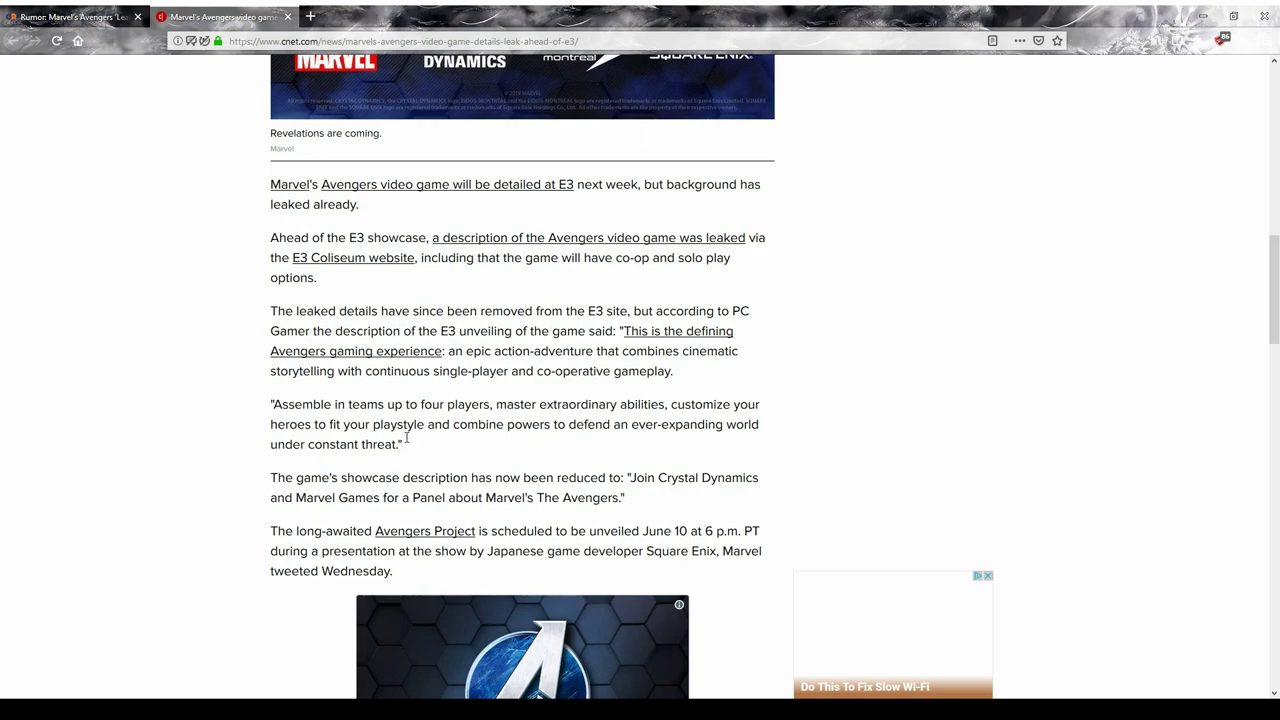
mouse_move(399, 424)
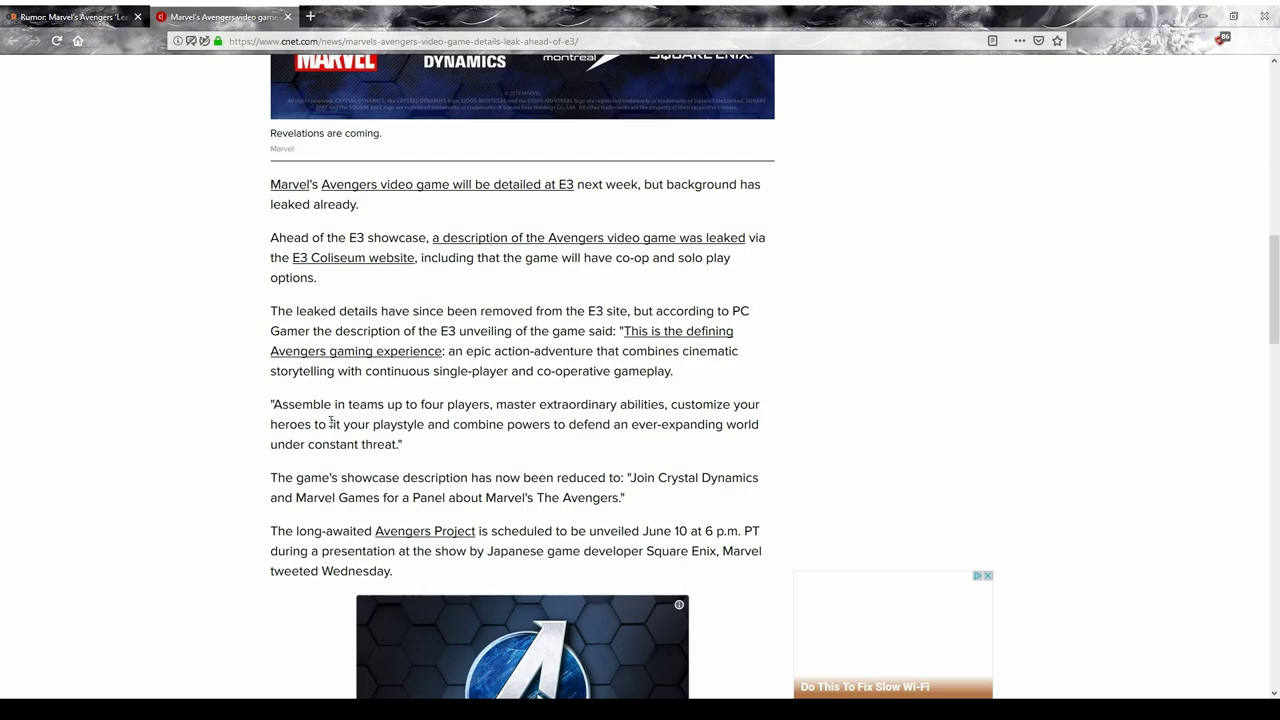
mouse_move(300, 420)
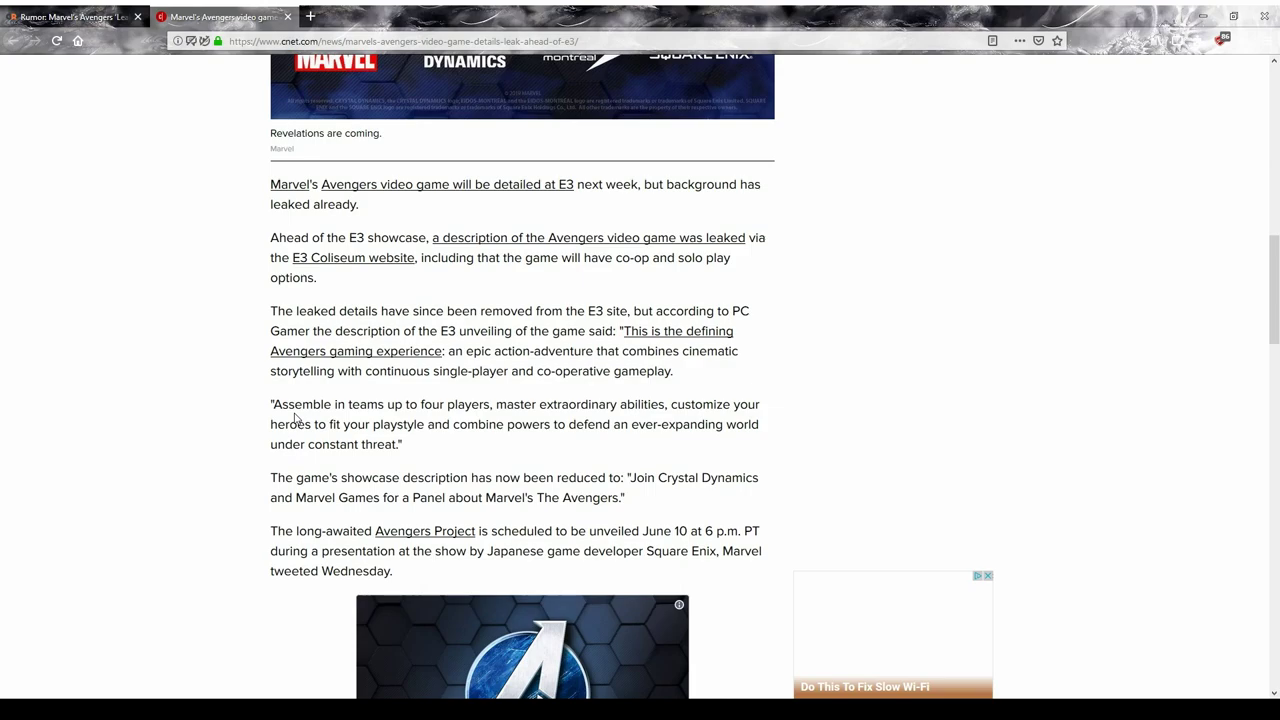
mouse_move(293, 415)
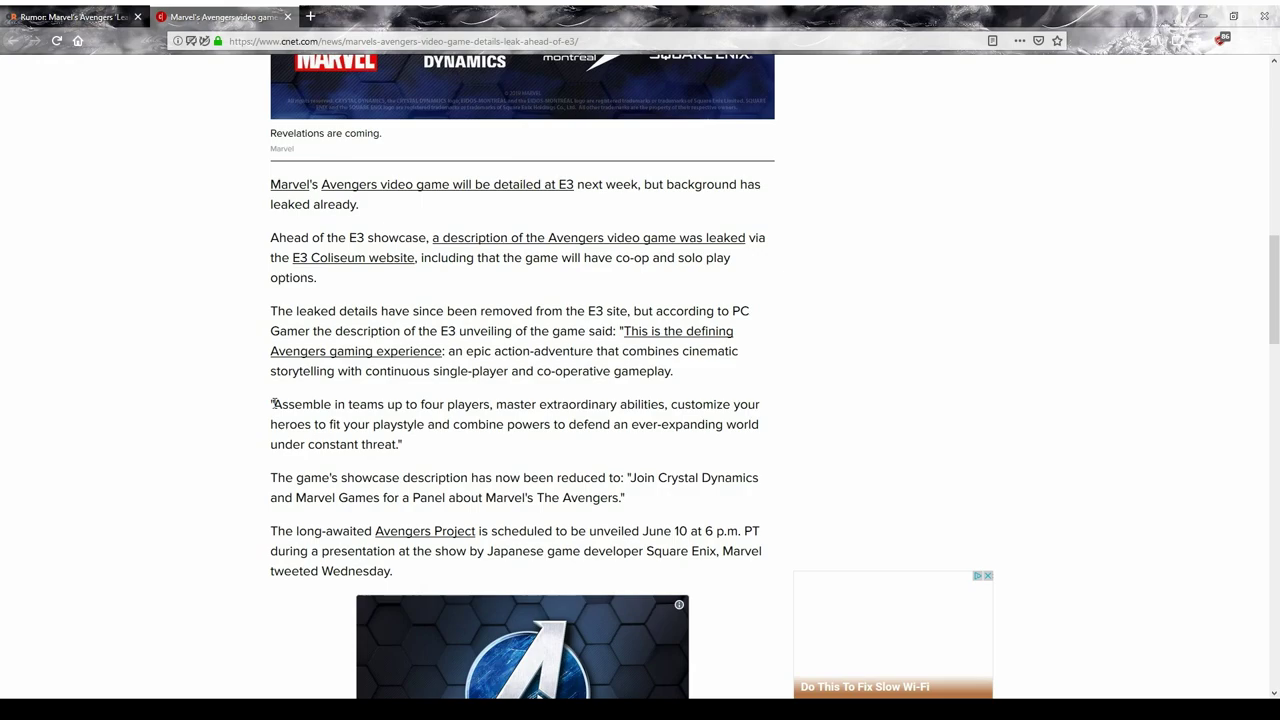
left_click_drag(272, 404, 398, 444)
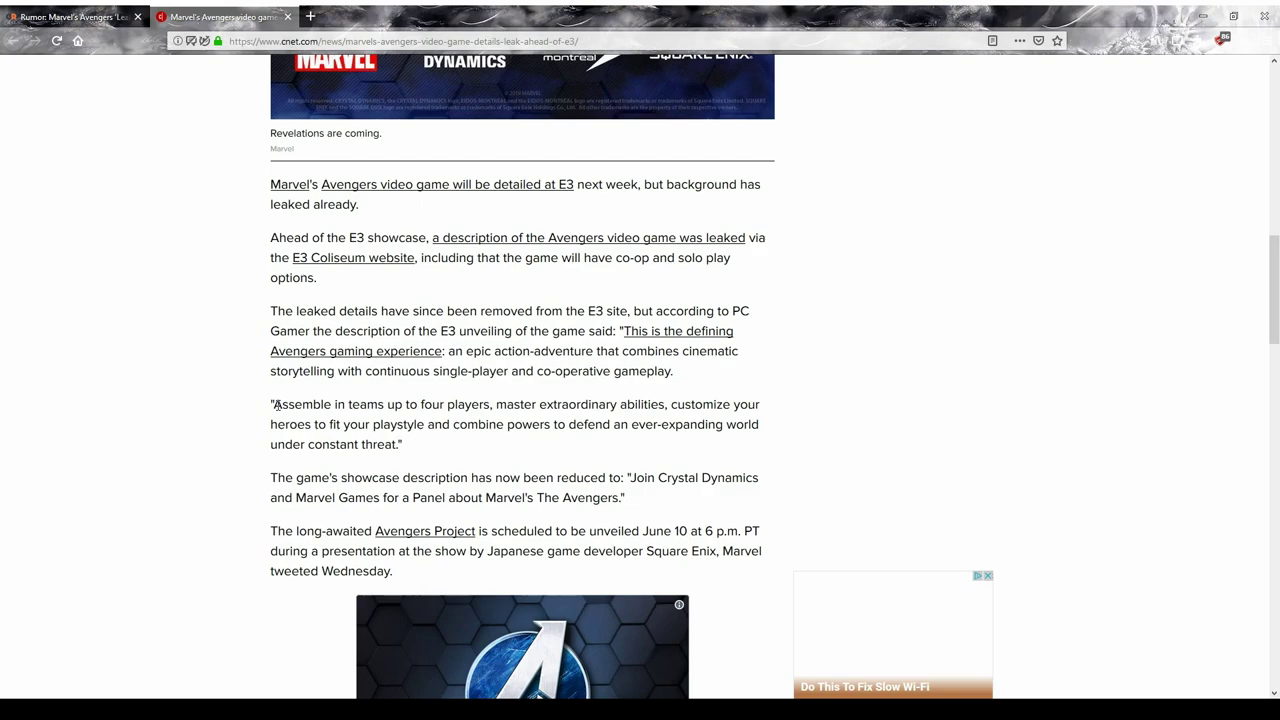
mouse_move(335, 542)
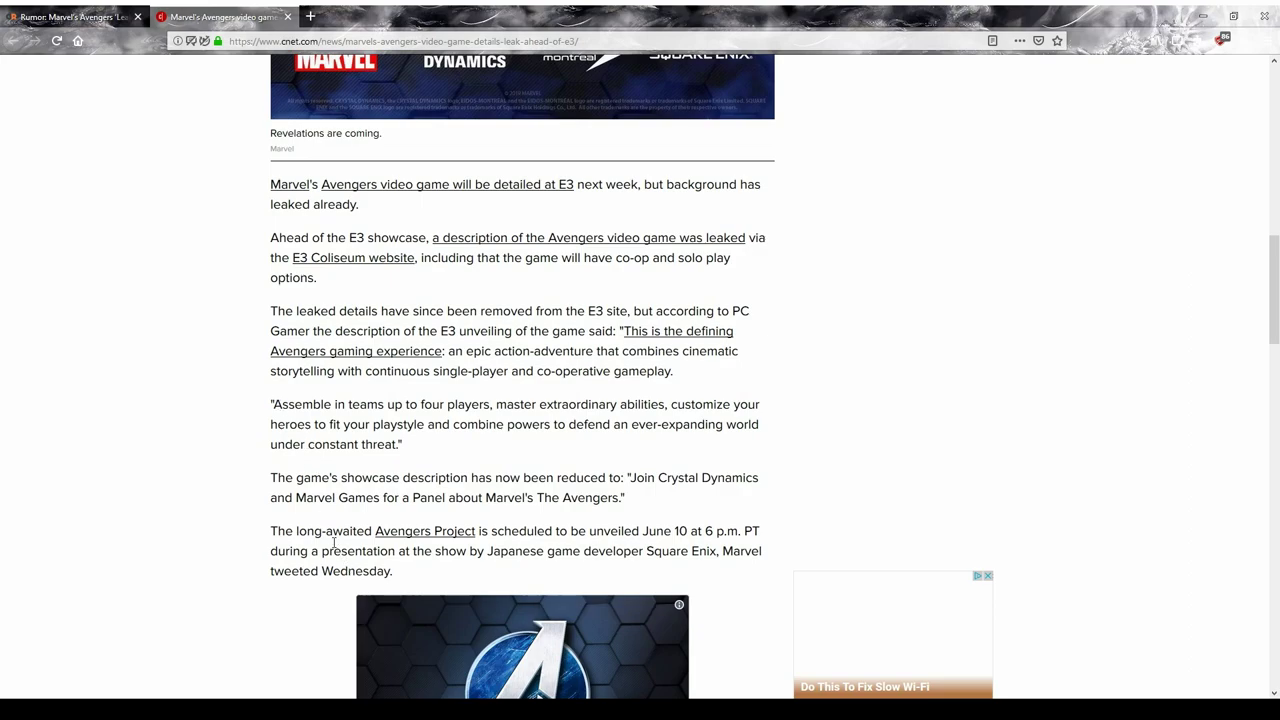
scroll("down", 3)
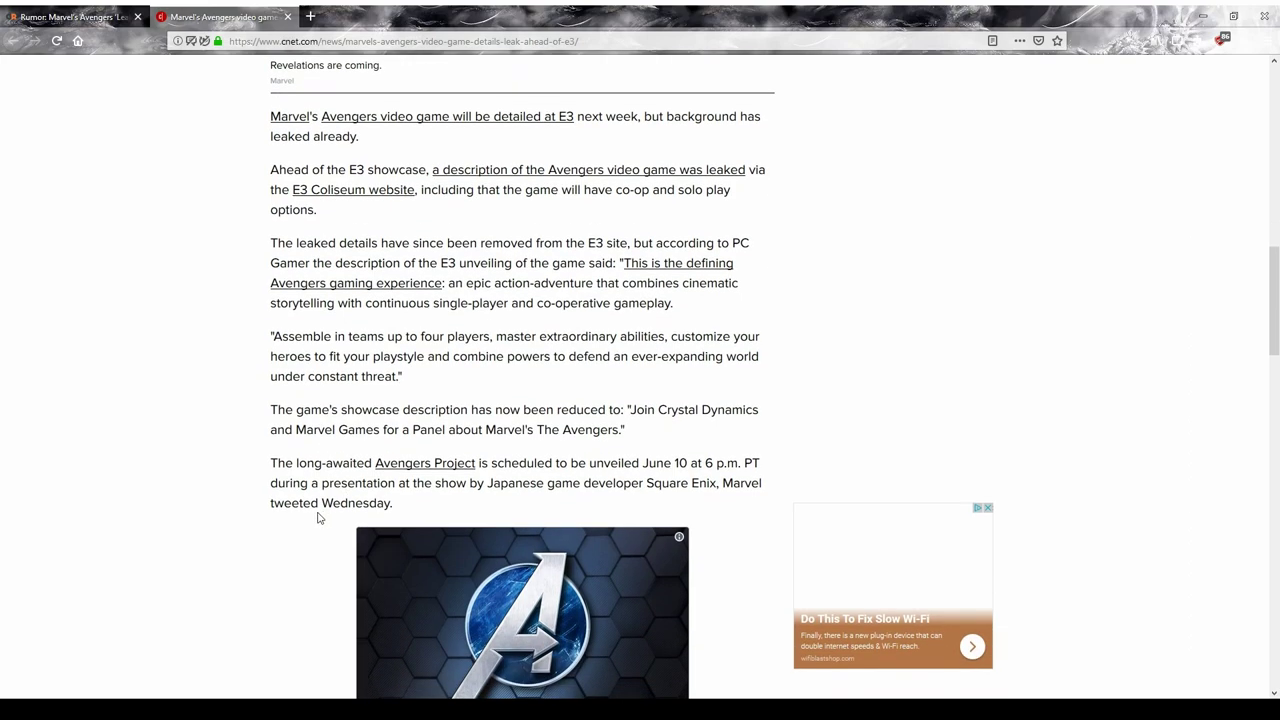
scroll("down", 3)
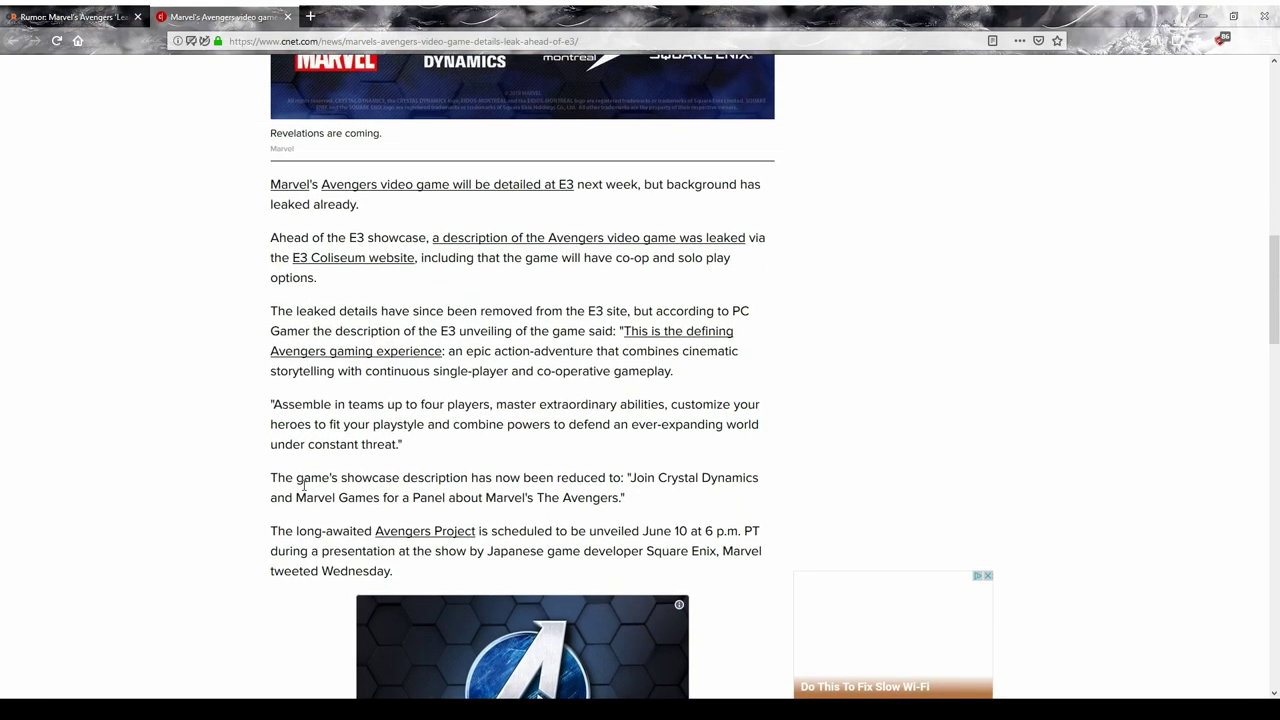
mouse_move(285, 478)
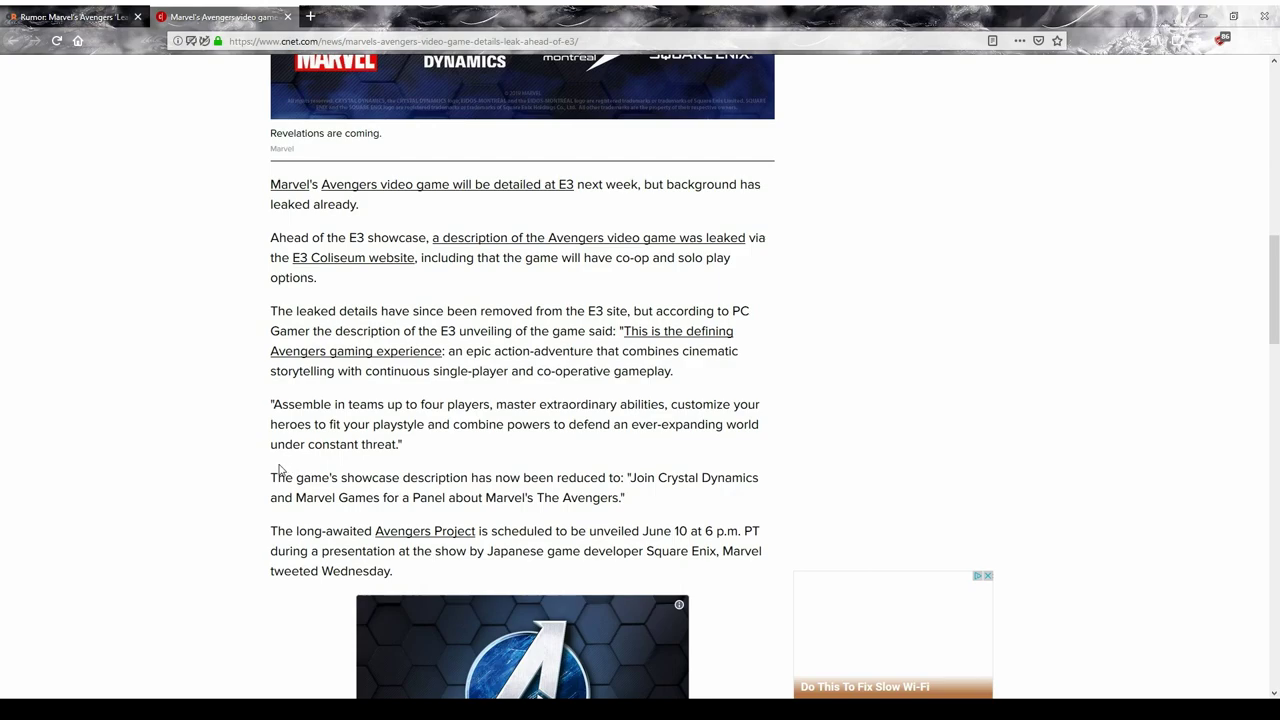
mouse_move(281, 463)
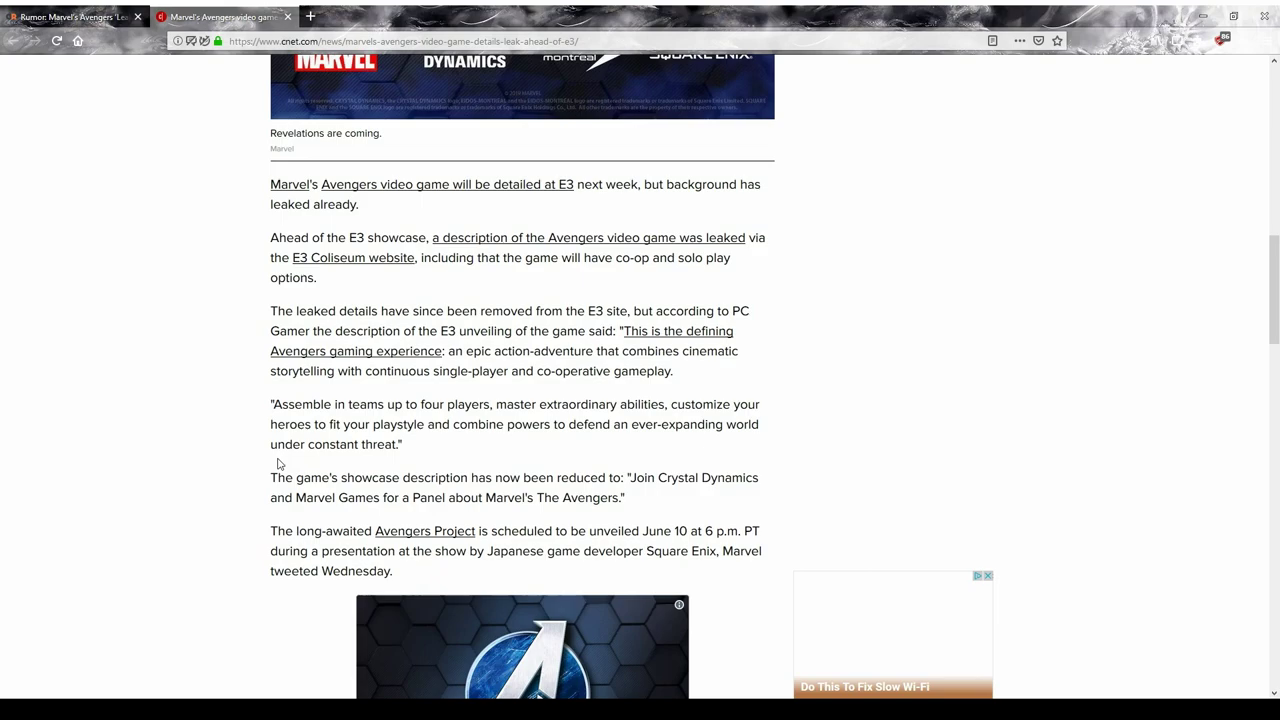
mouse_move(269, 463)
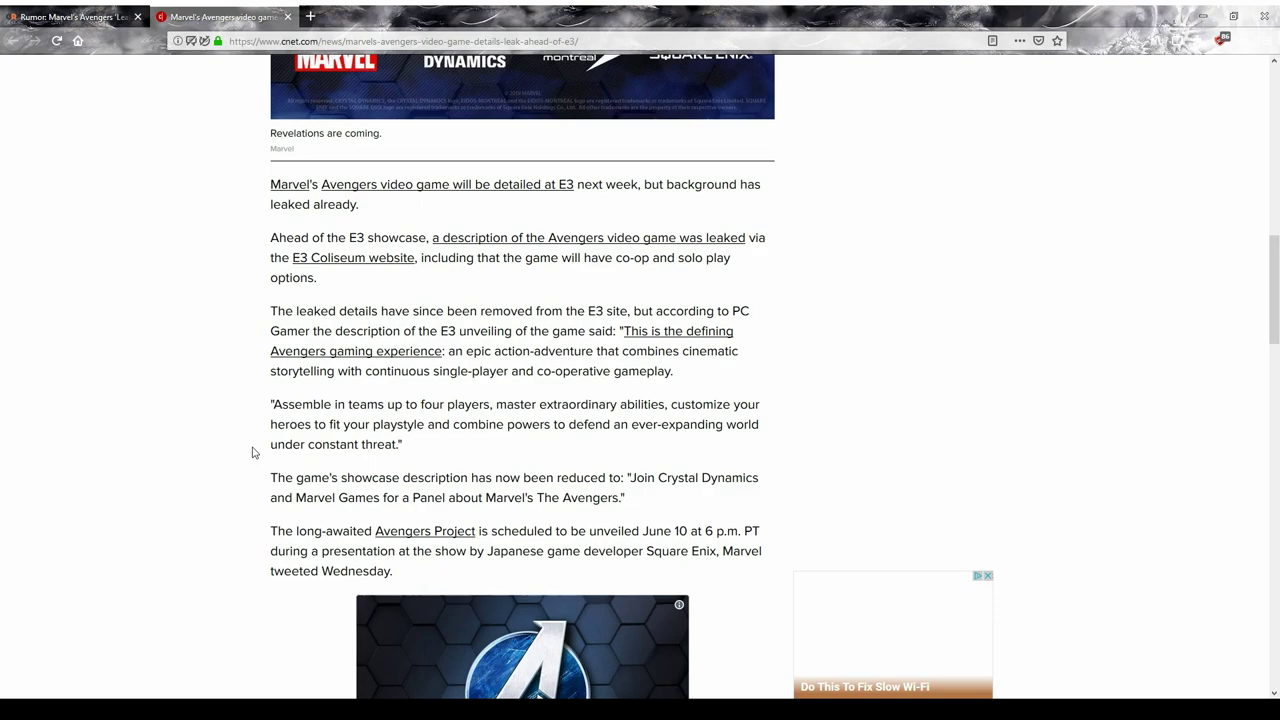
mouse_move(264, 445)
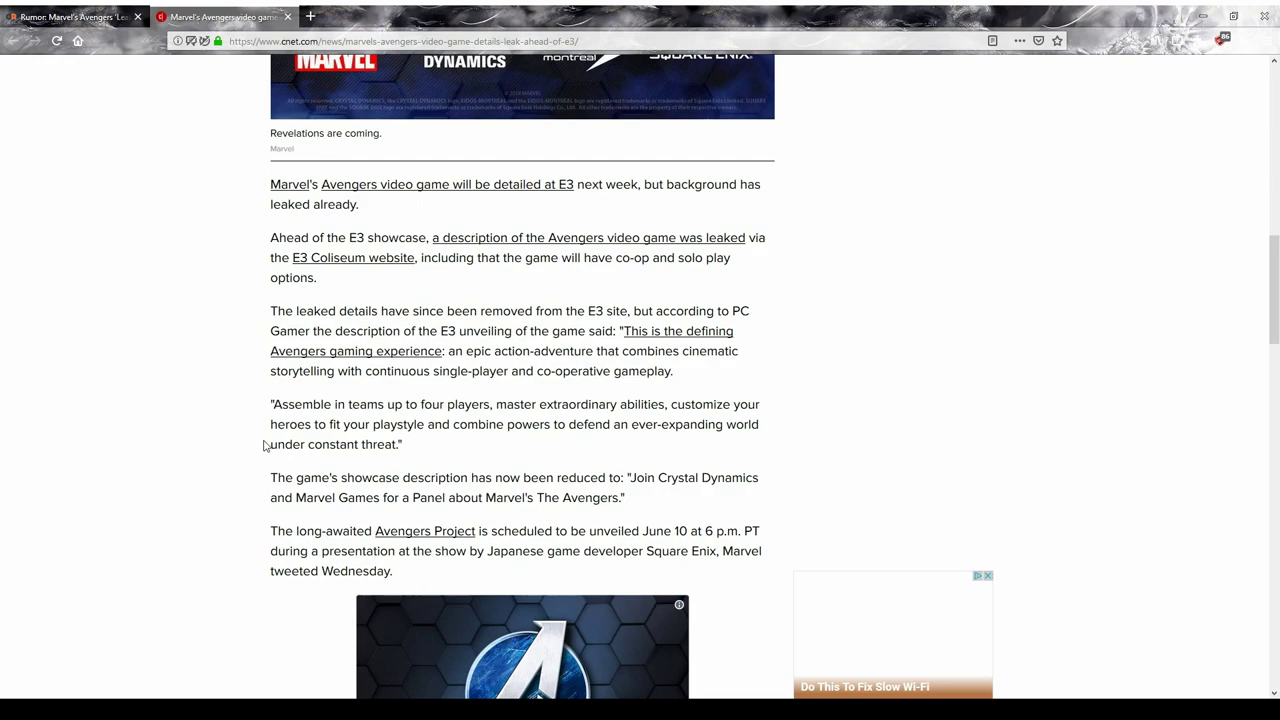
mouse_move(263, 447)
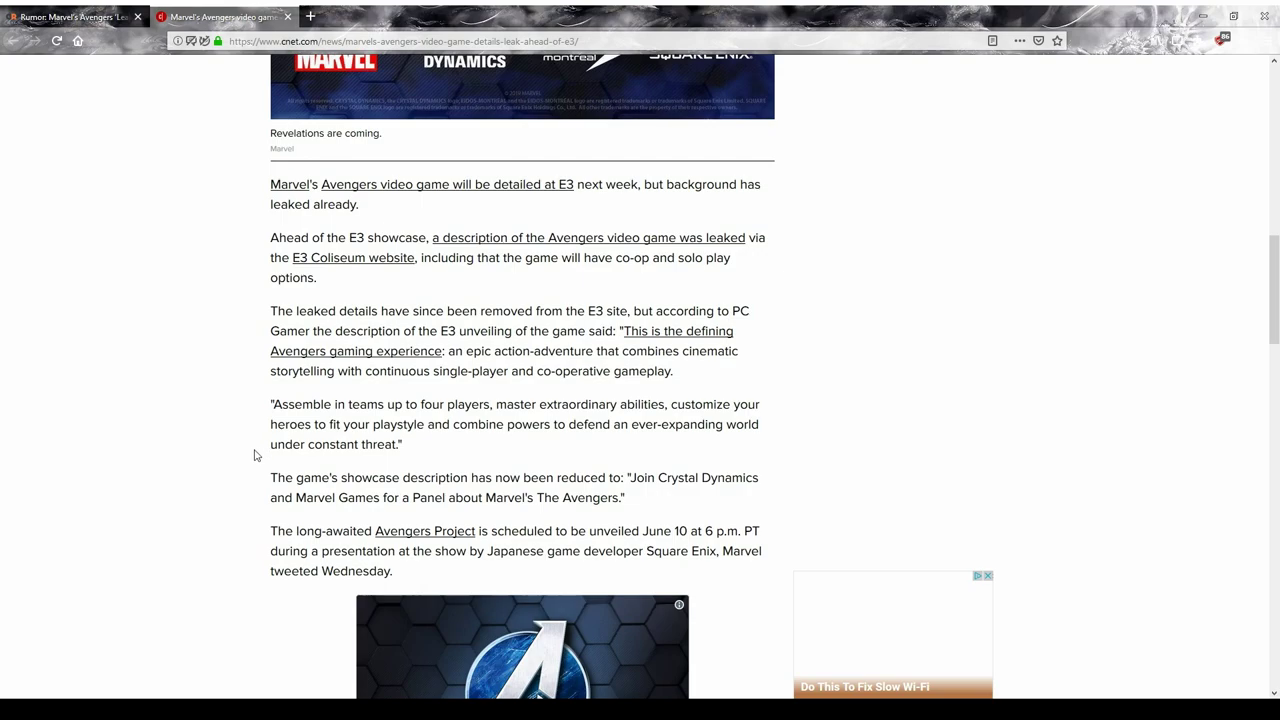
mouse_move(247, 442)
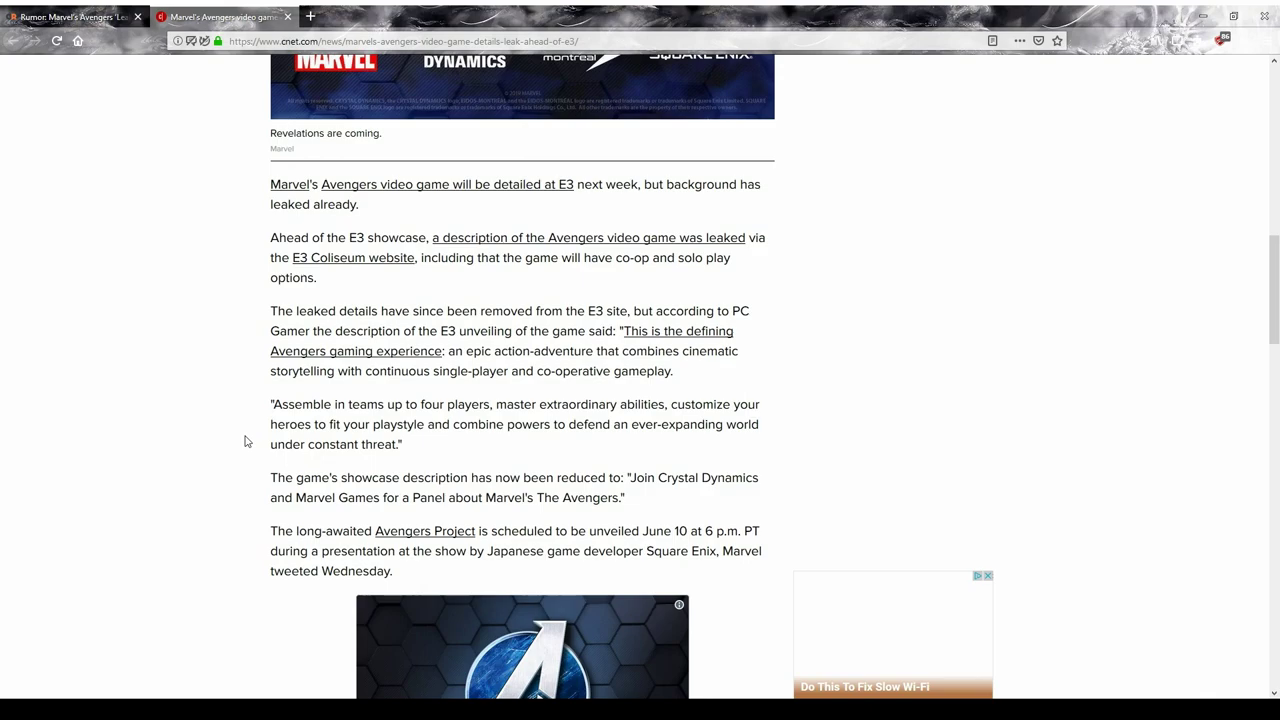
mouse_move(252, 448)
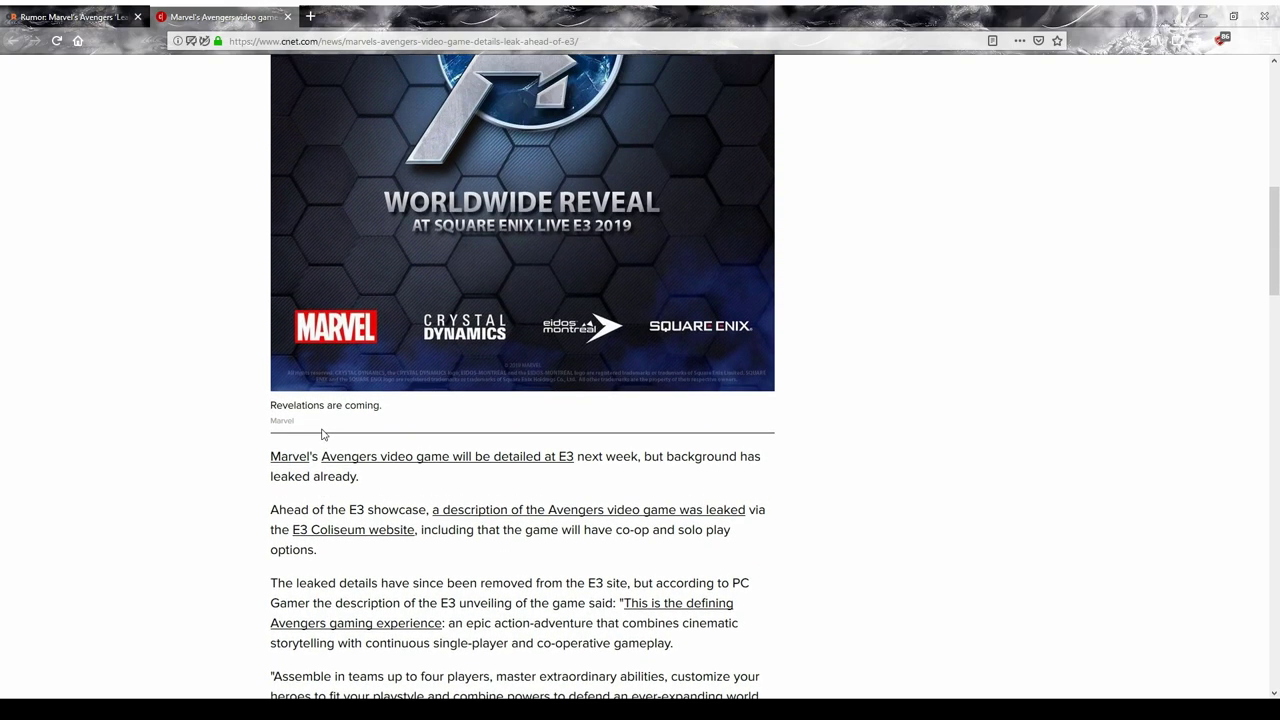
scroll("down", 3)
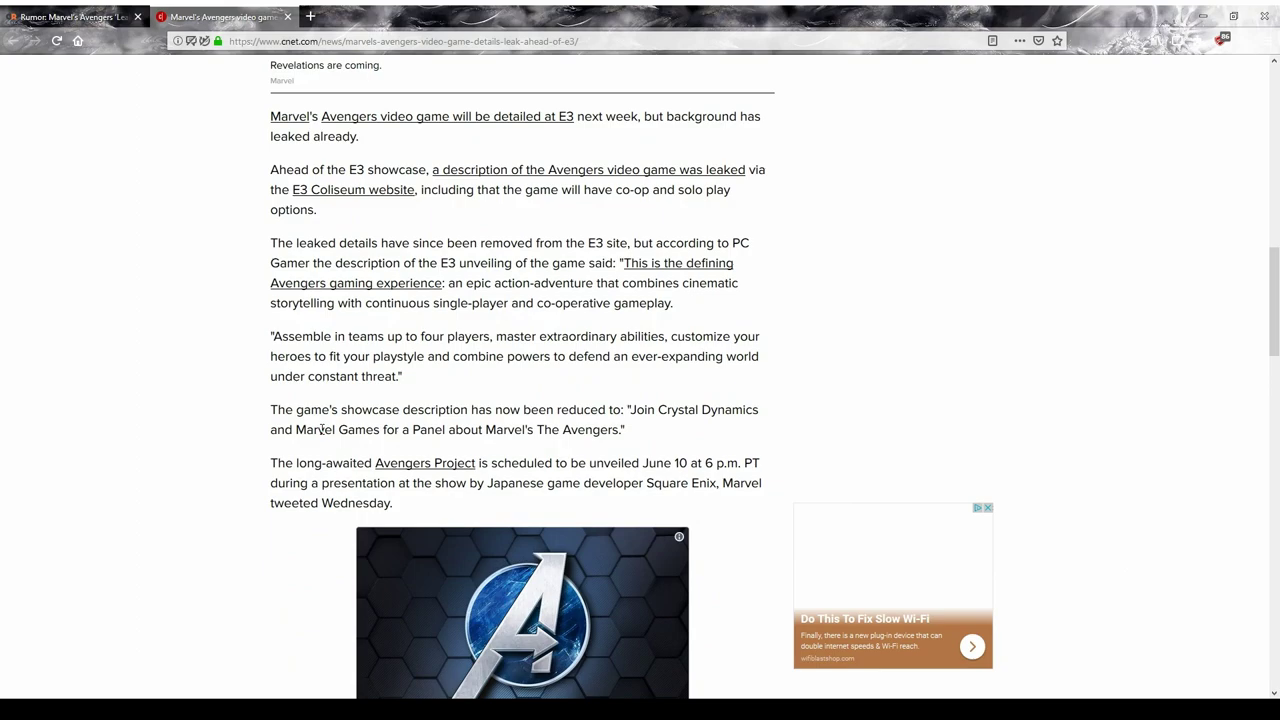
mouse_move(320, 443)
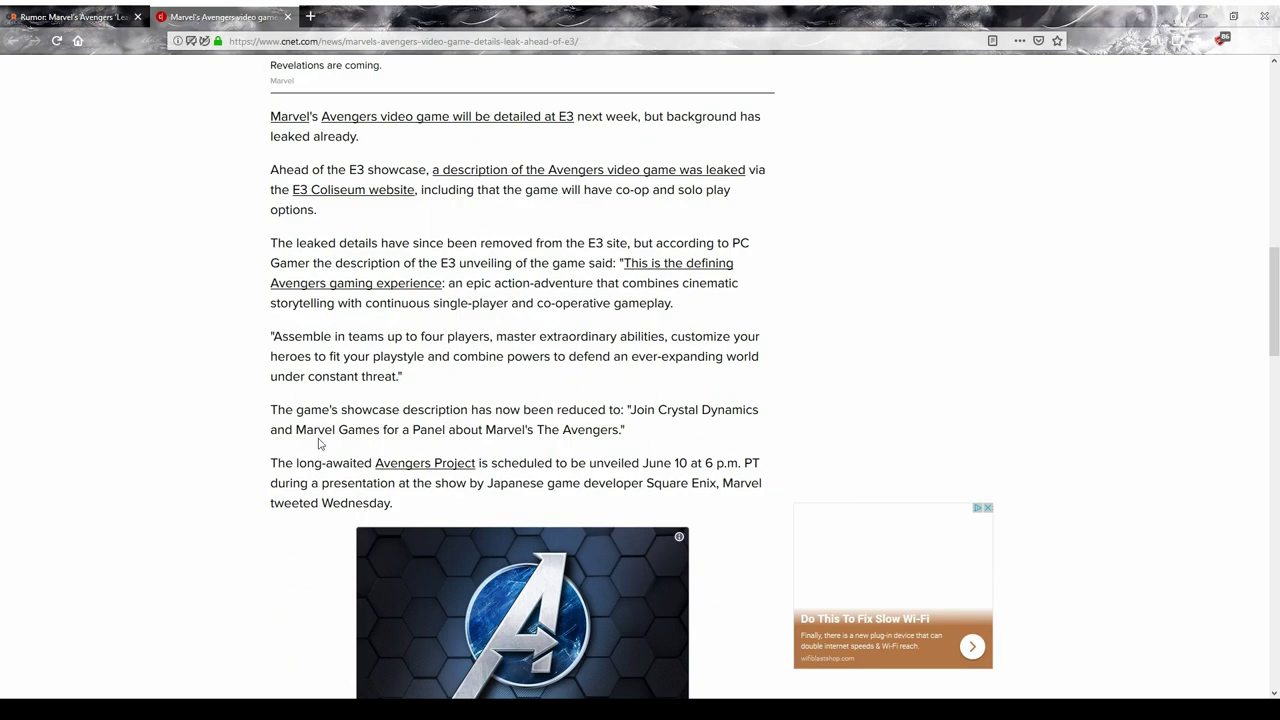
mouse_move(308, 423)
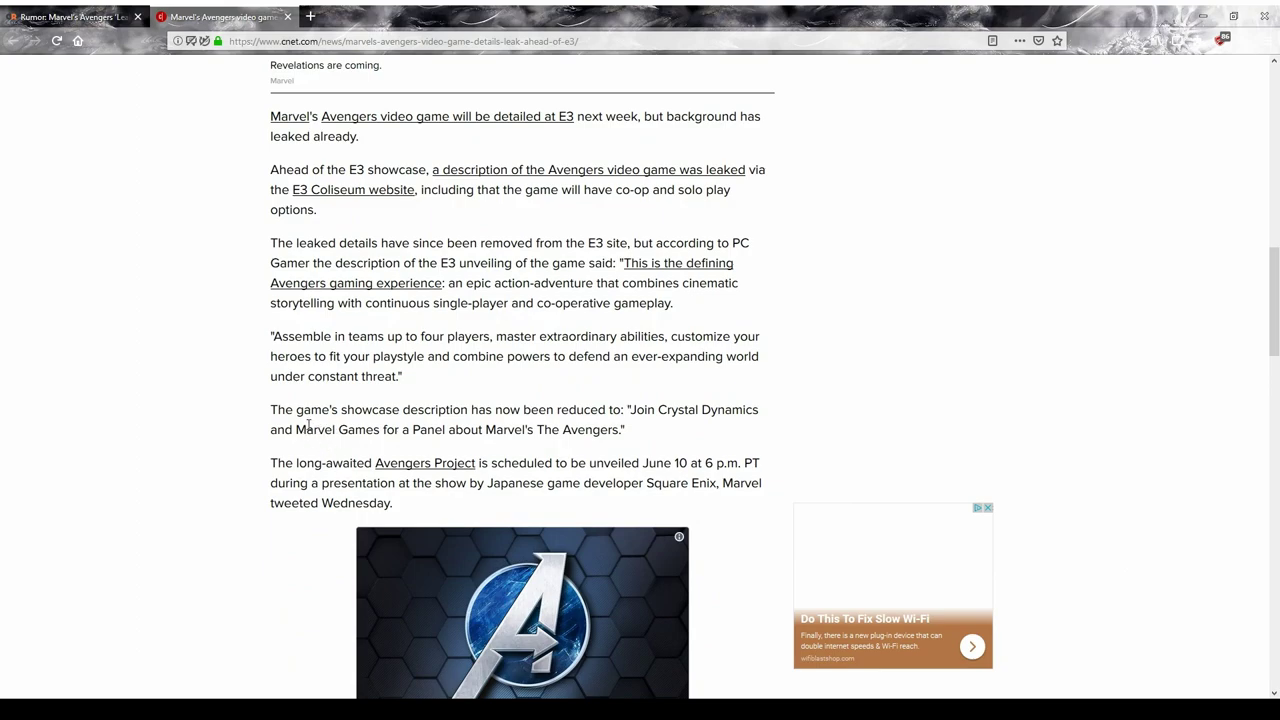
mouse_move(336, 450)
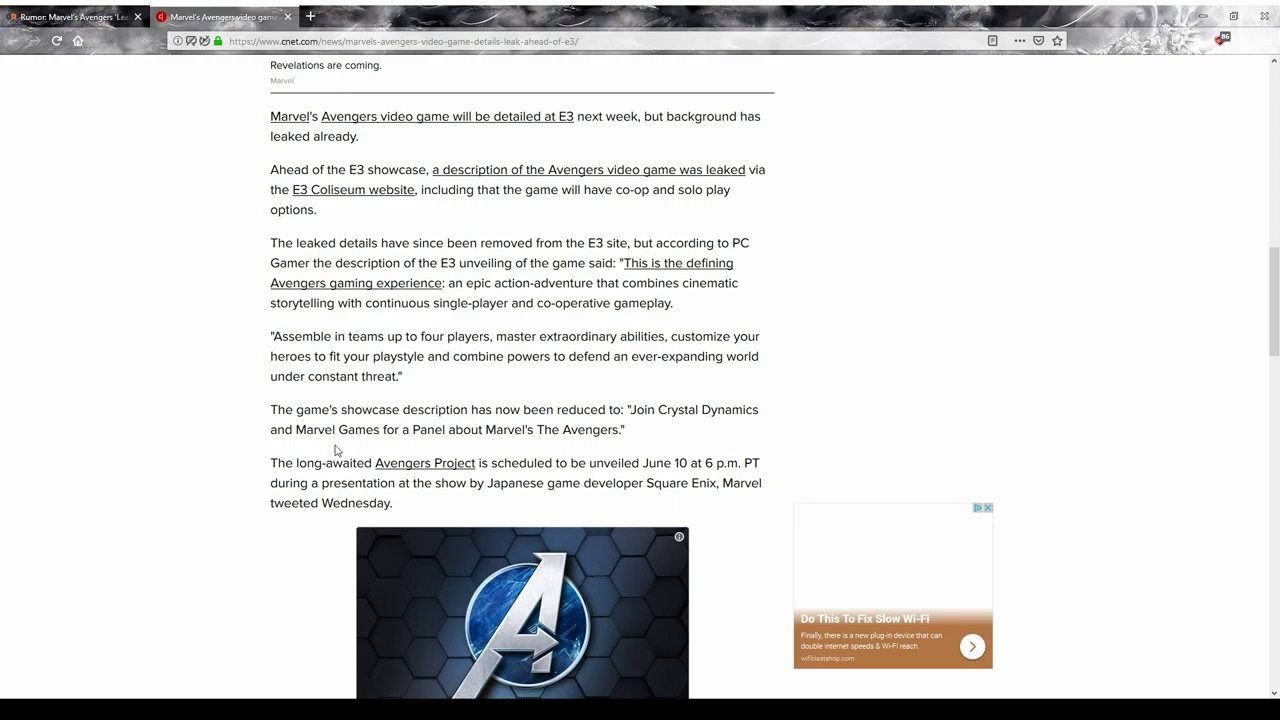
mouse_move(378, 424)
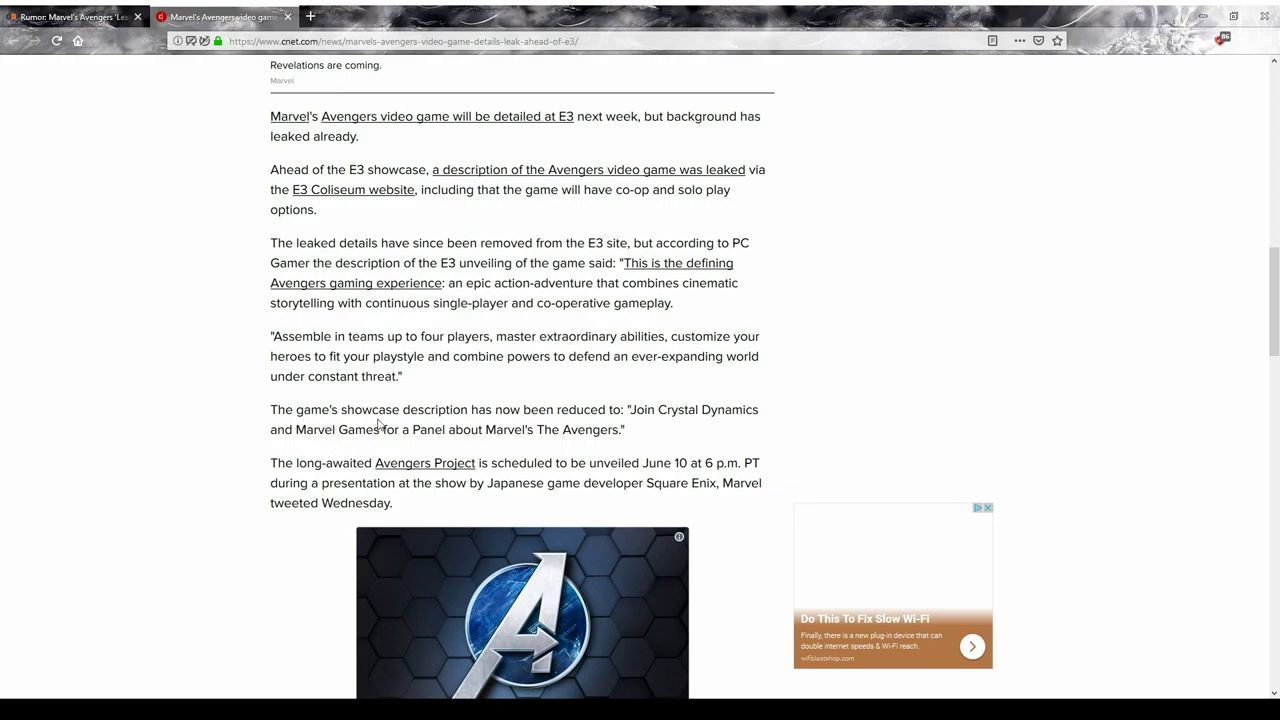
mouse_move(378, 424)
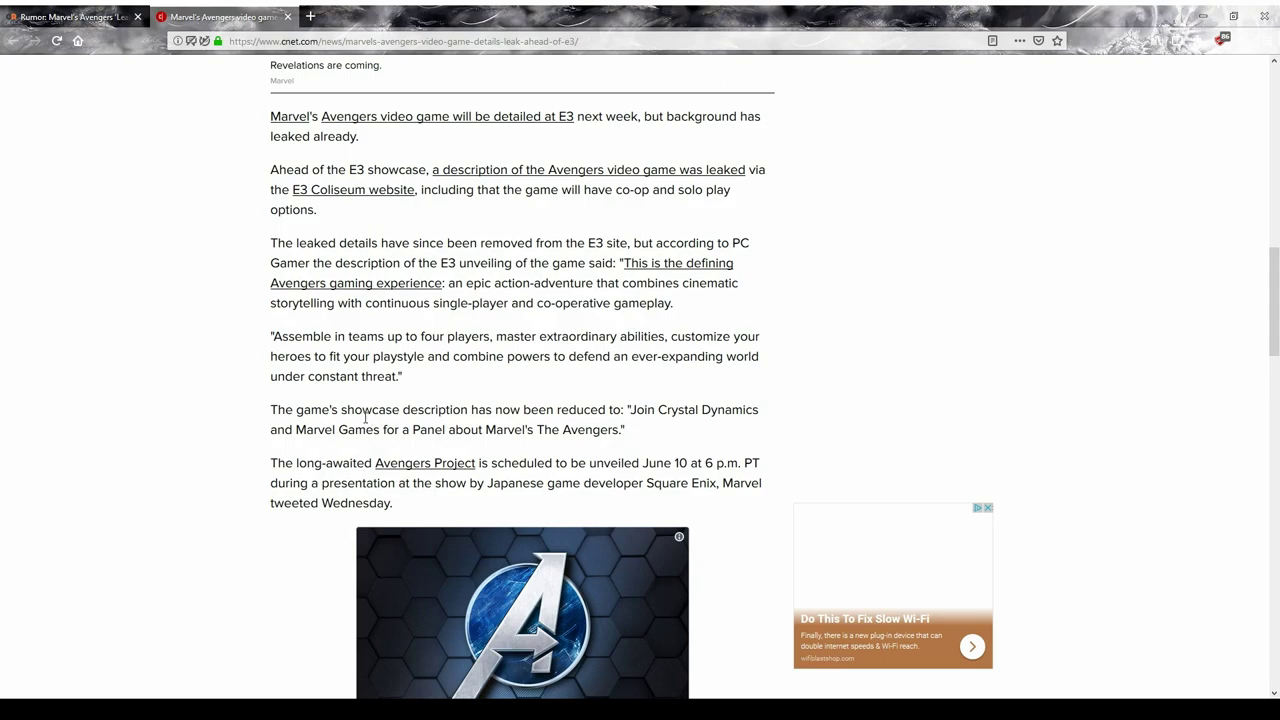
mouse_move(262, 365)
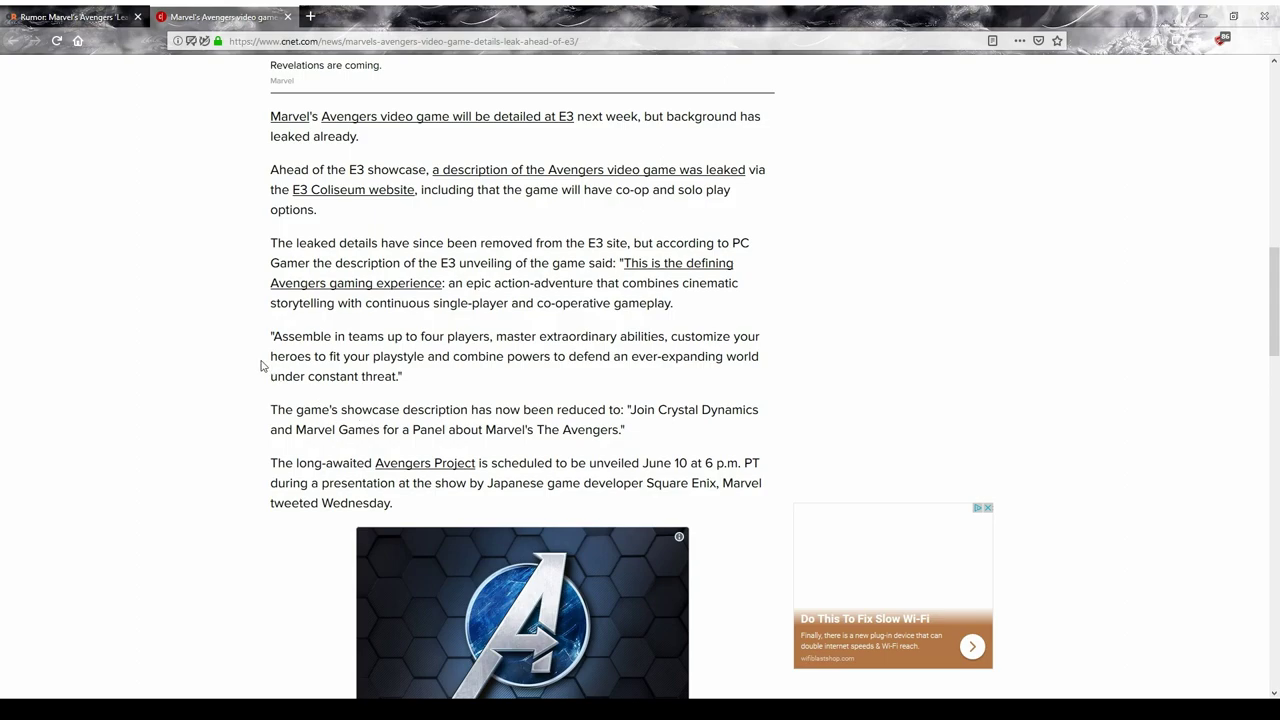
mouse_move(285, 365)
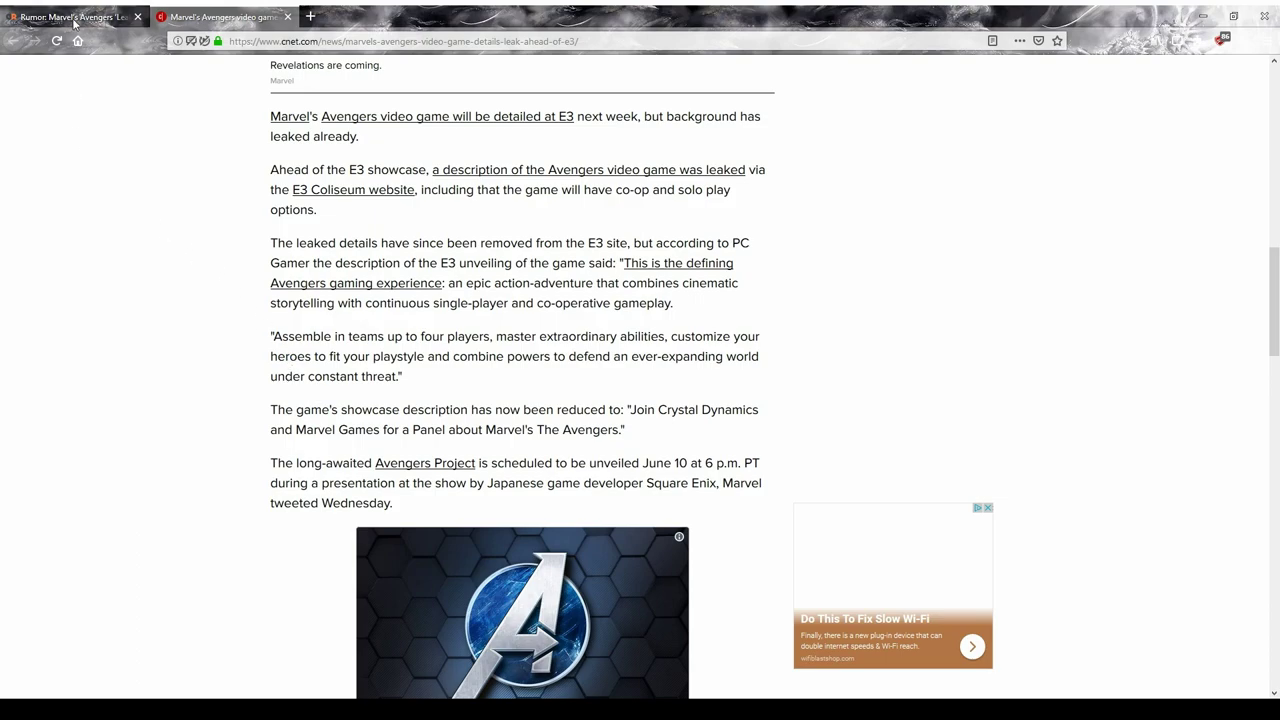
Step: Switch to the GameRant 'Rumor: Marvel's Avengers Leak' tab and scroll to the ResetEra paragraph
left_click(70, 17)
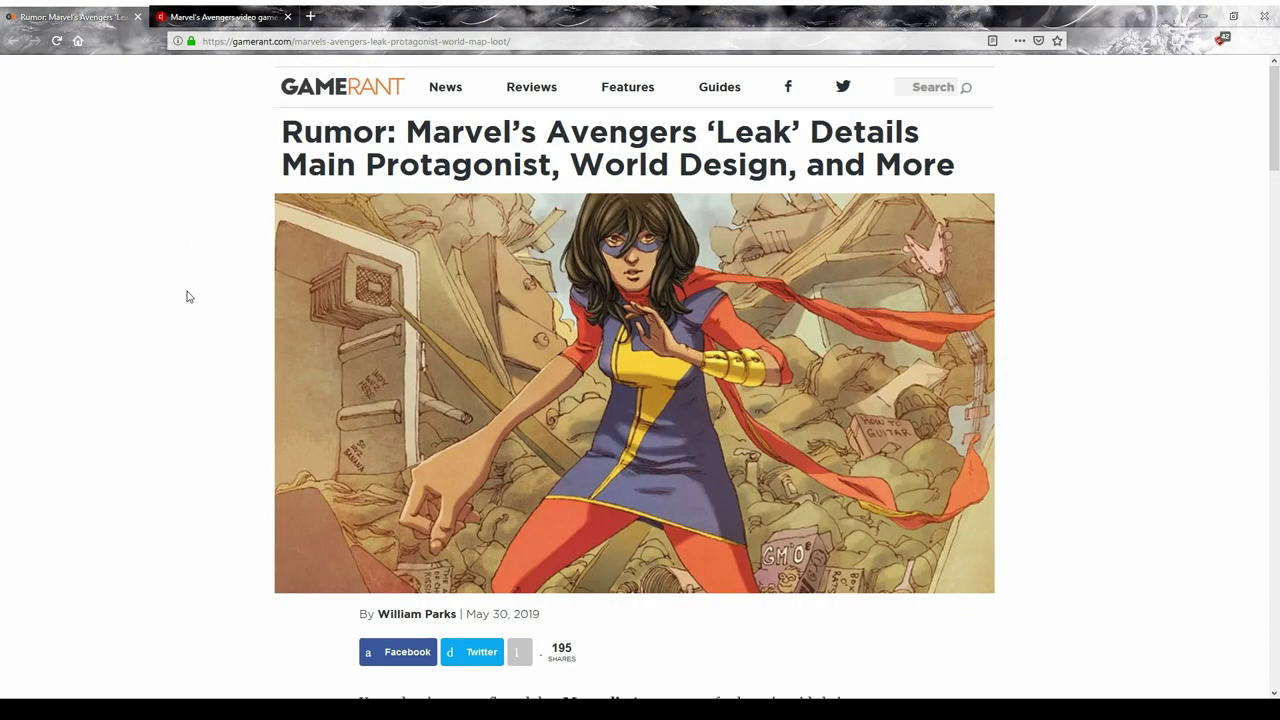
scroll("down", 3)
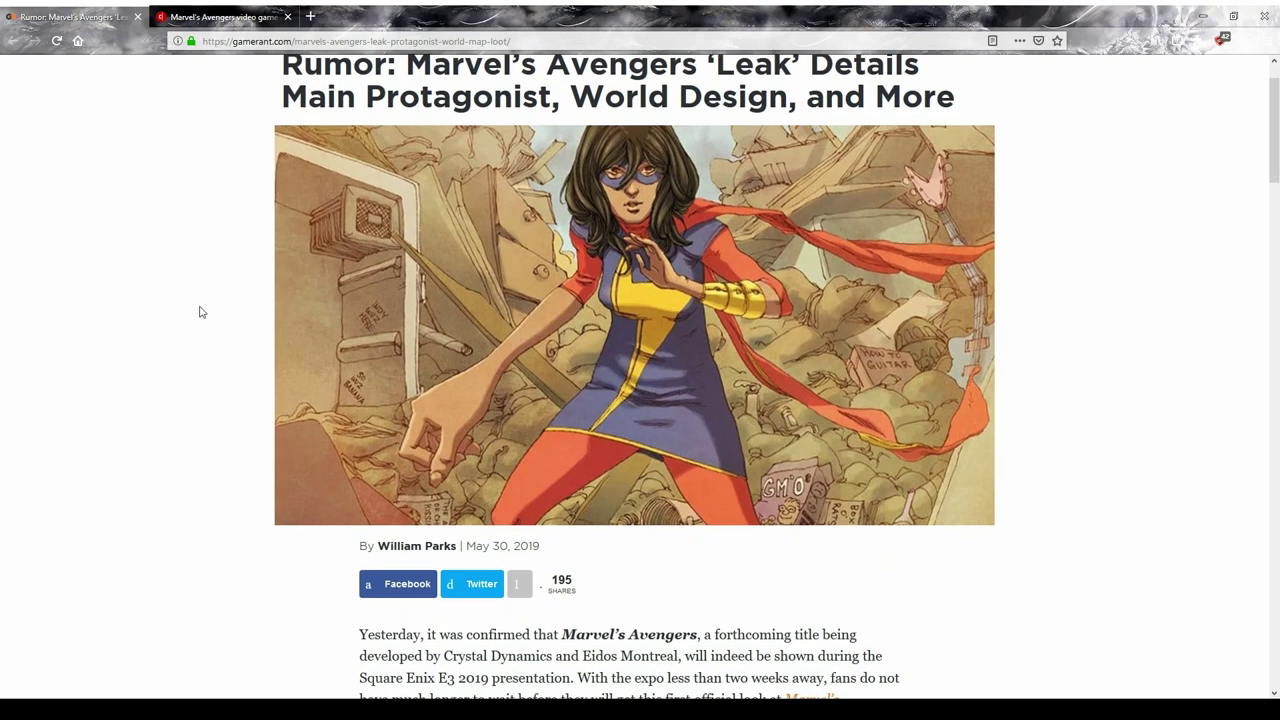
scroll("down", 3)
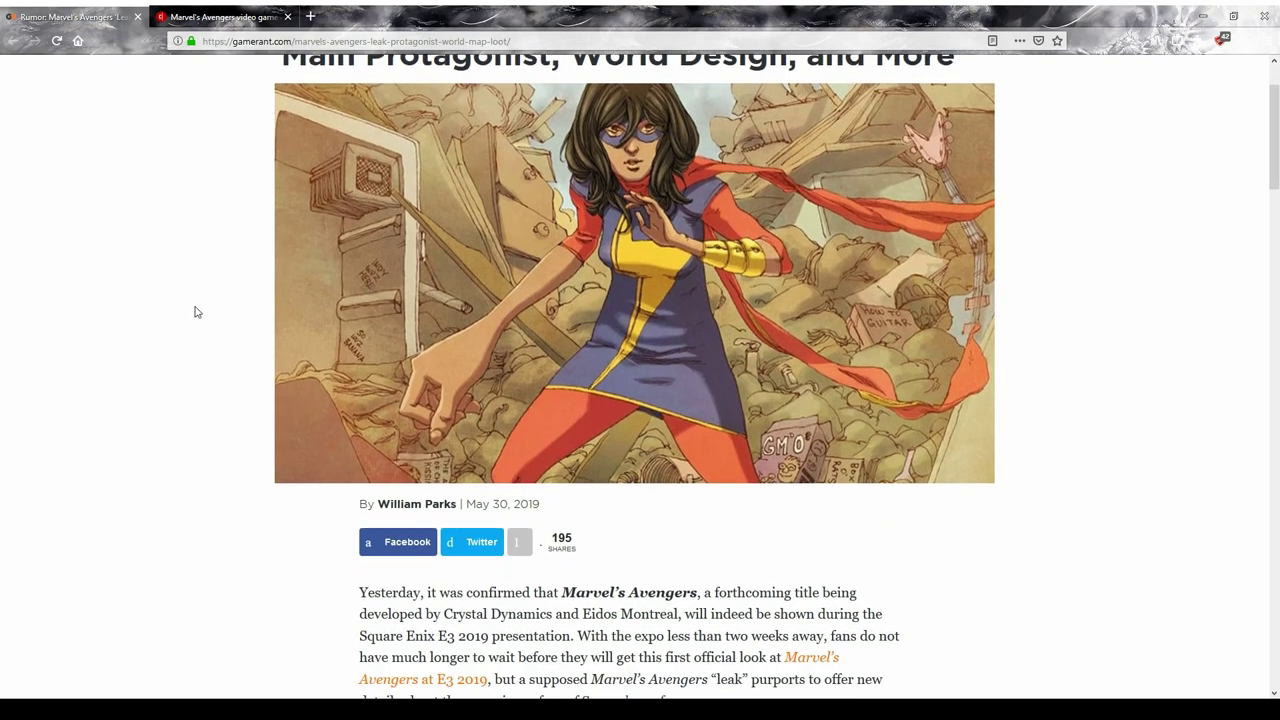
scroll("down", 3)
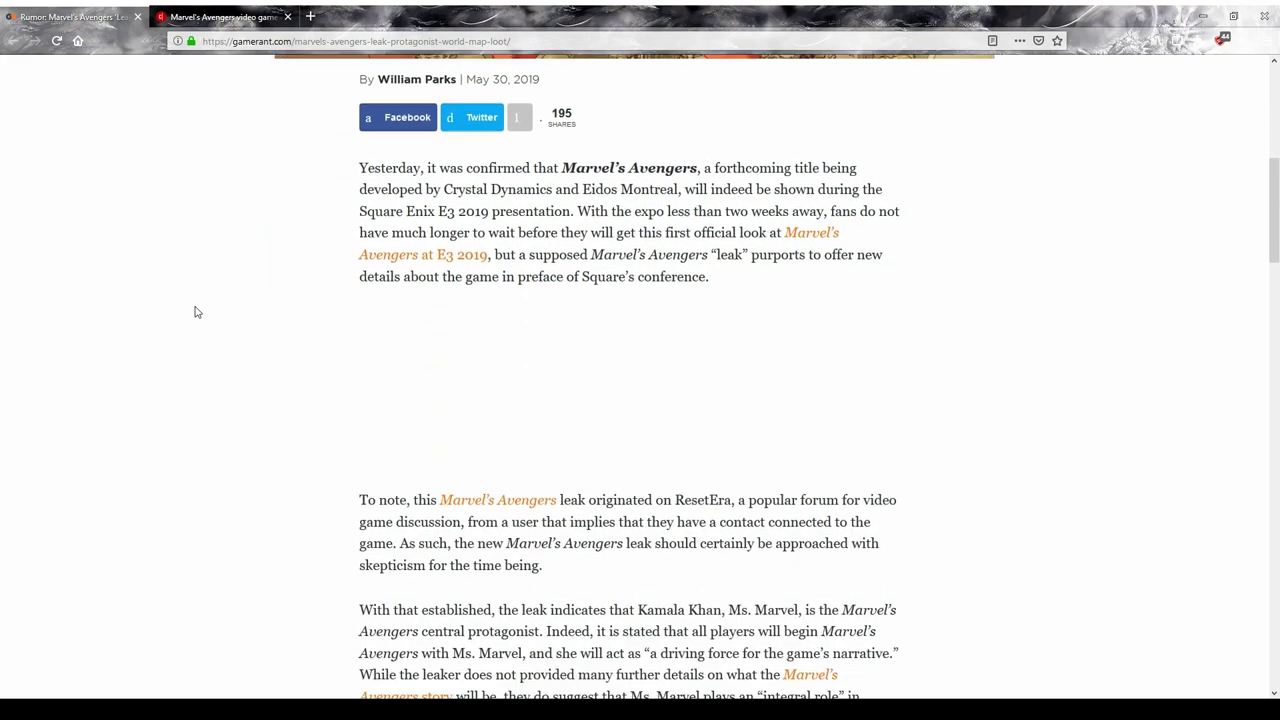
scroll("down", 3)
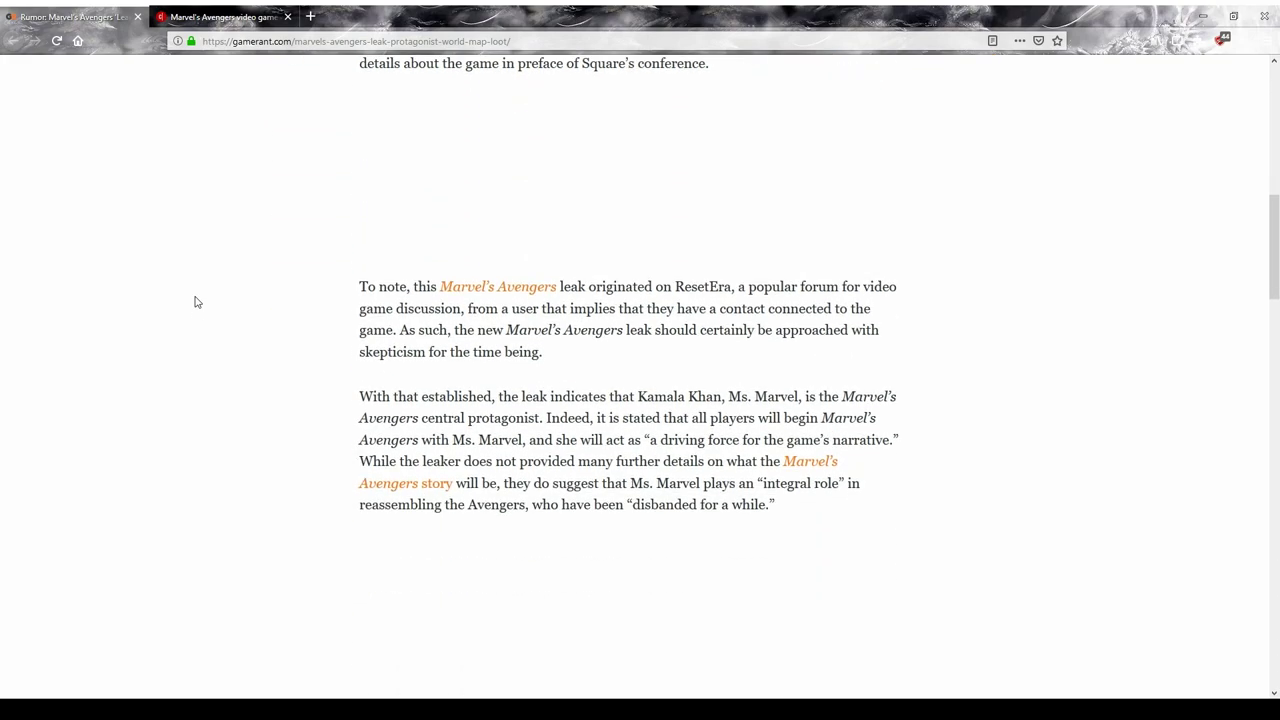
mouse_move(323, 358)
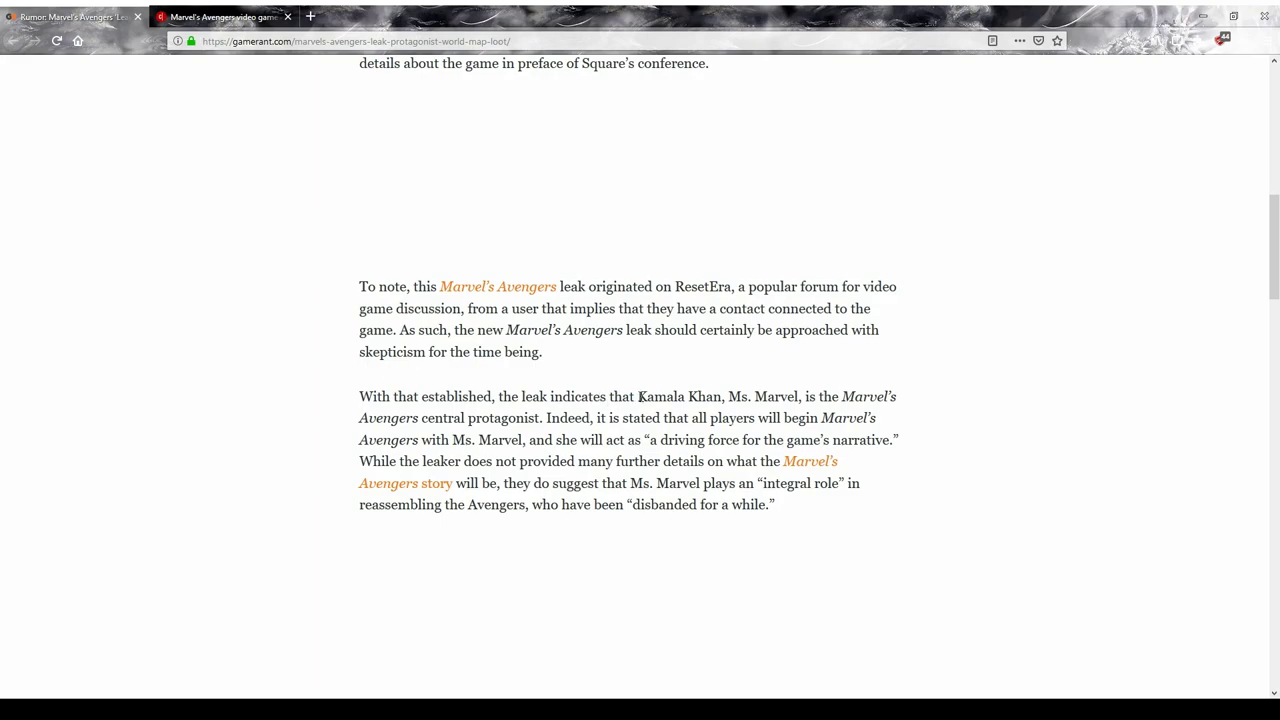
double_click(640, 396)
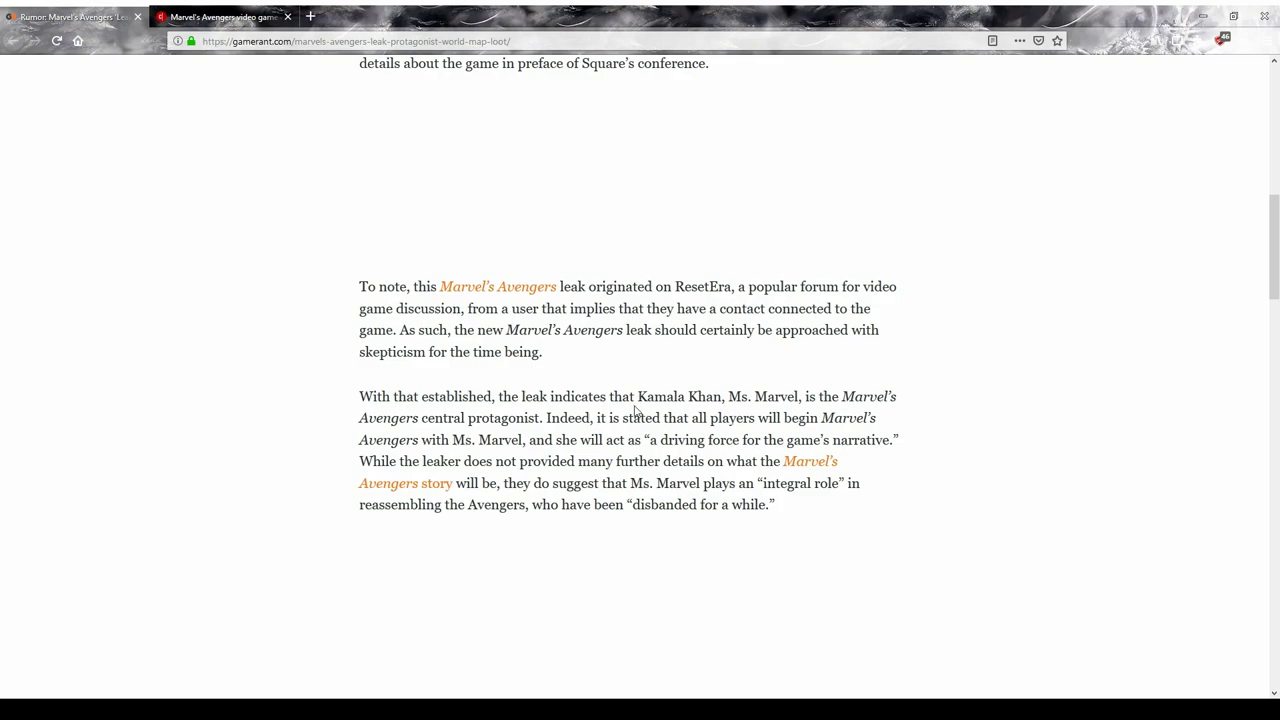
mouse_move(606, 414)
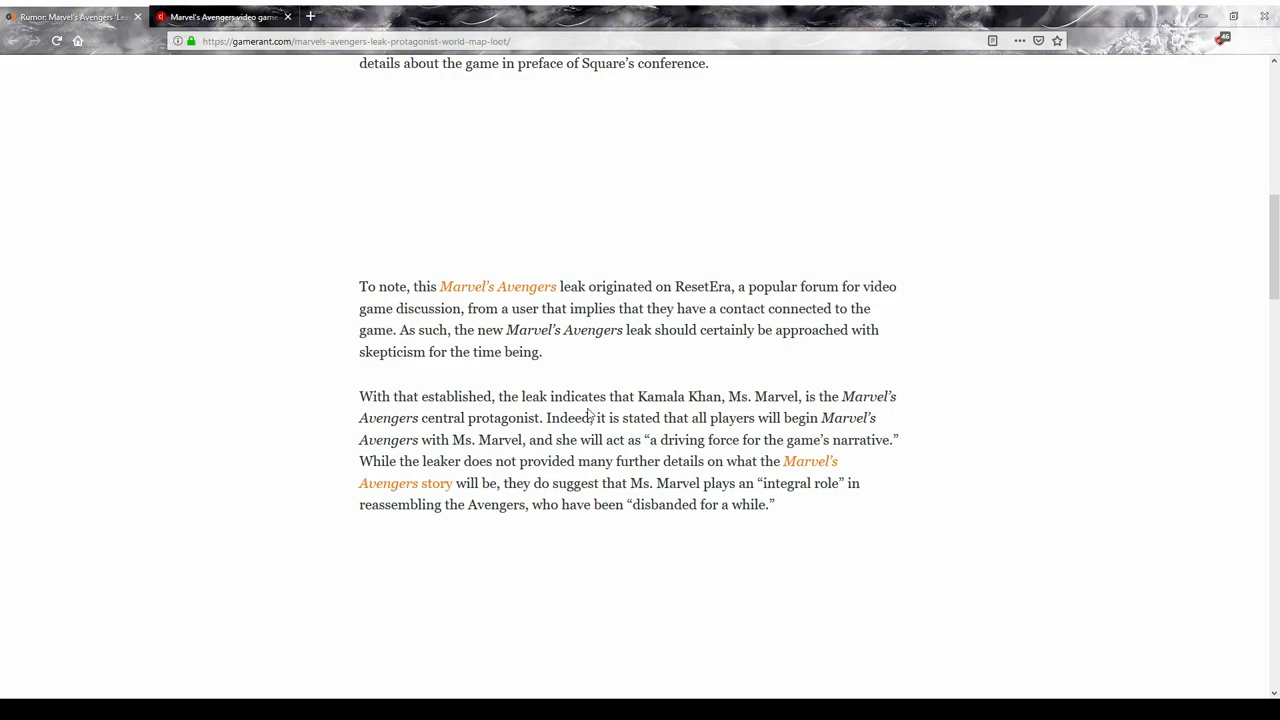
Step: Scroll the GameRant article down to the Kamala Khan protagonist paragraph
scroll("down", 3)
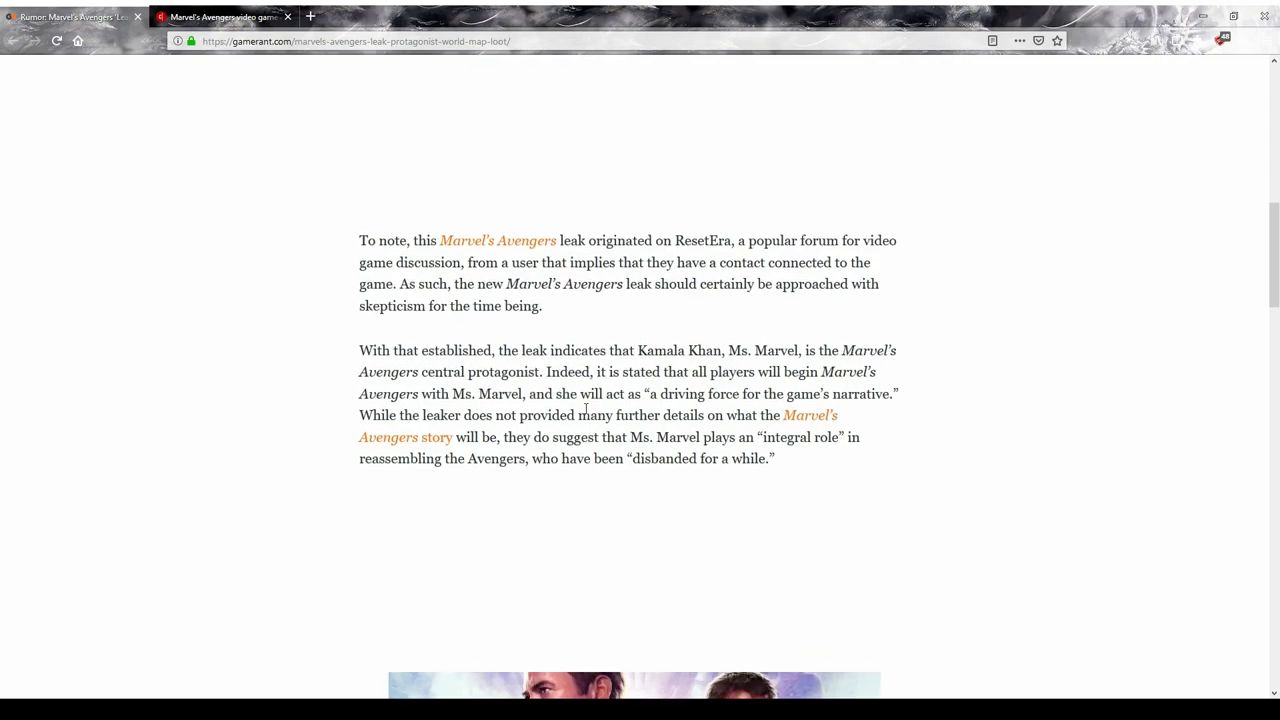
scroll("down", 3)
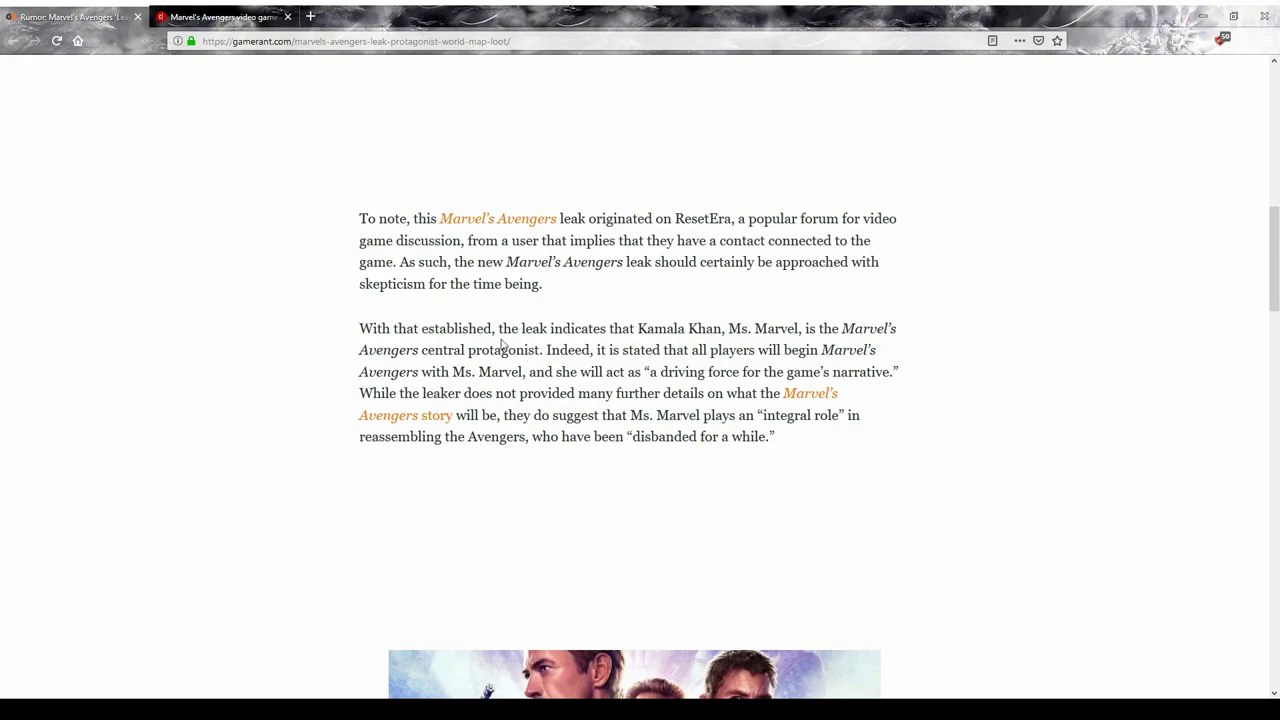
mouse_move(500, 338)
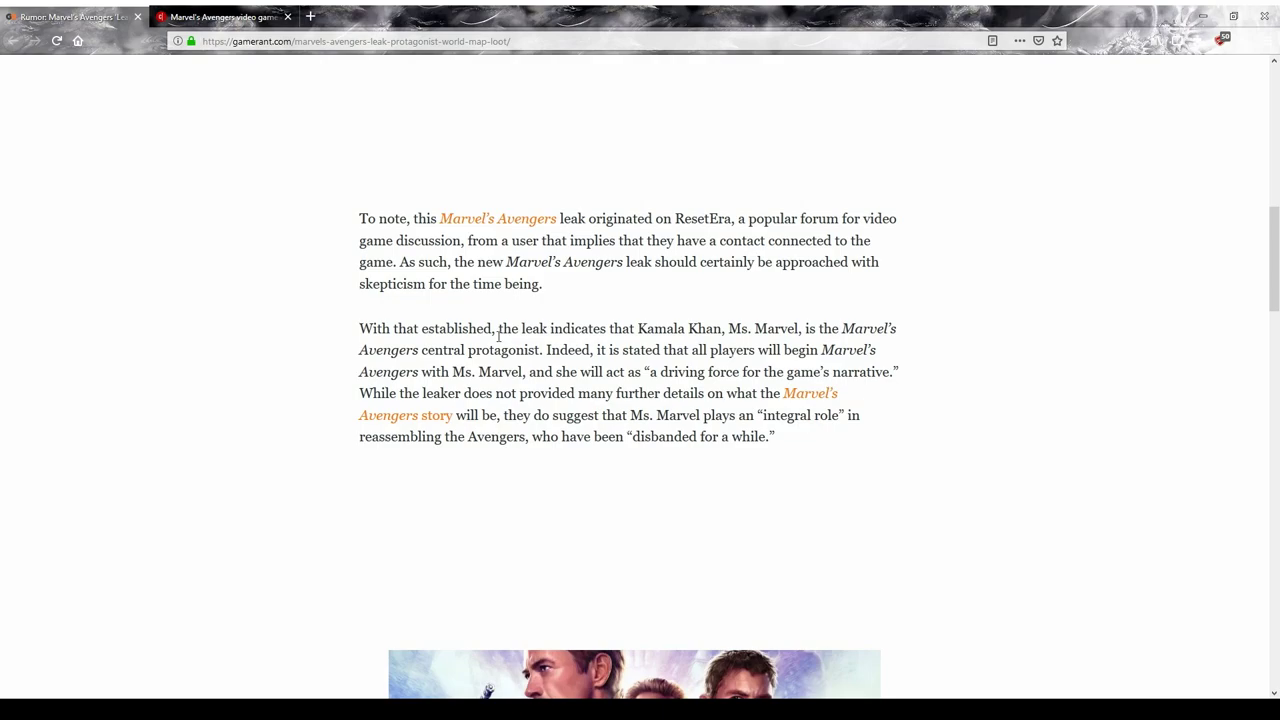
mouse_move(456, 370)
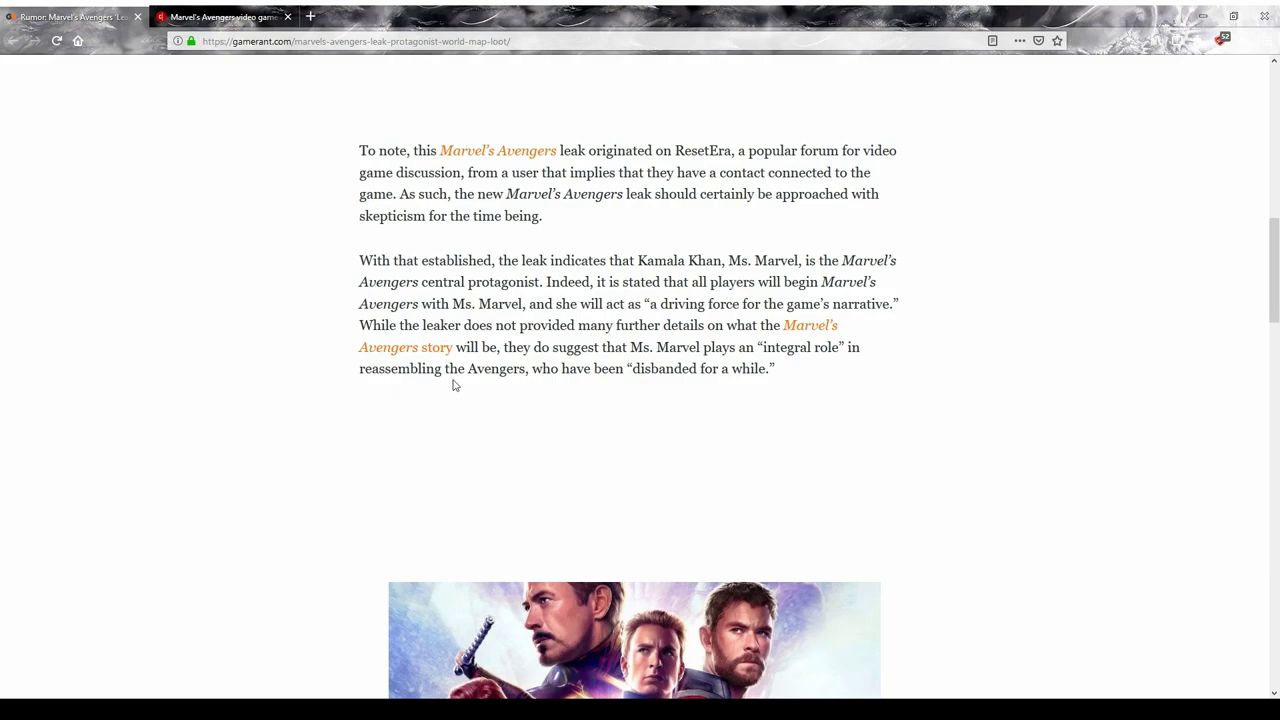
mouse_move(445, 385)
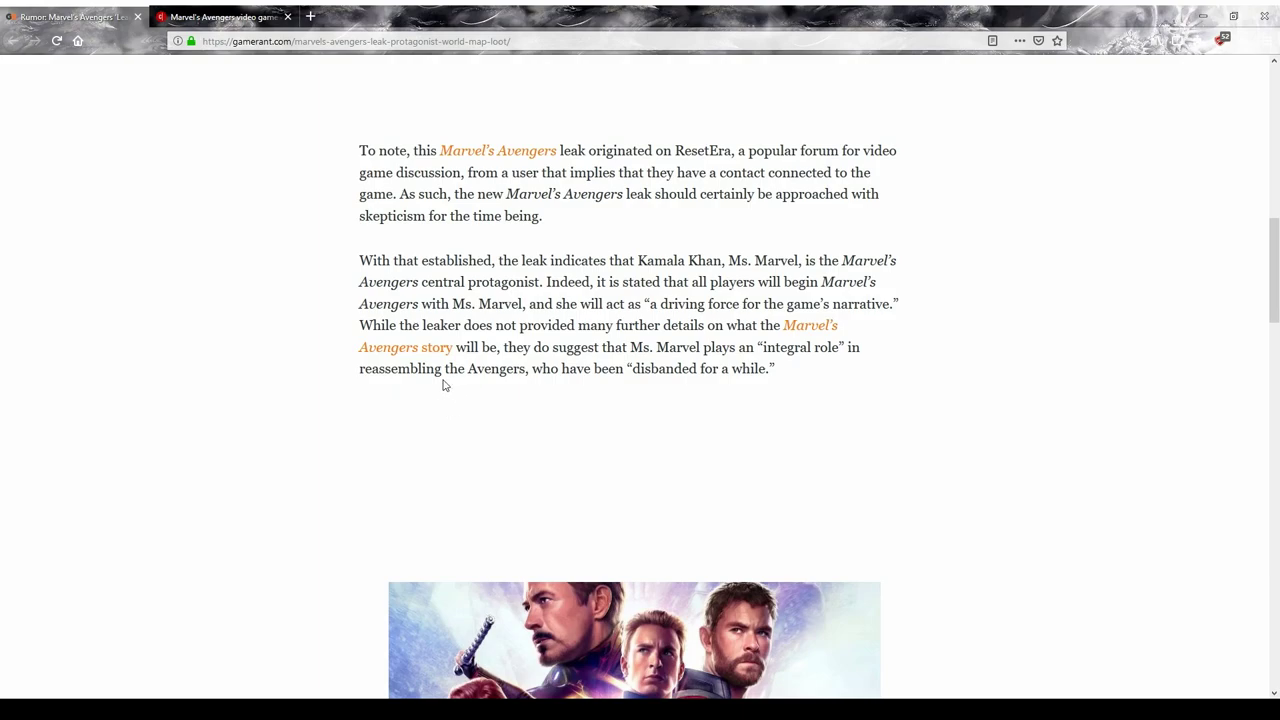
mouse_move(475, 428)
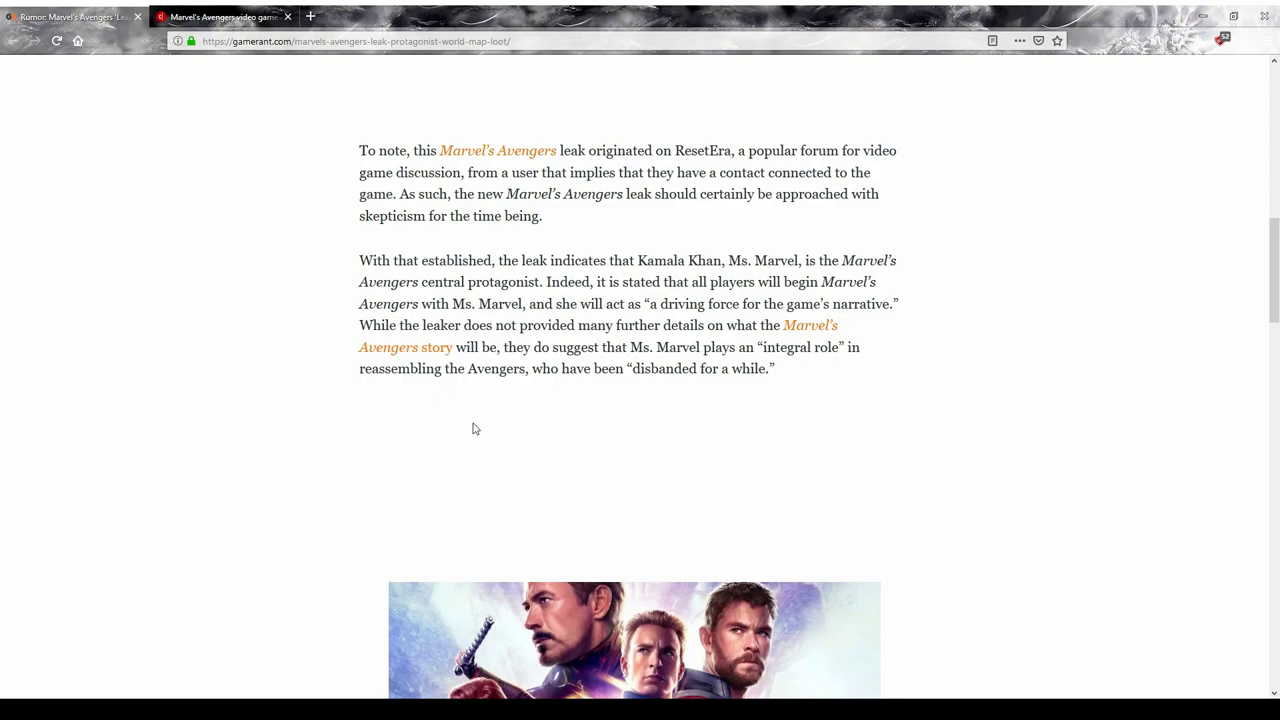
mouse_move(464, 413)
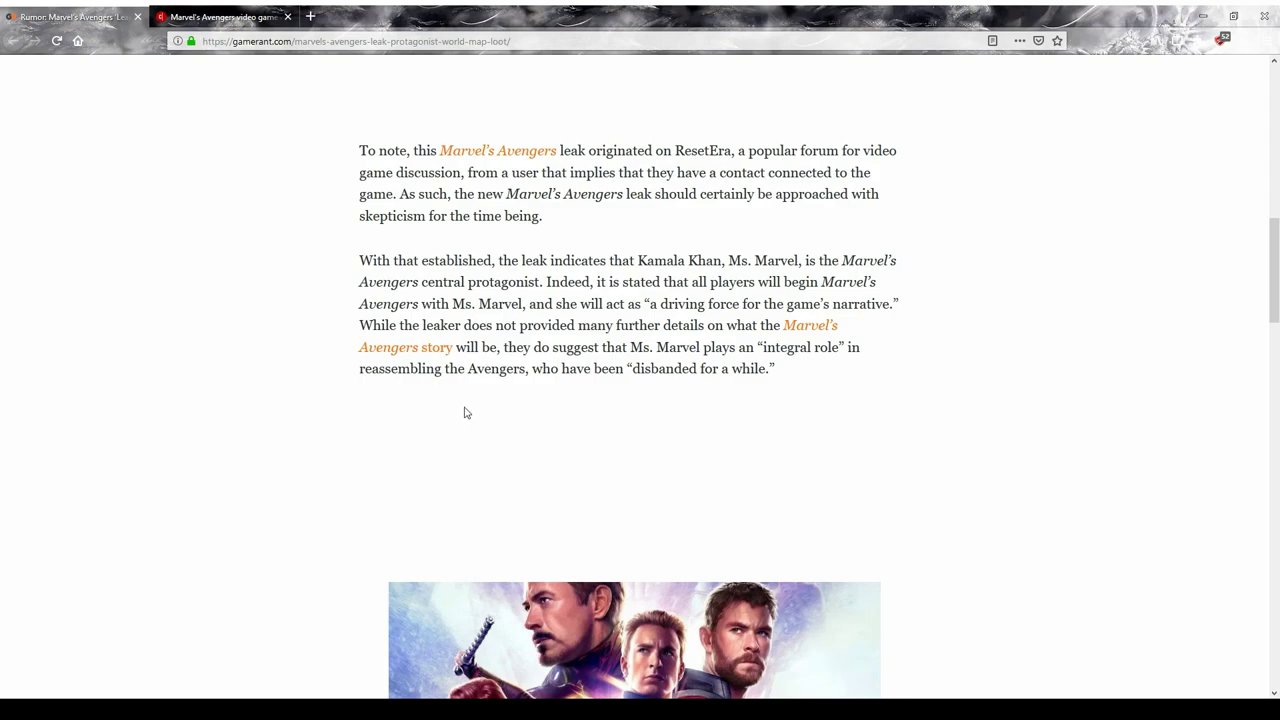
mouse_move(462, 409)
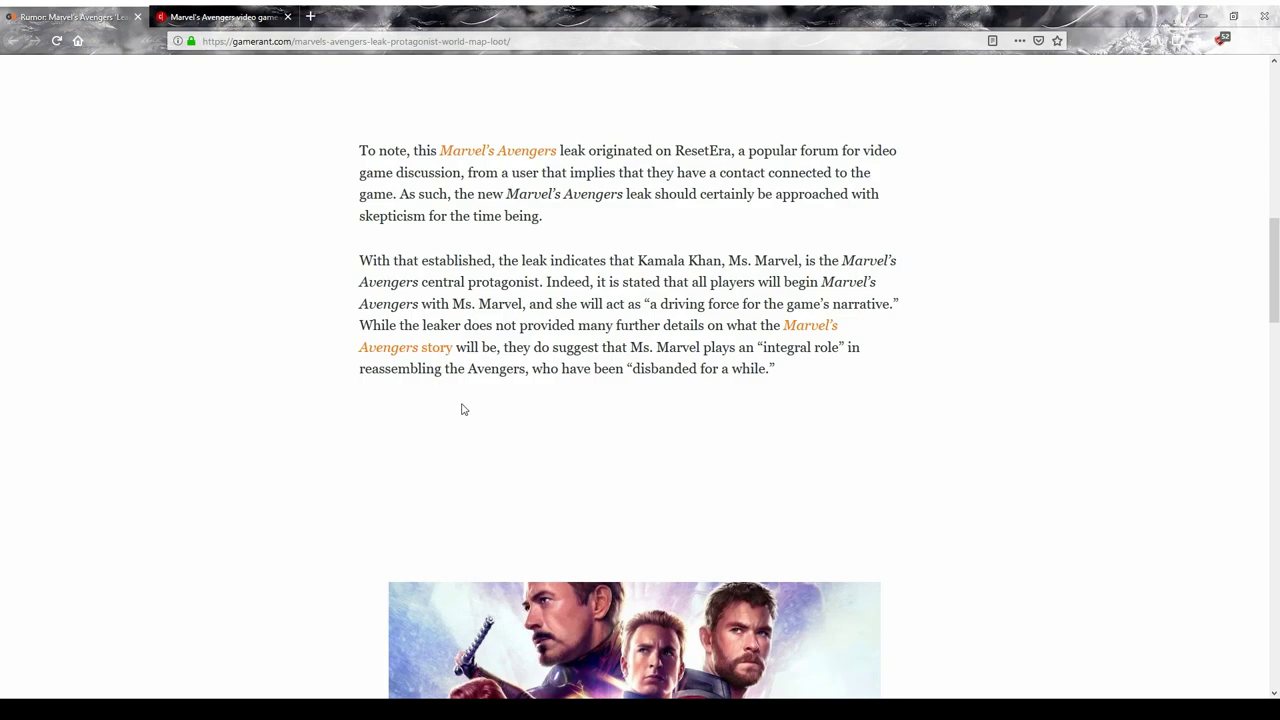
mouse_move(446, 406)
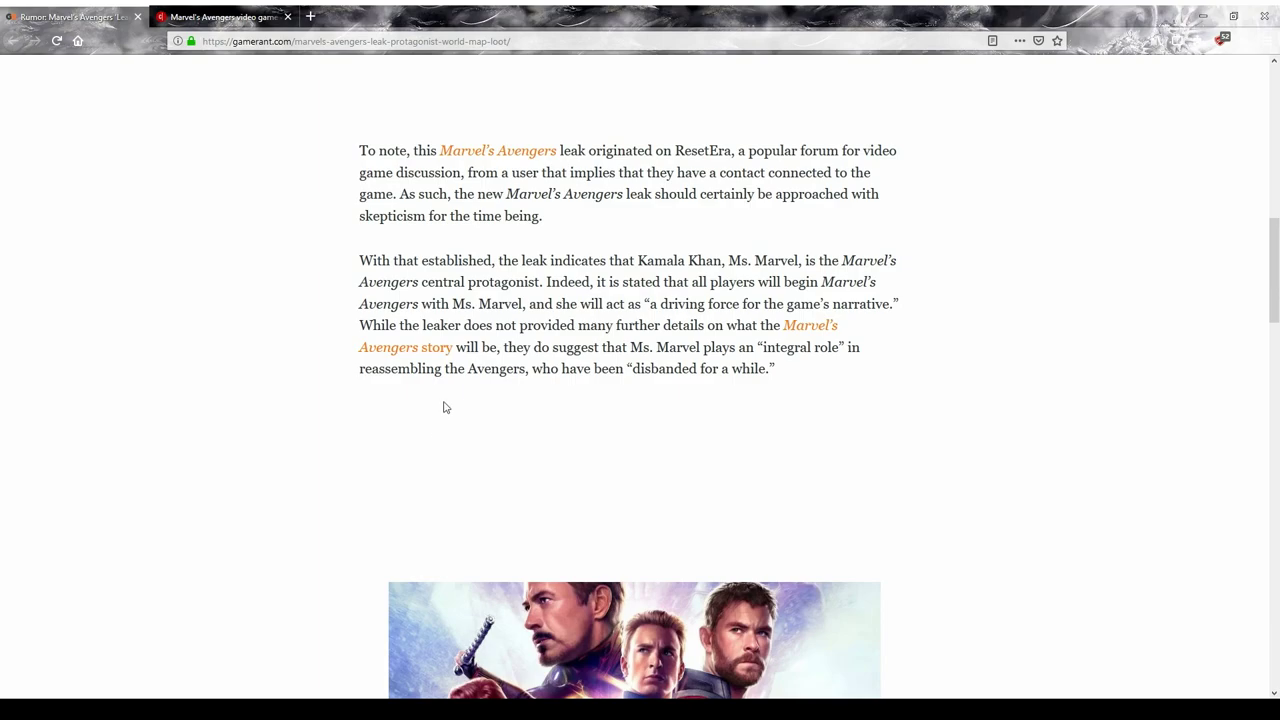
mouse_move(441, 405)
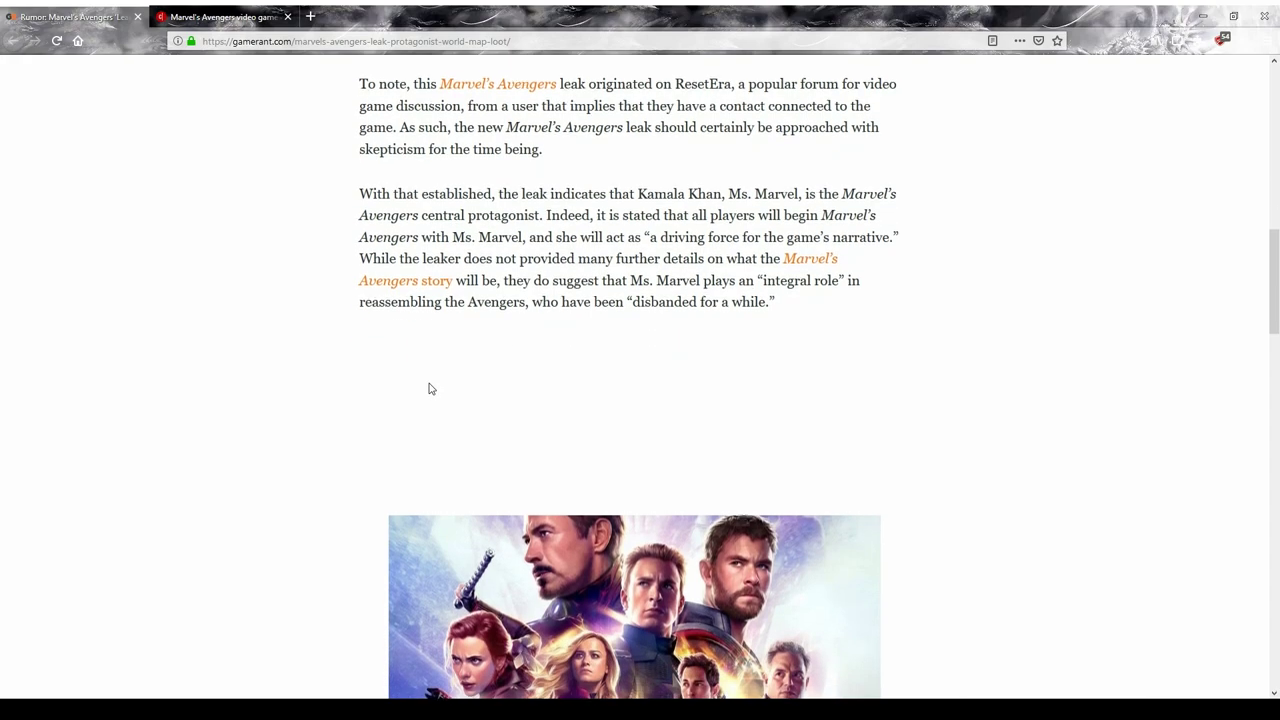
scroll("down", 3)
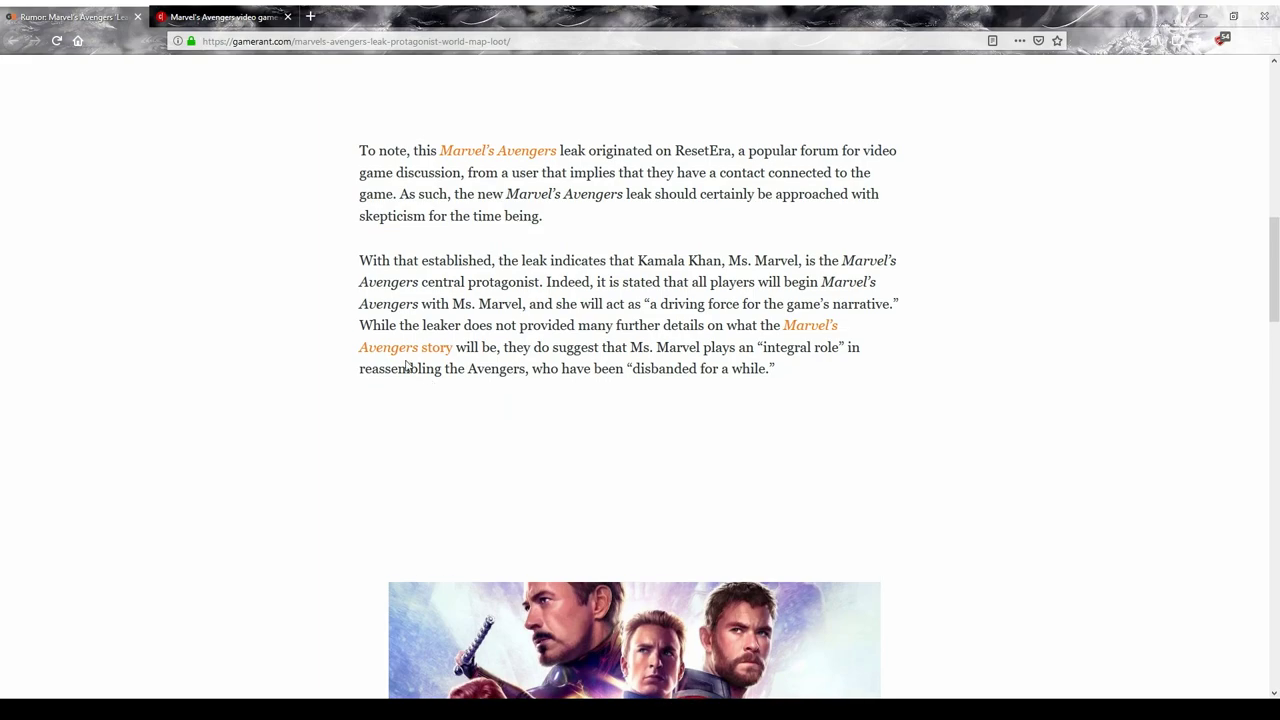
scroll("down", 3)
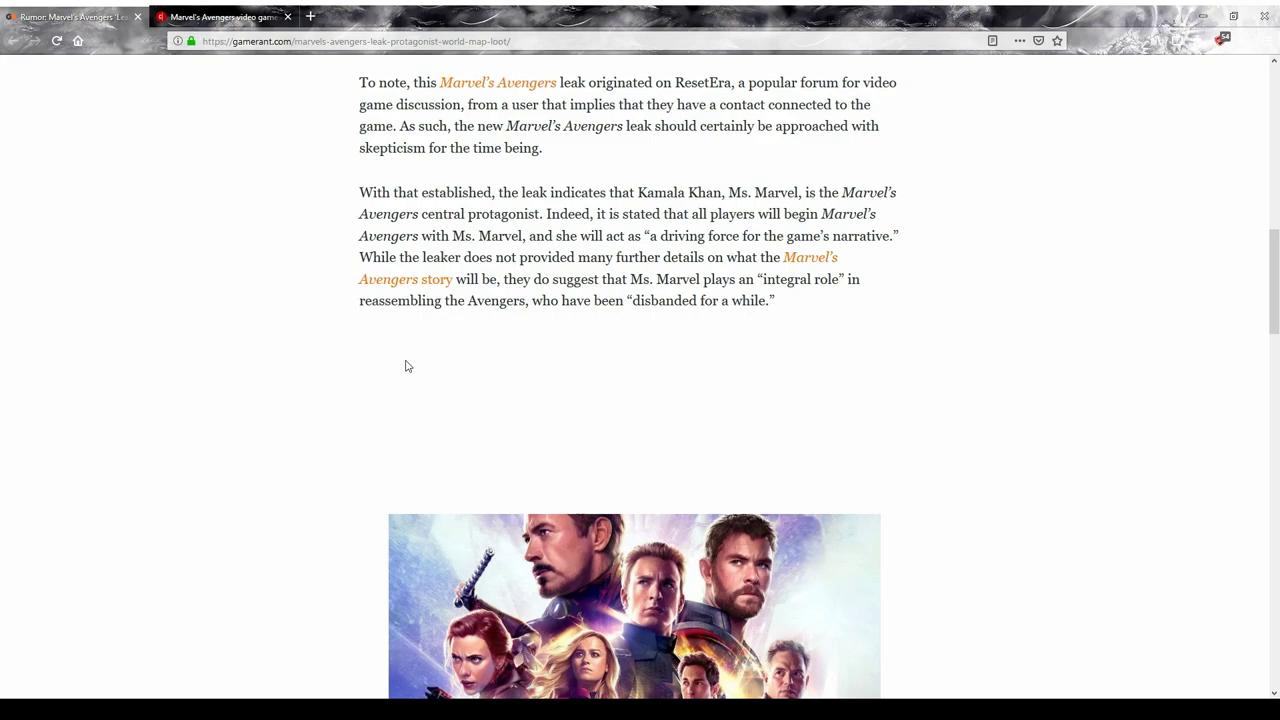
scroll("up", 3)
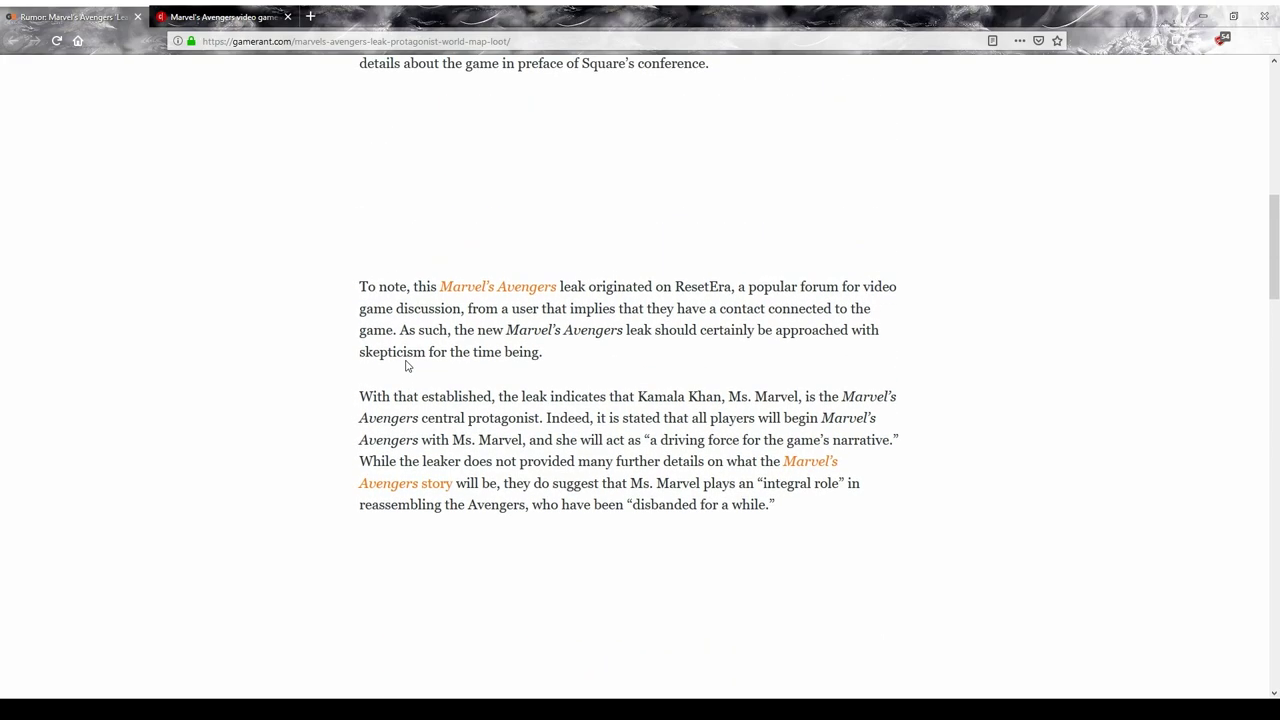
scroll("down", 3)
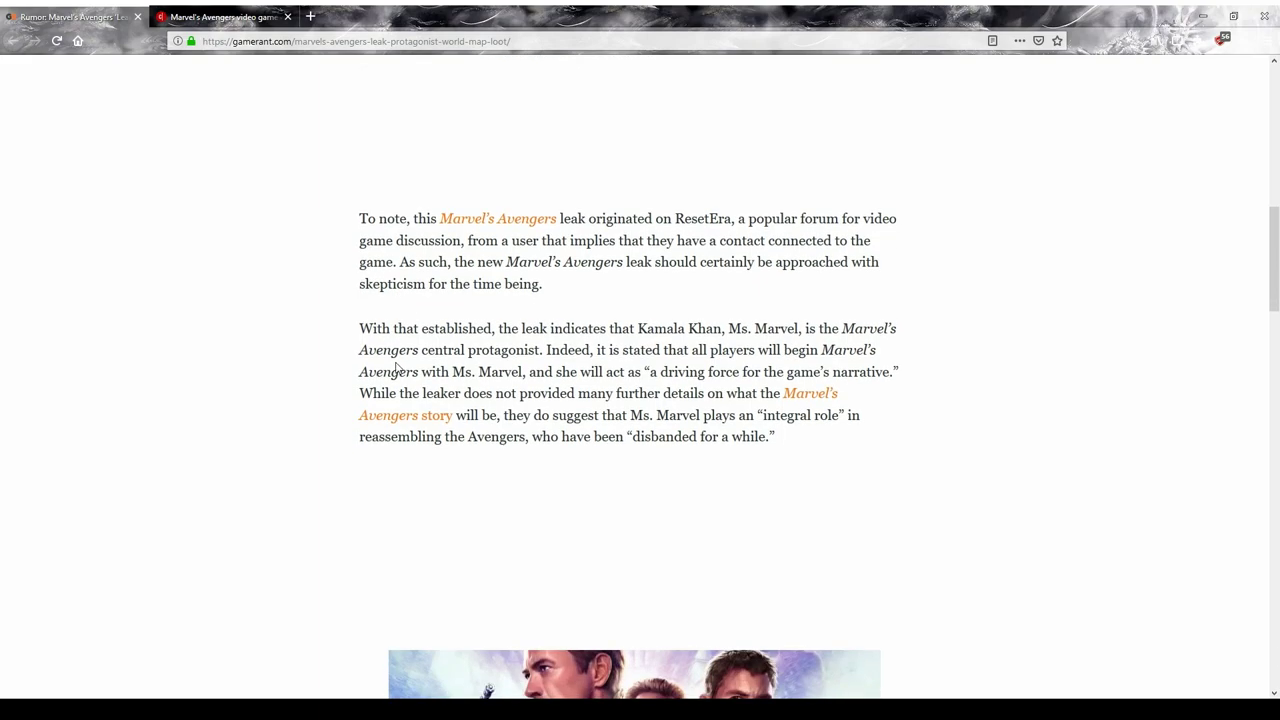
scroll("down", 3)
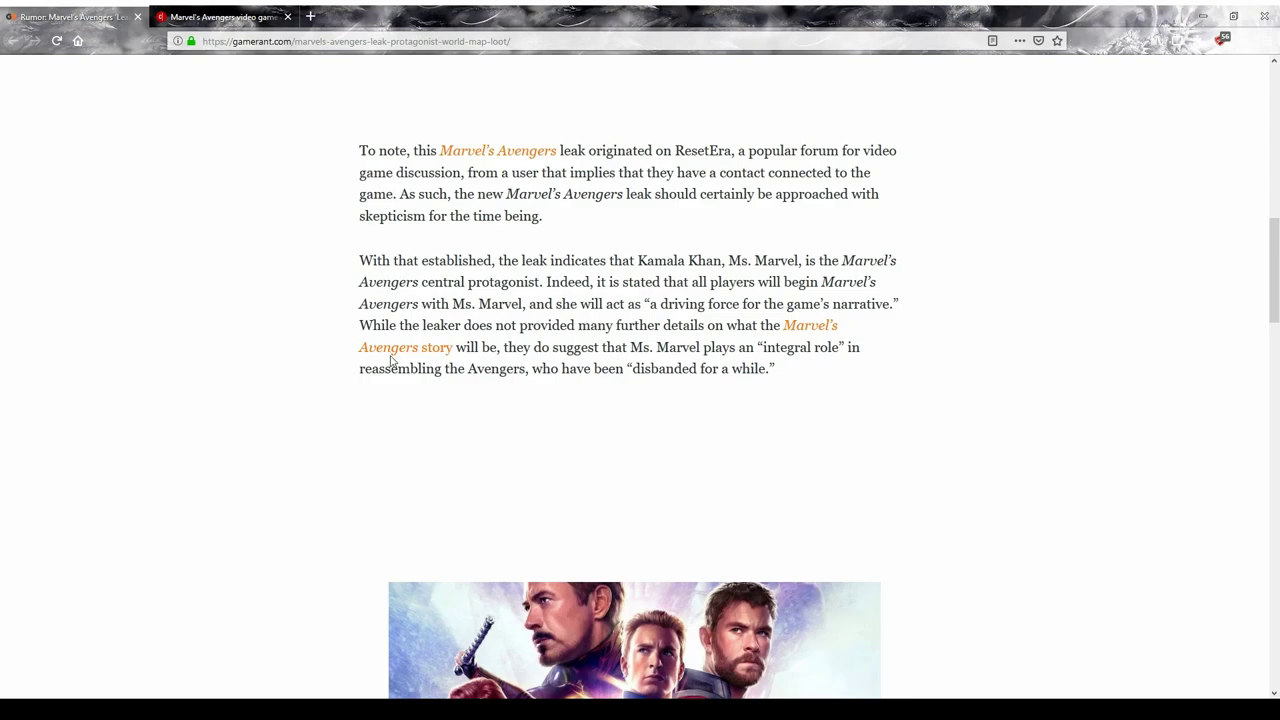
mouse_move(413, 368)
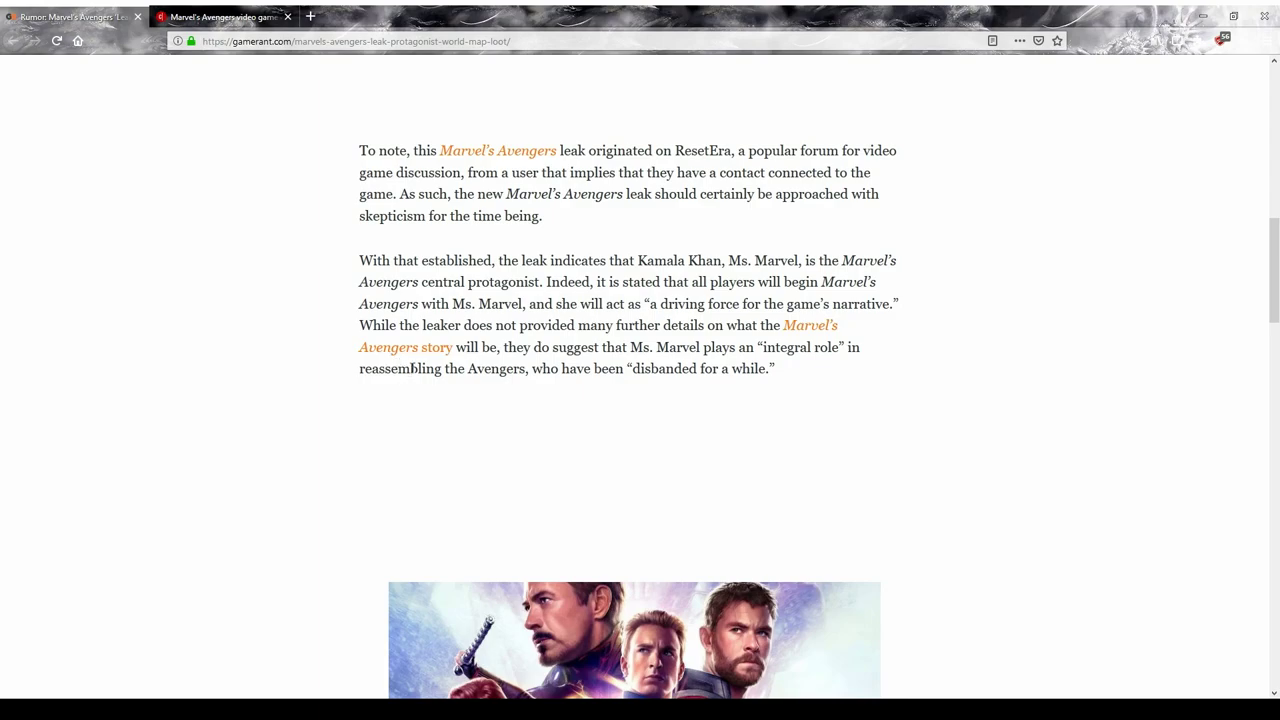
mouse_move(404, 362)
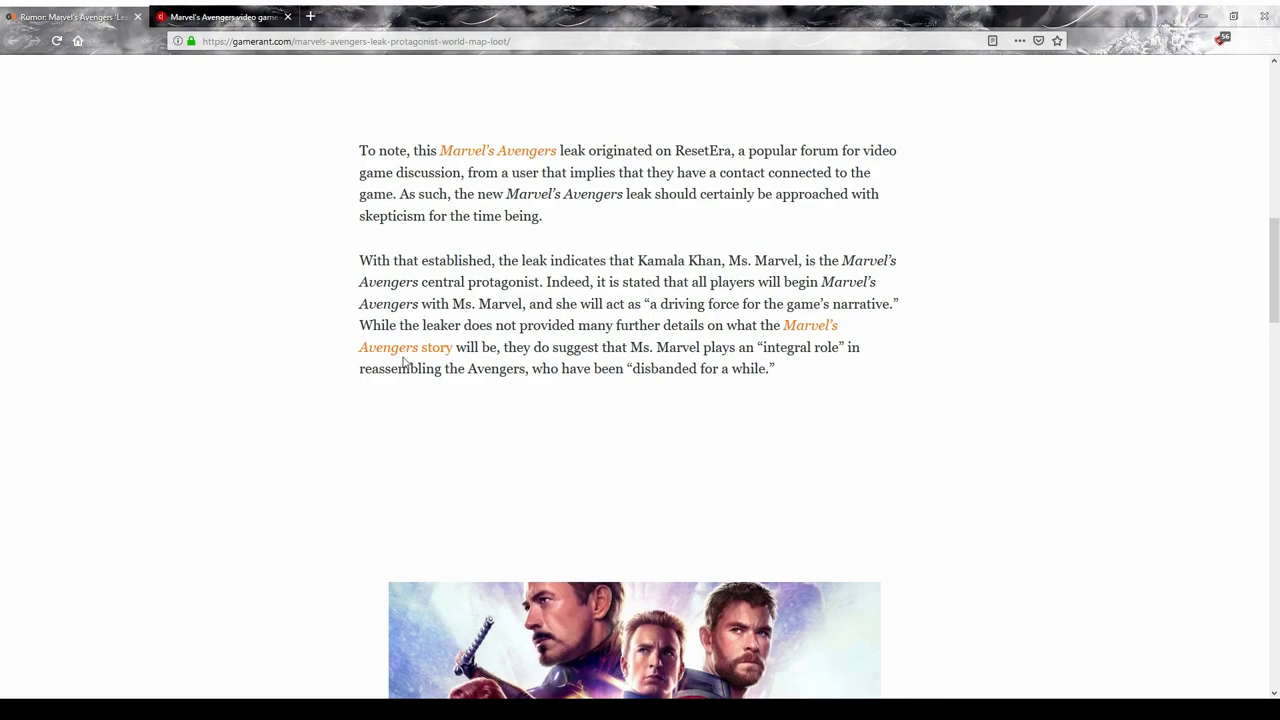
mouse_move(432, 367)
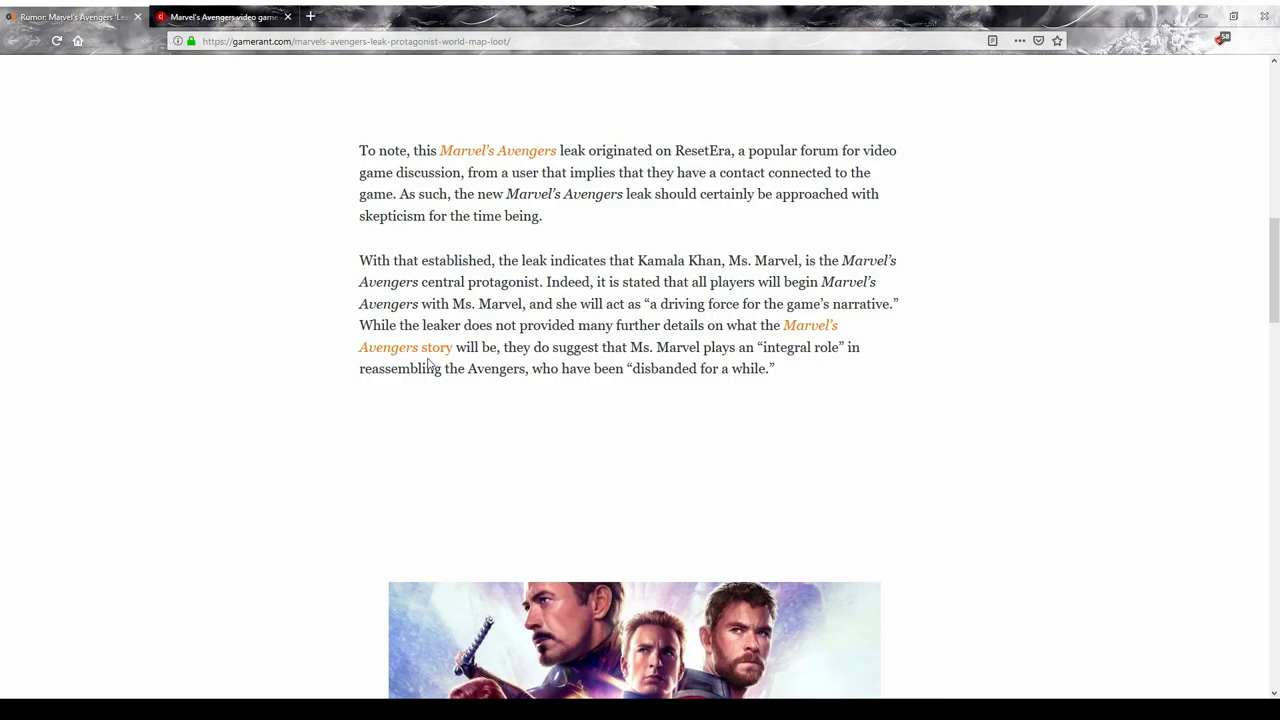
mouse_move(410, 336)
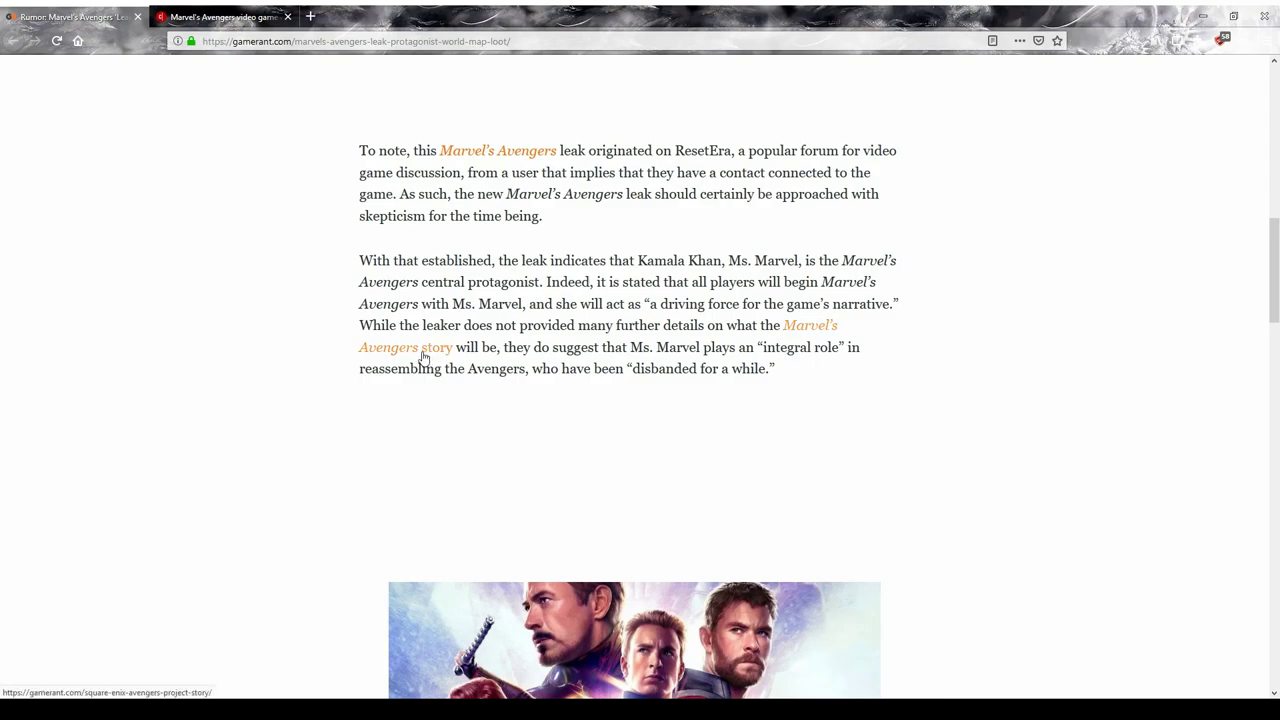
mouse_move(423, 355)
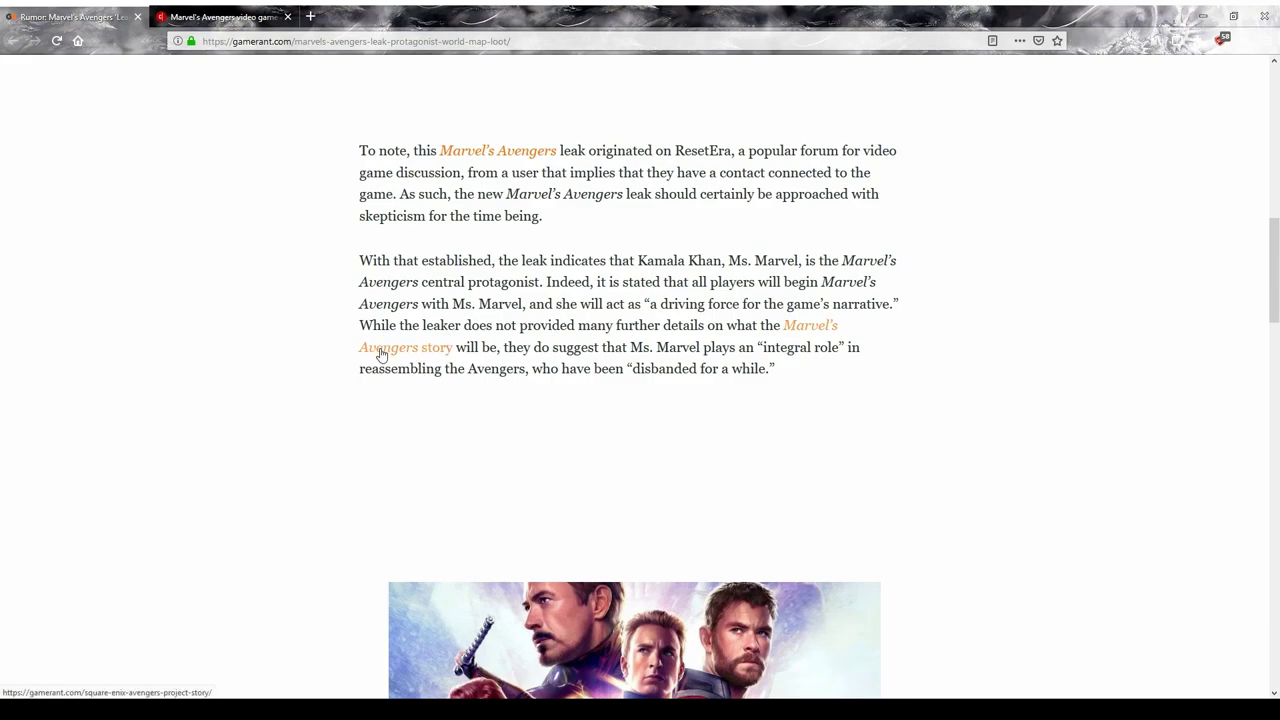
mouse_move(420, 363)
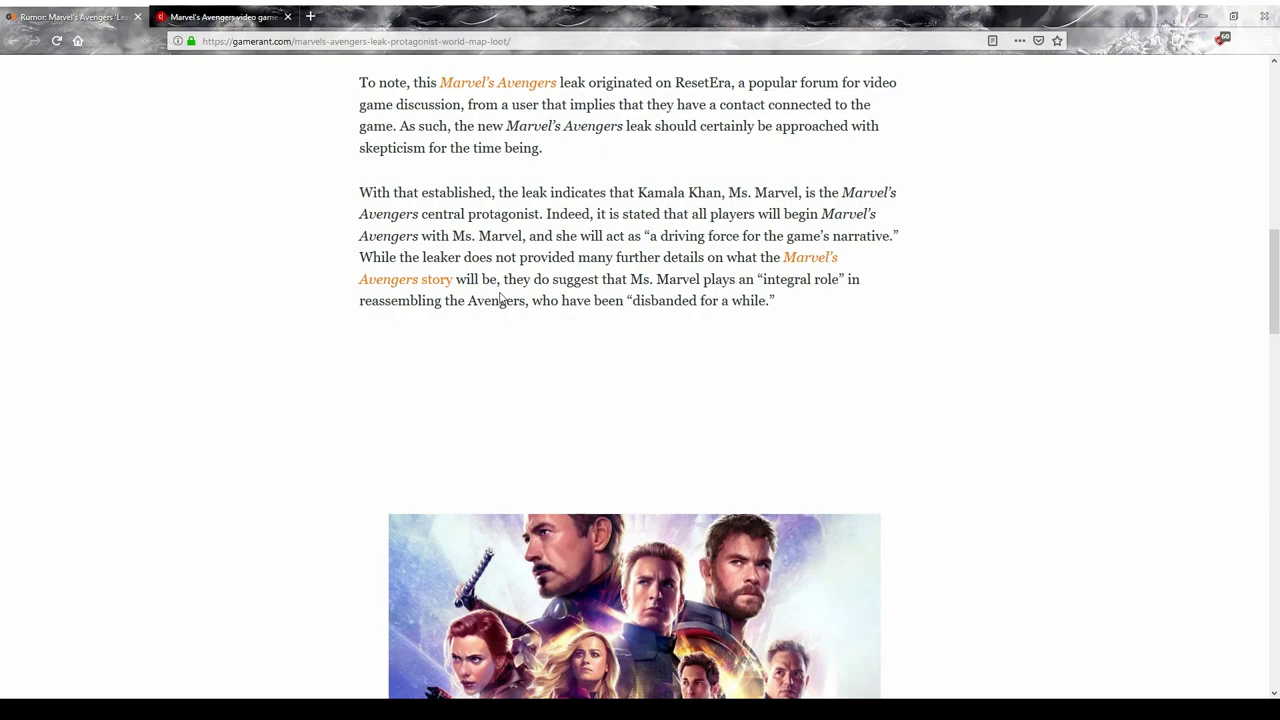
mouse_move(370, 272)
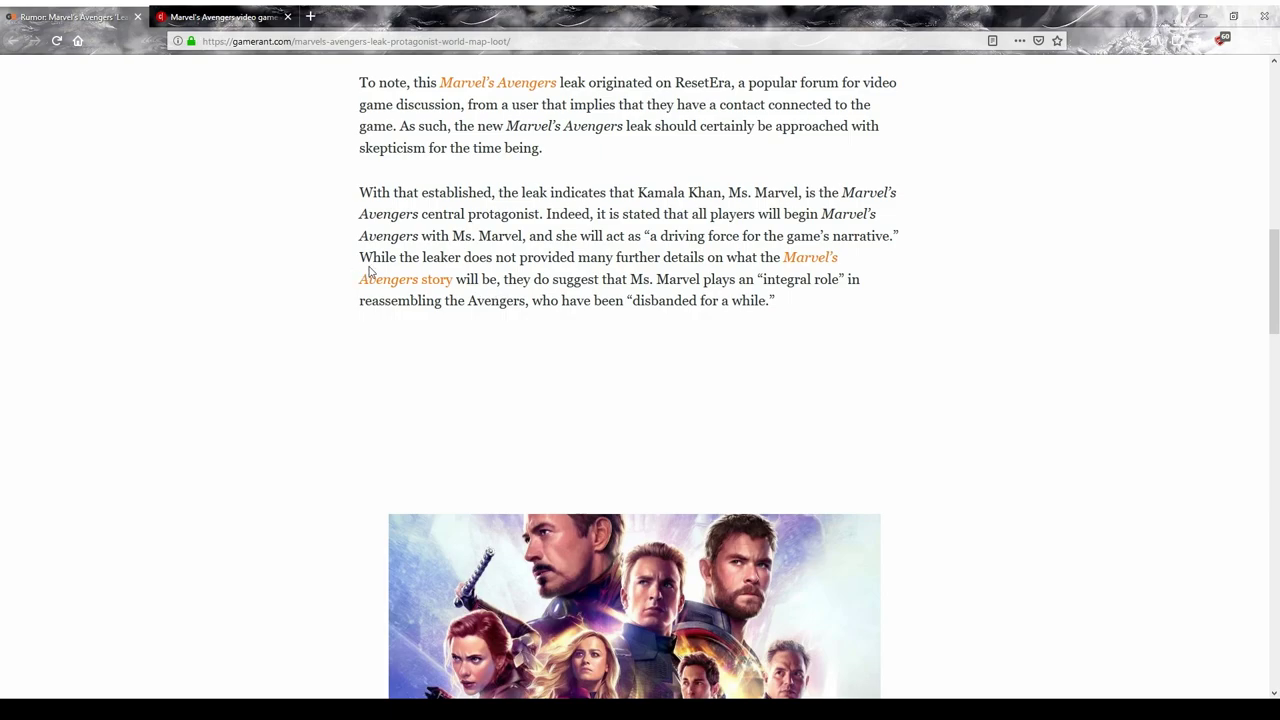
Step: Highlight the Avengers-disbanded phrase and the Ms. Marvel, Iron Man, Hulk team sentence
scroll("down", 3)
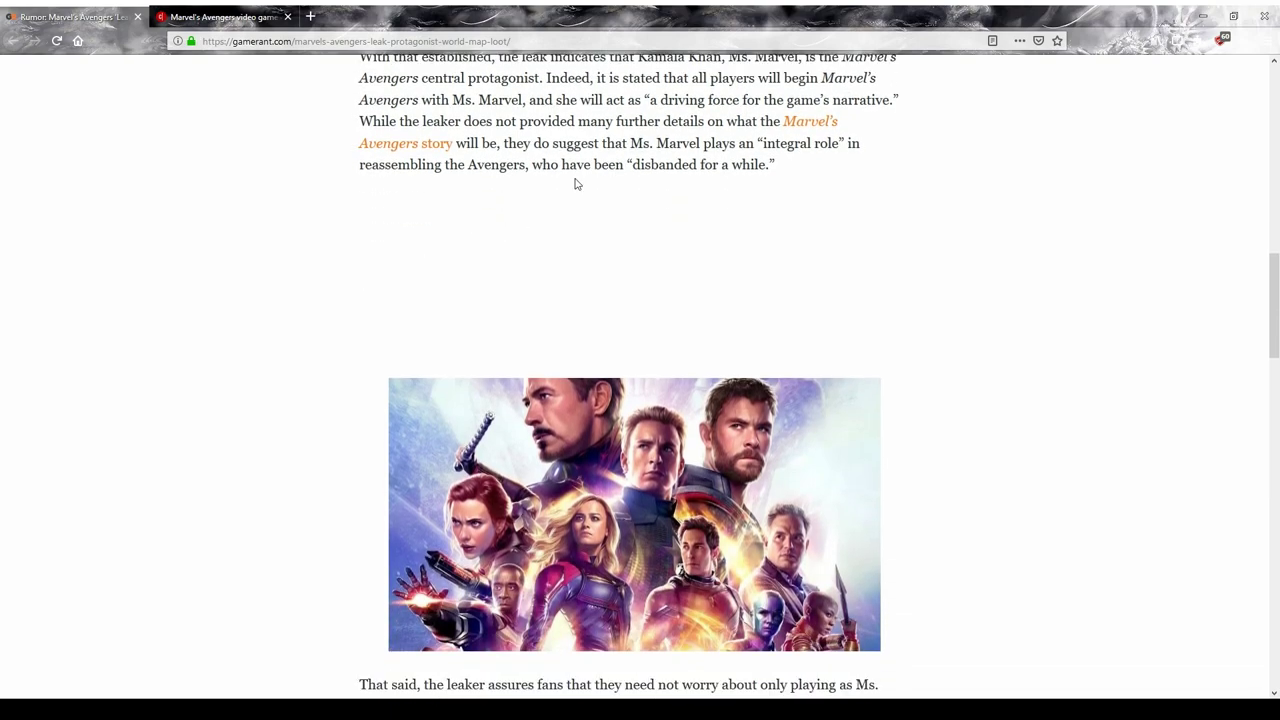
left_click_drag(540, 164, 737, 164)
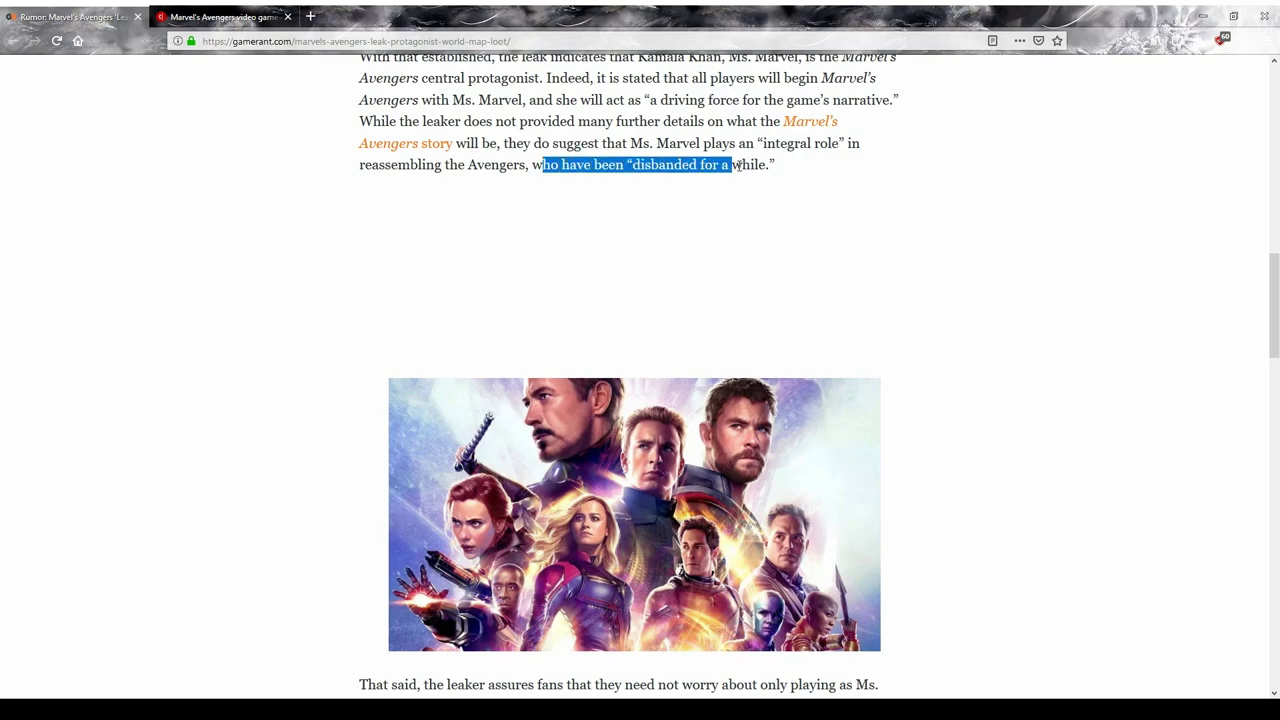
scroll("down", 3)
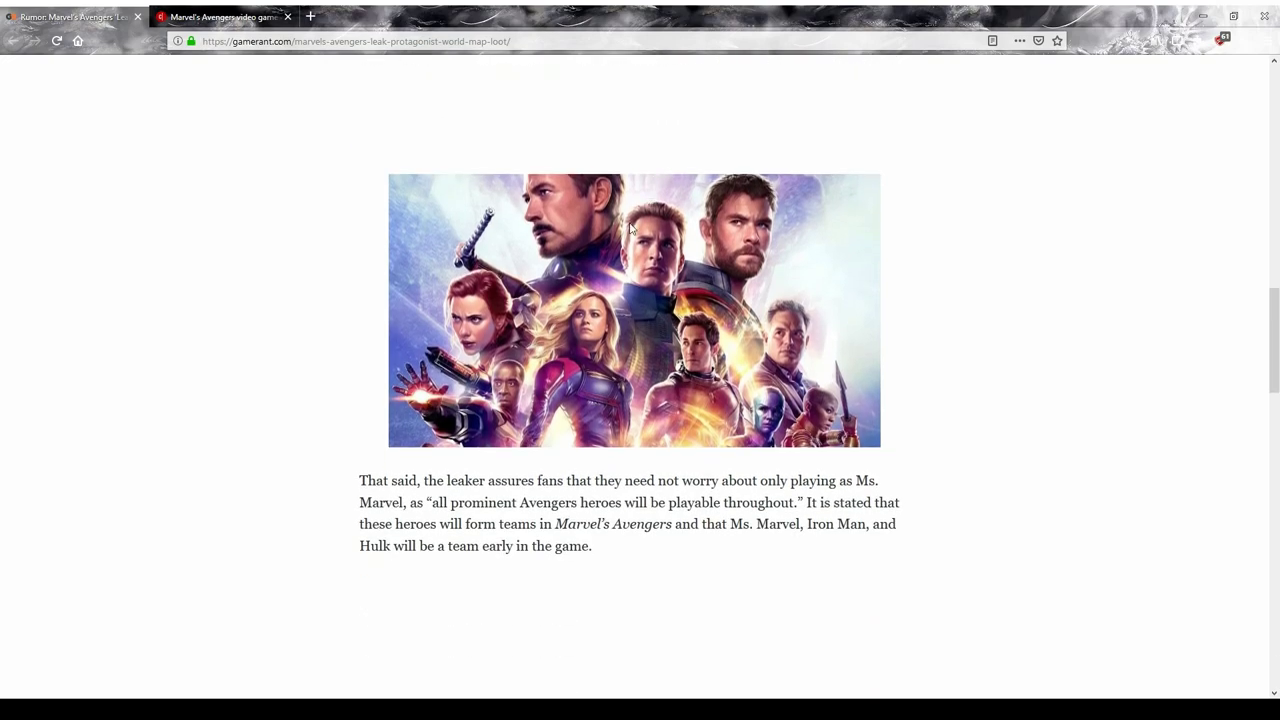
scroll("down", 3)
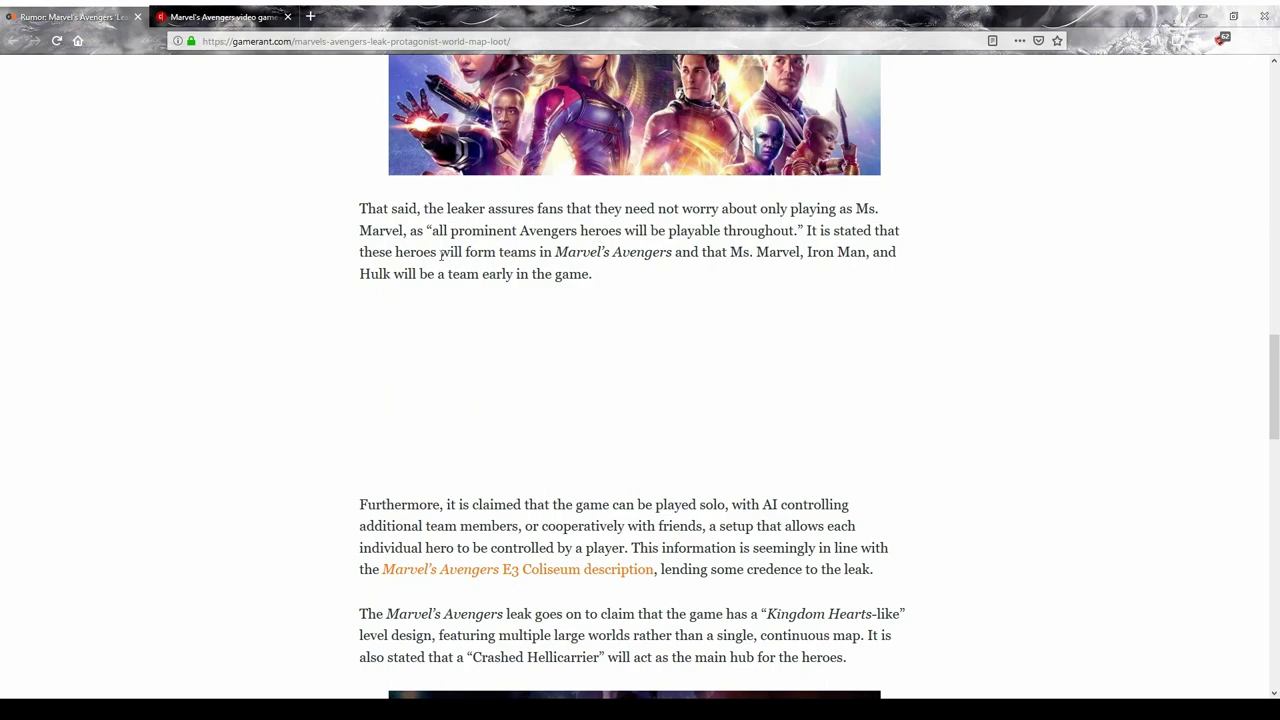
left_click_drag(729, 251, 834, 251)
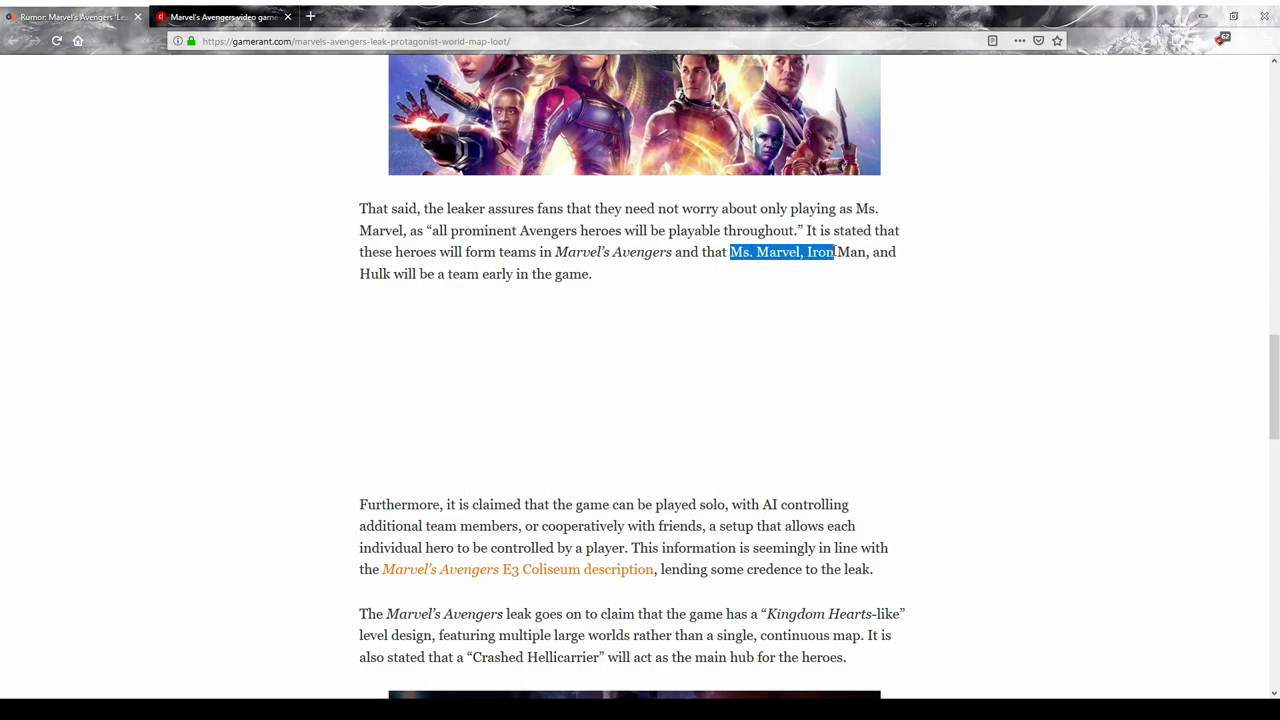
left_click_drag(832, 251, 591, 274)
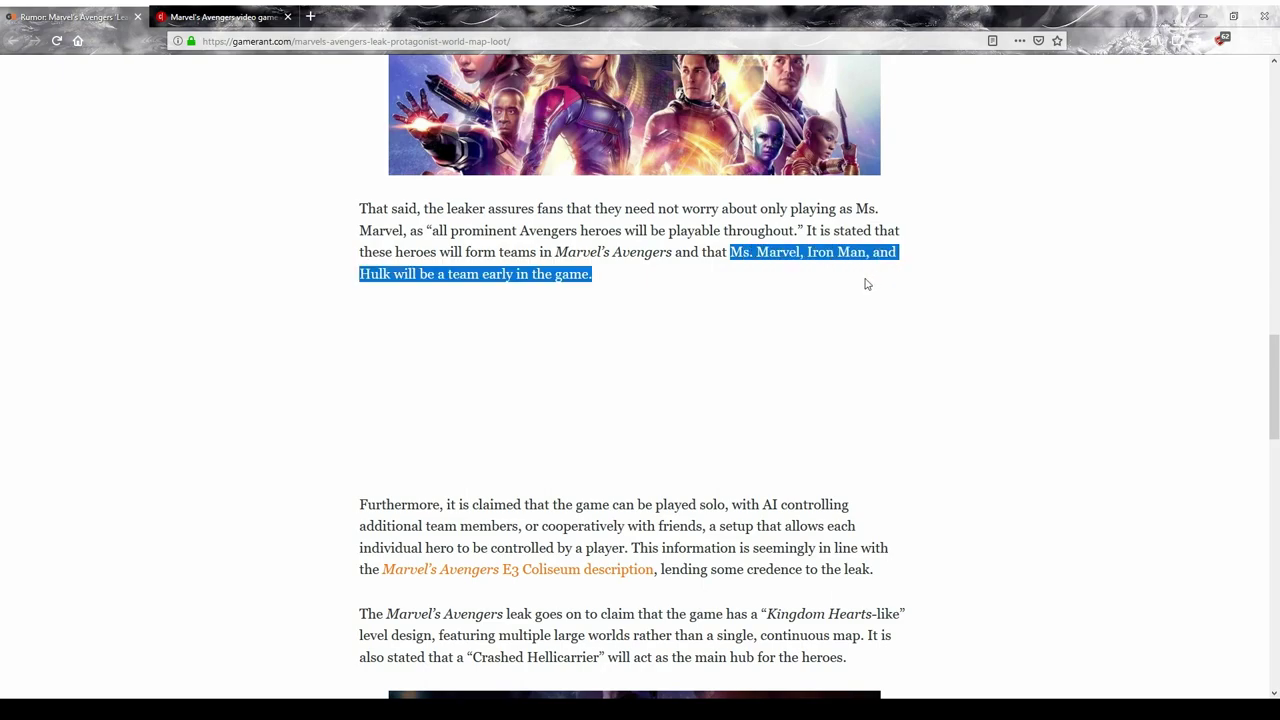
left_click(575, 274)
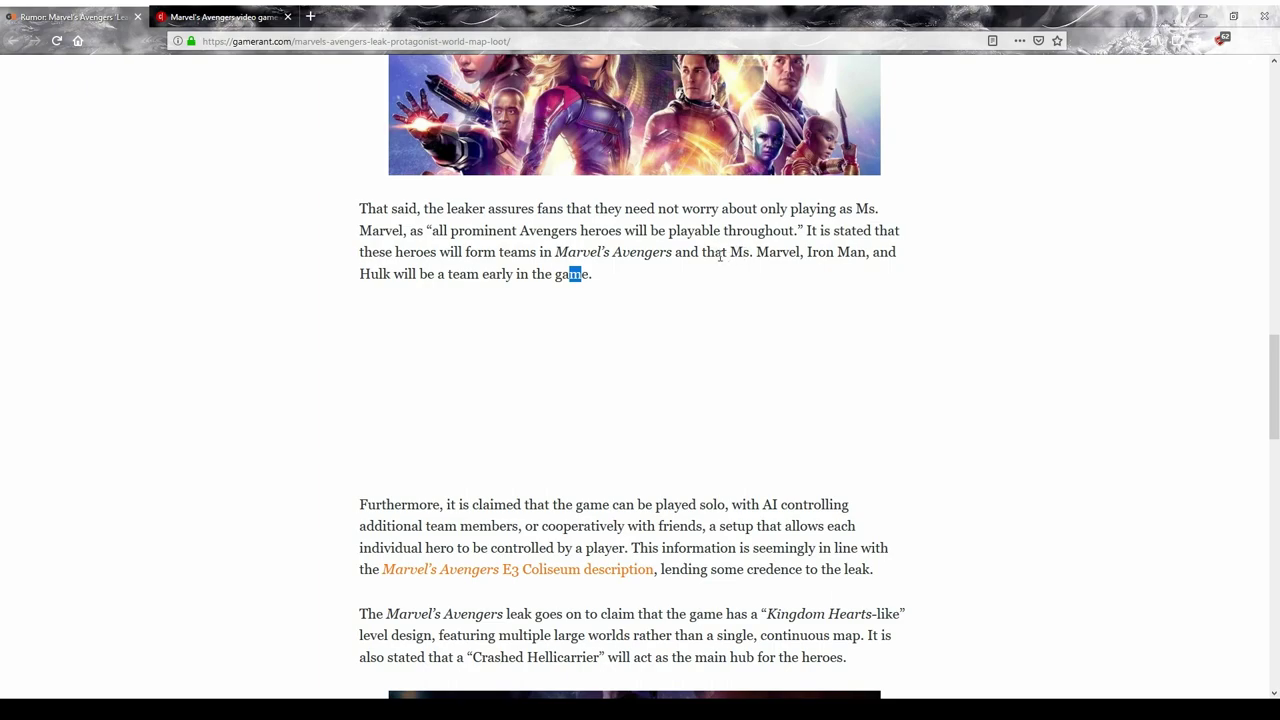
mouse_move(461, 313)
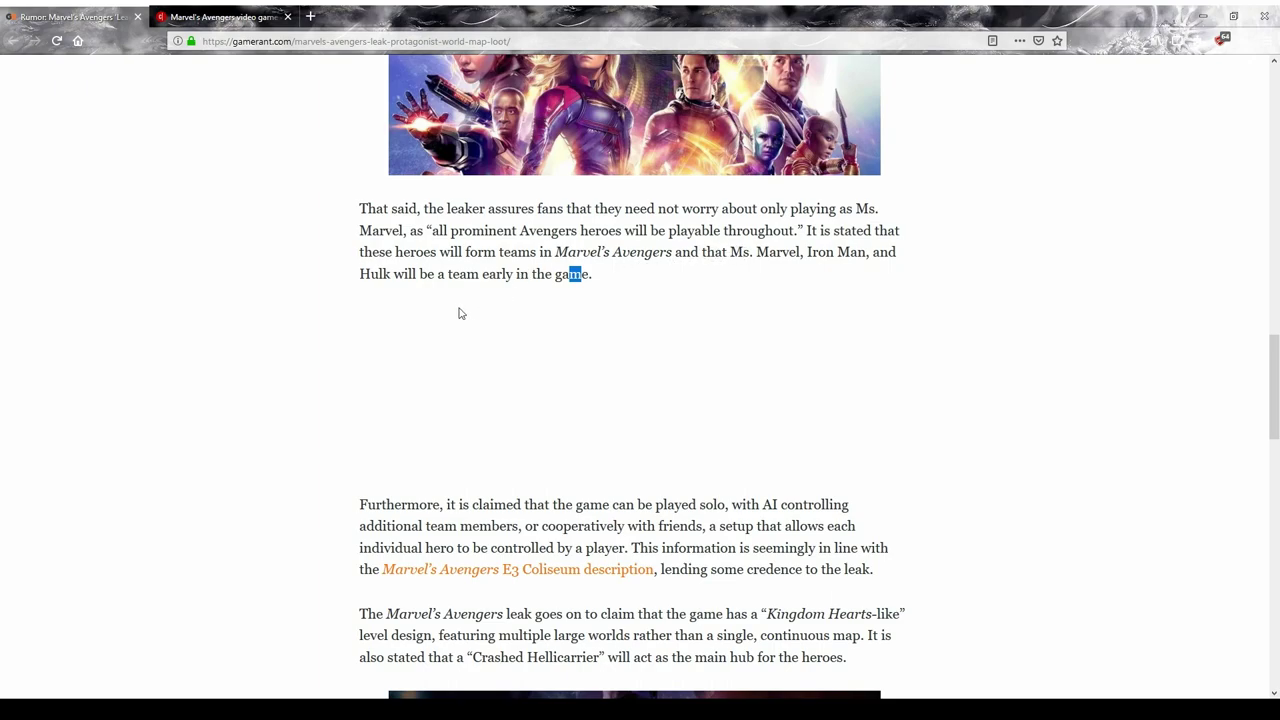
Step: Scroll down to the Kingdom Hearts-like worlds and Crashed Hellicarrier hub paragraph
scroll("down", 3)
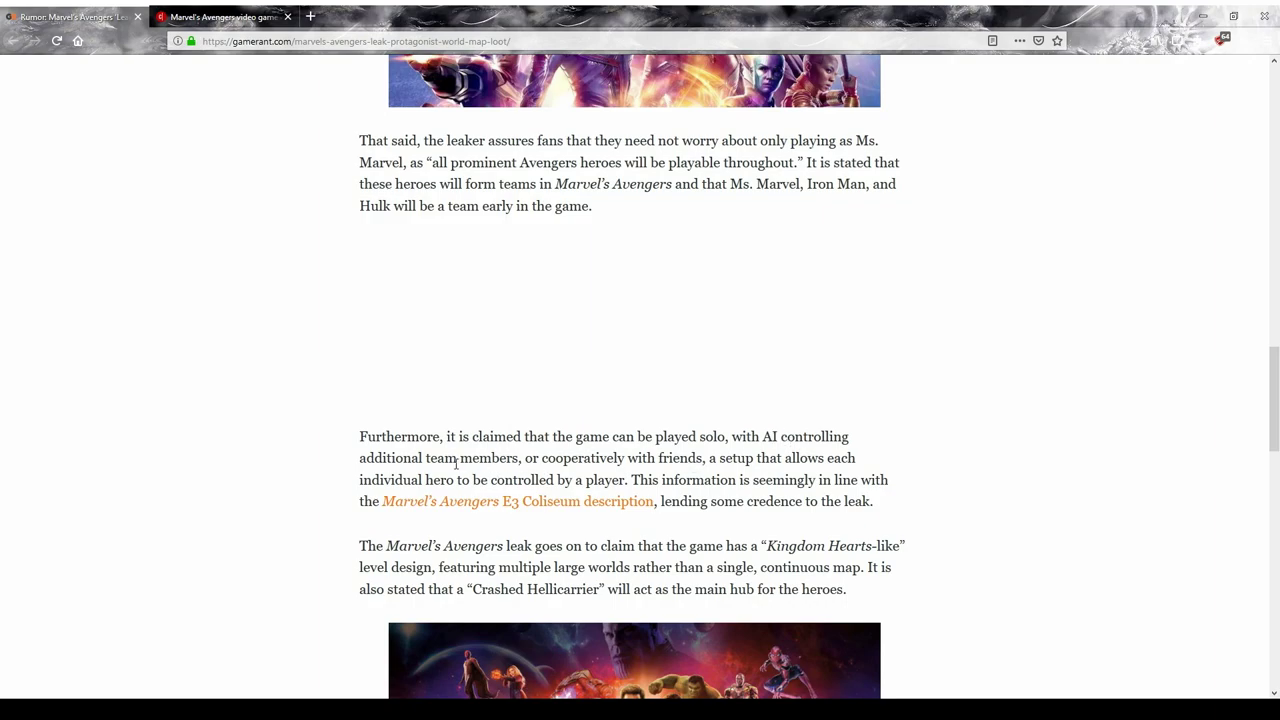
mouse_move(601, 465)
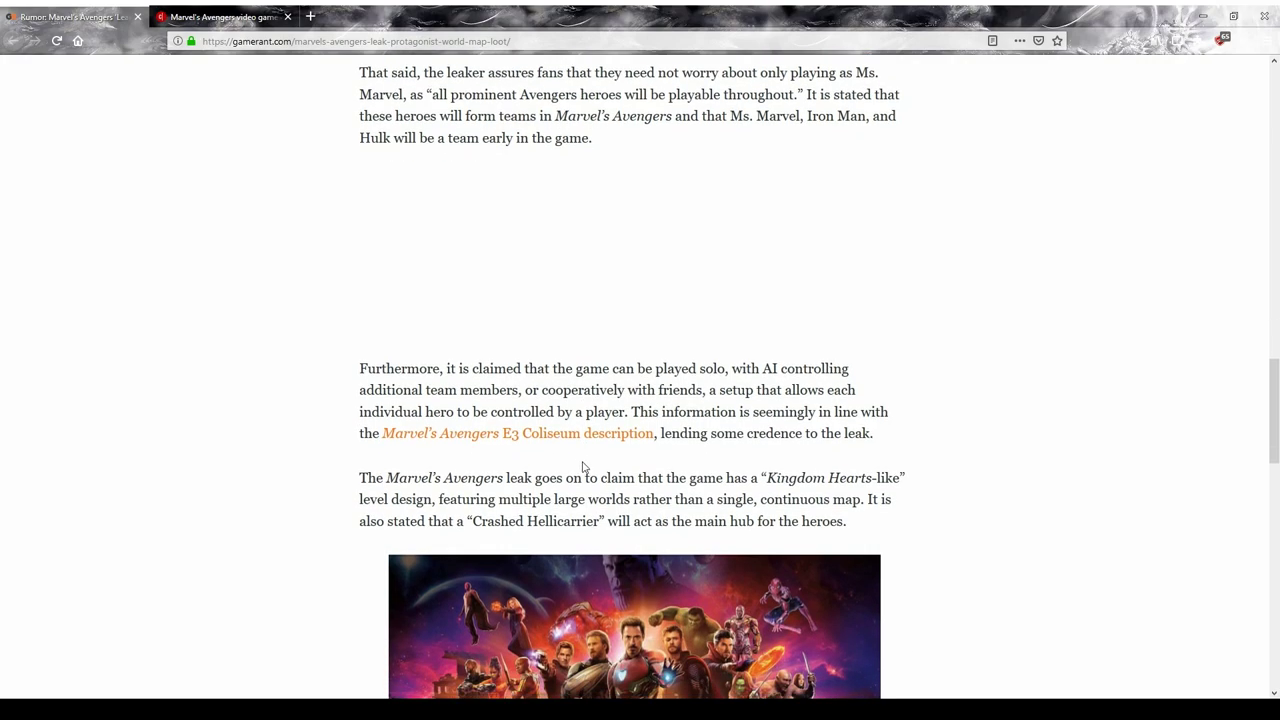
mouse_move(569, 463)
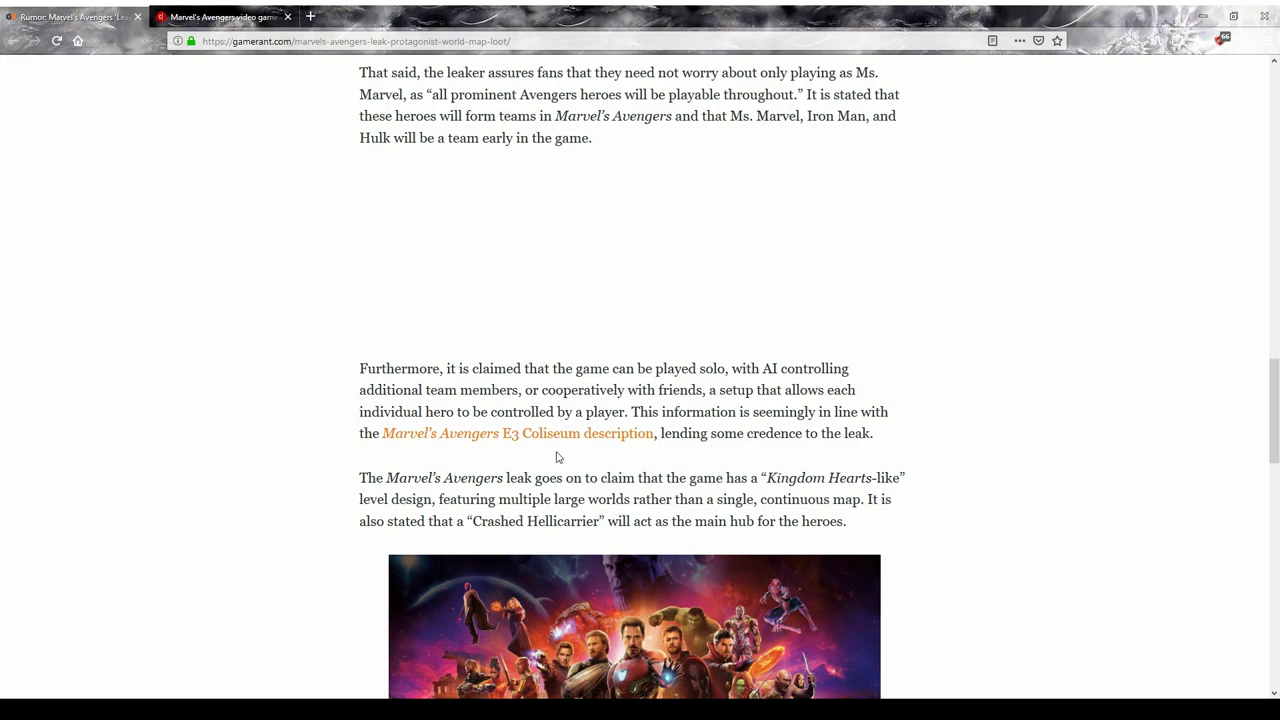
mouse_move(543, 457)
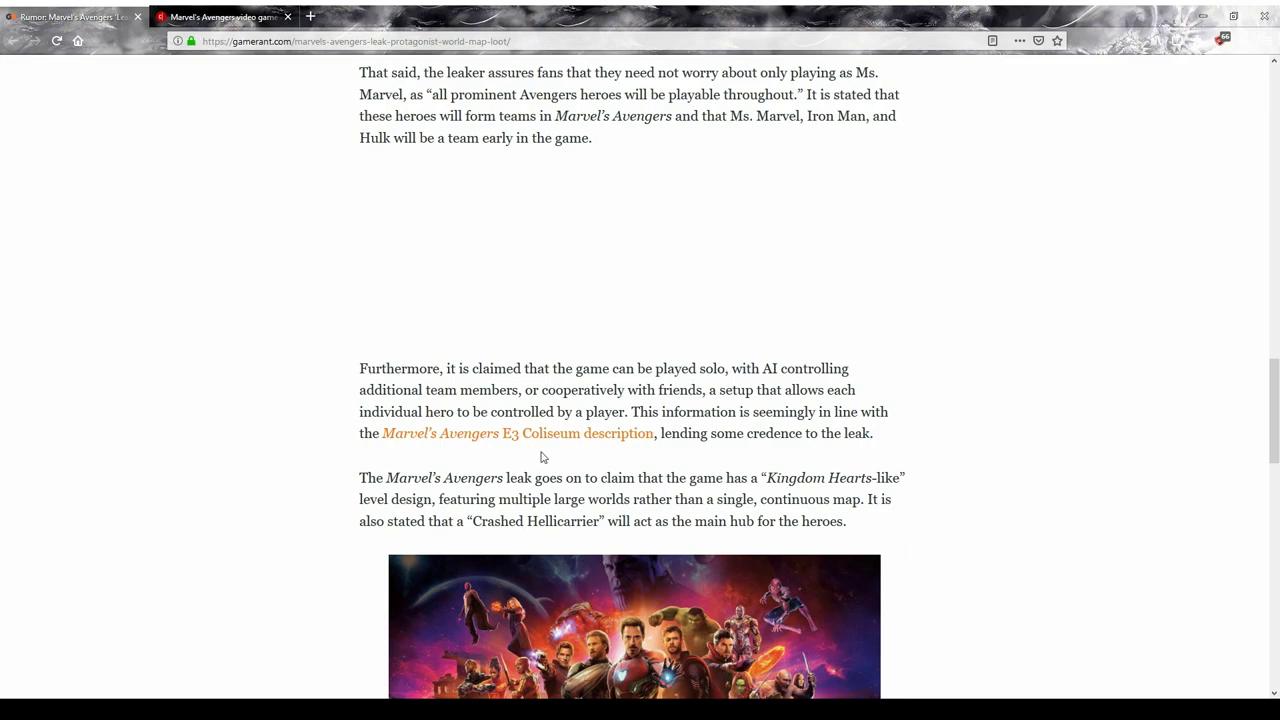
scroll("down", 3)
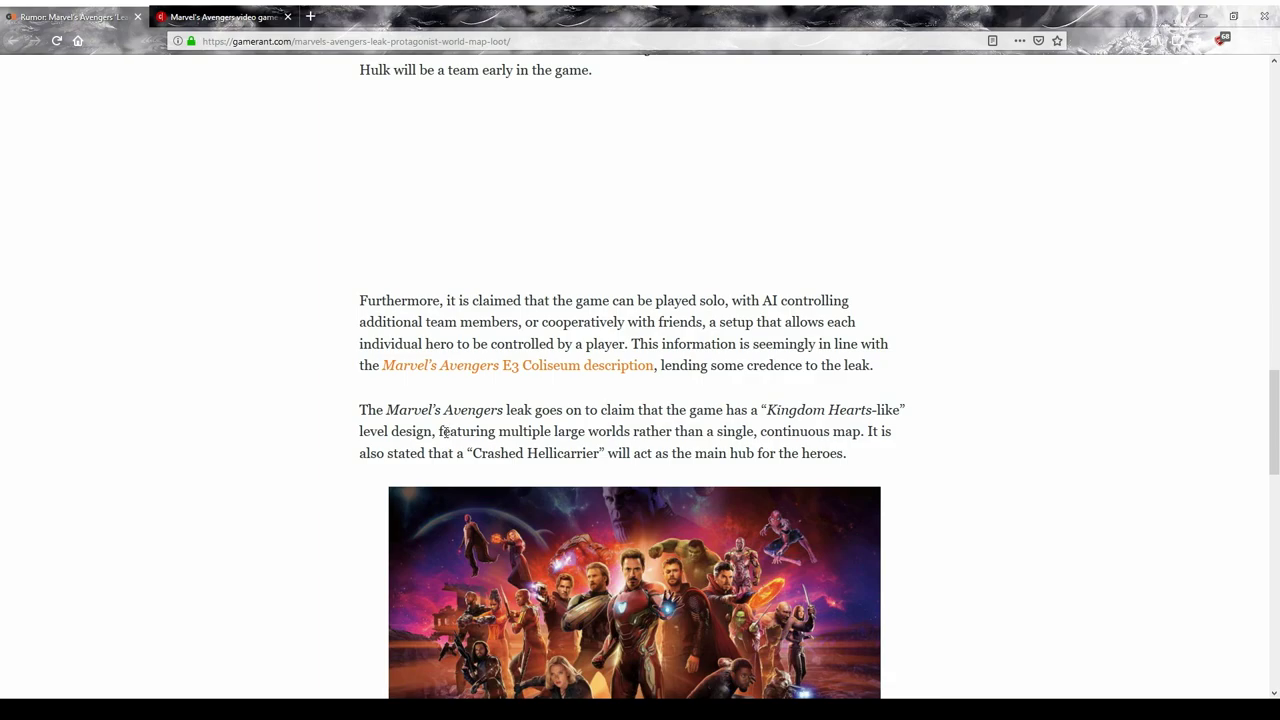
Step: Highlight the multiple large worlds claim, then 'Crashed Hellicarrier', then clear the highlight
left_click_drag(470, 431, 625, 431)
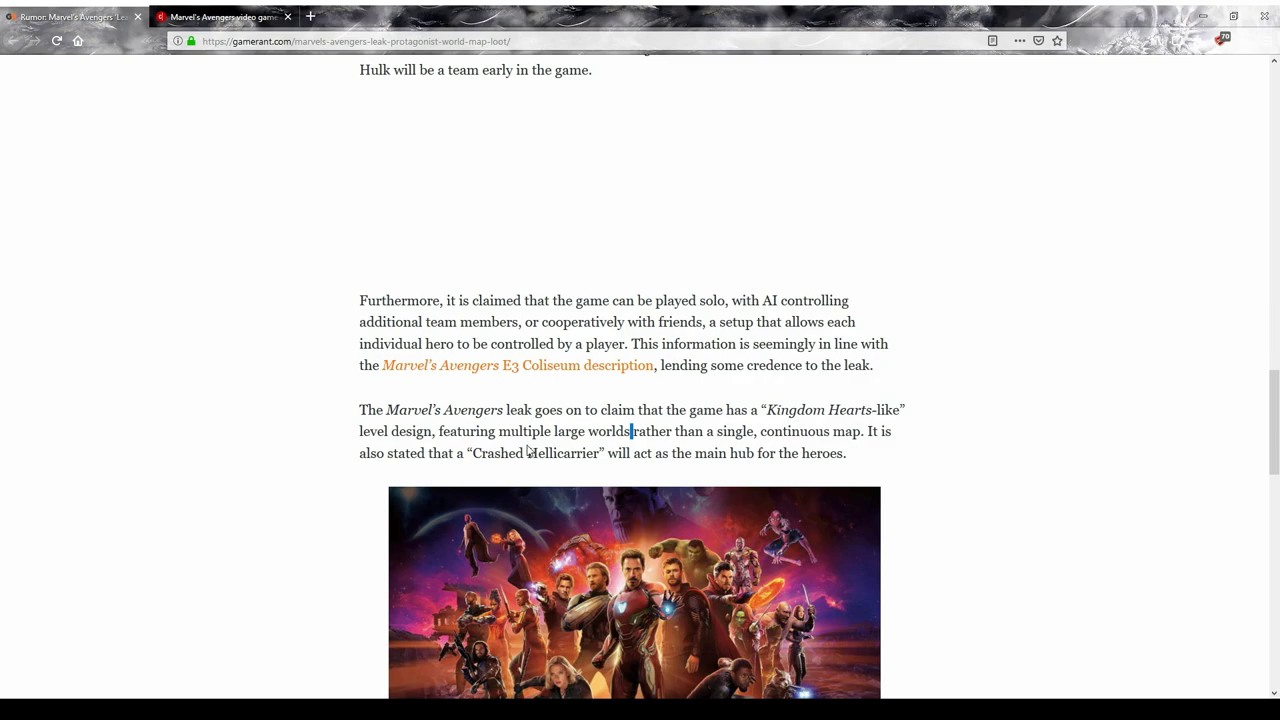
mouse_move(519, 448)
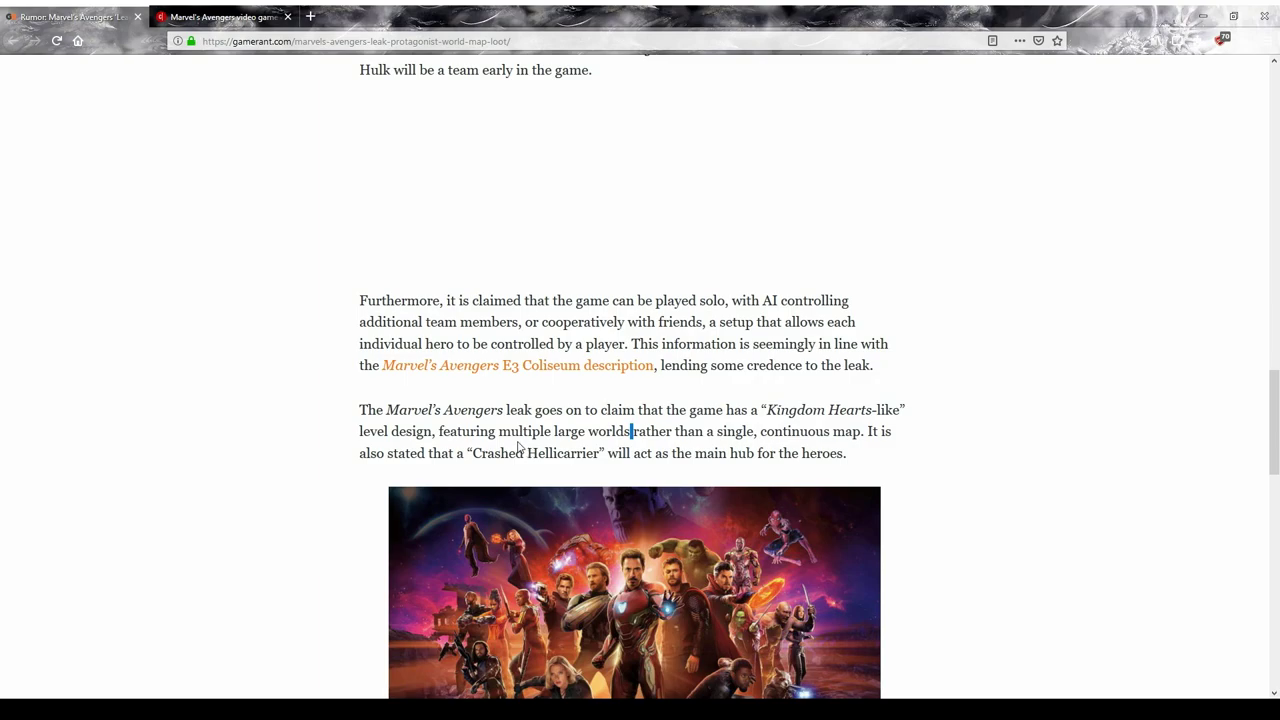
mouse_move(450, 469)
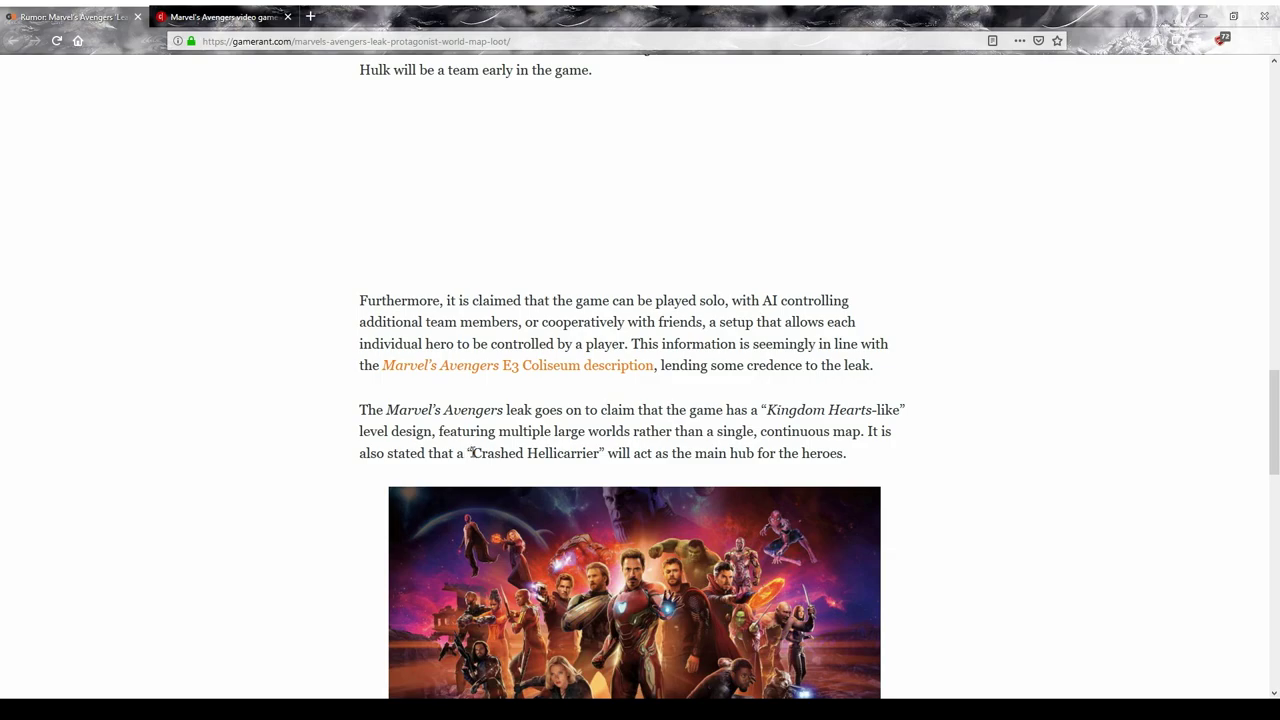
left_click_drag(472, 453, 537, 453)
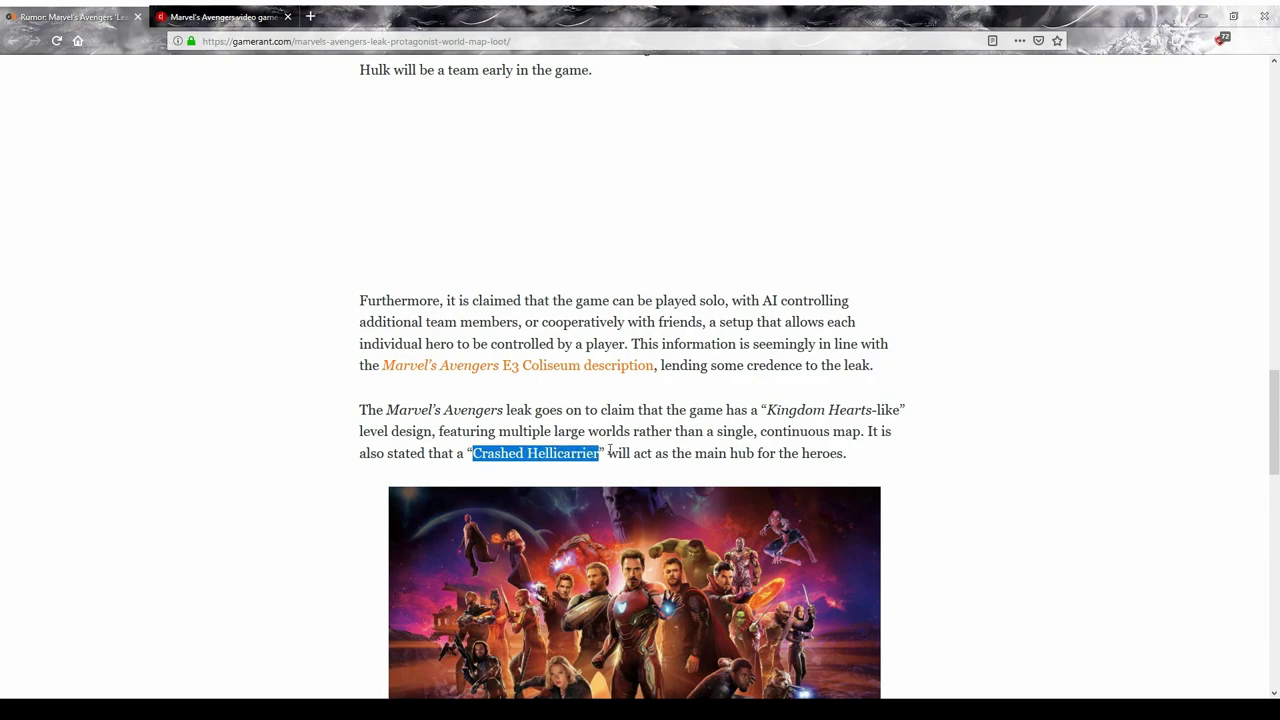
left_click(630, 453)
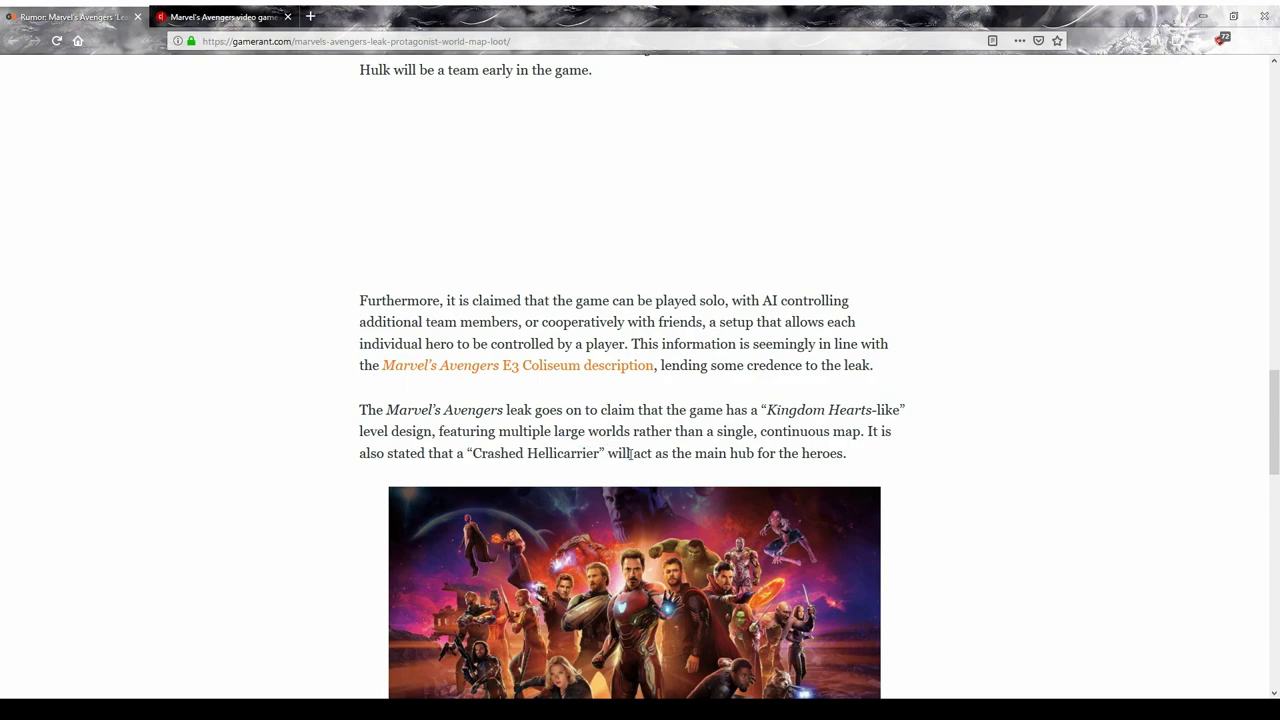
Step: Scroll to the closing loot paragraph and highlight the quote 'everything is mostly'
scroll("down", 3)
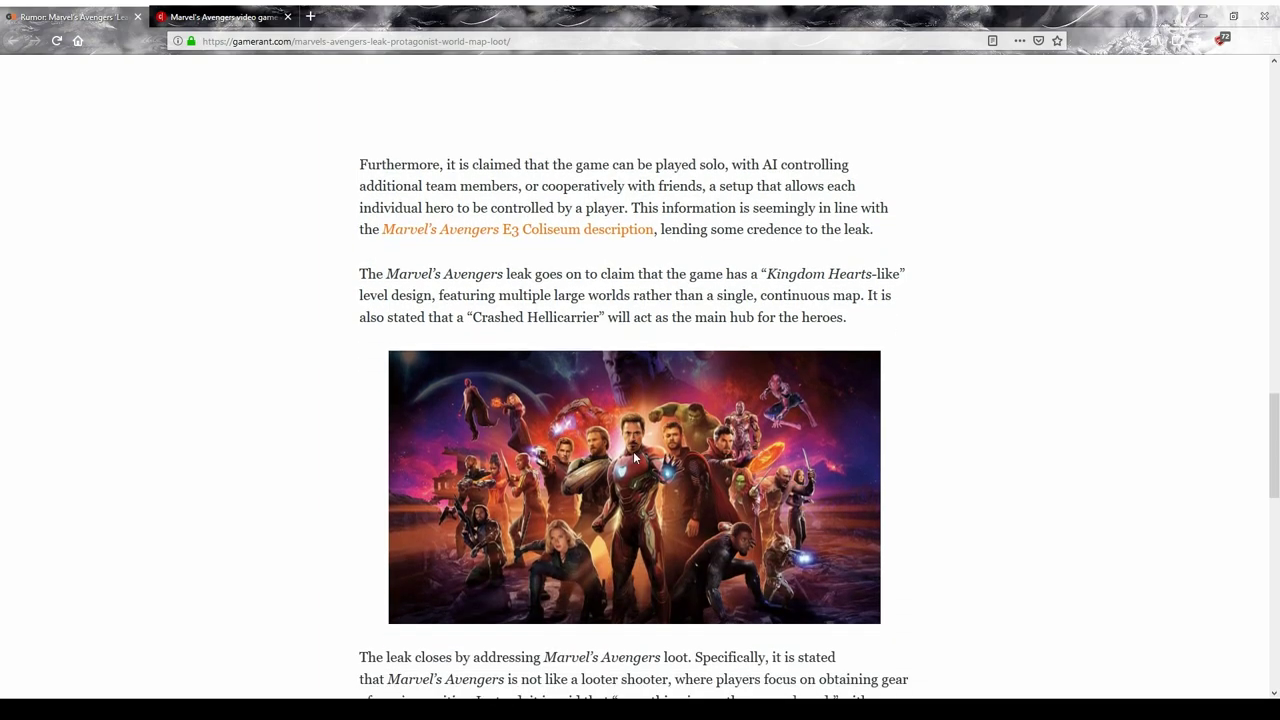
scroll("down", 3)
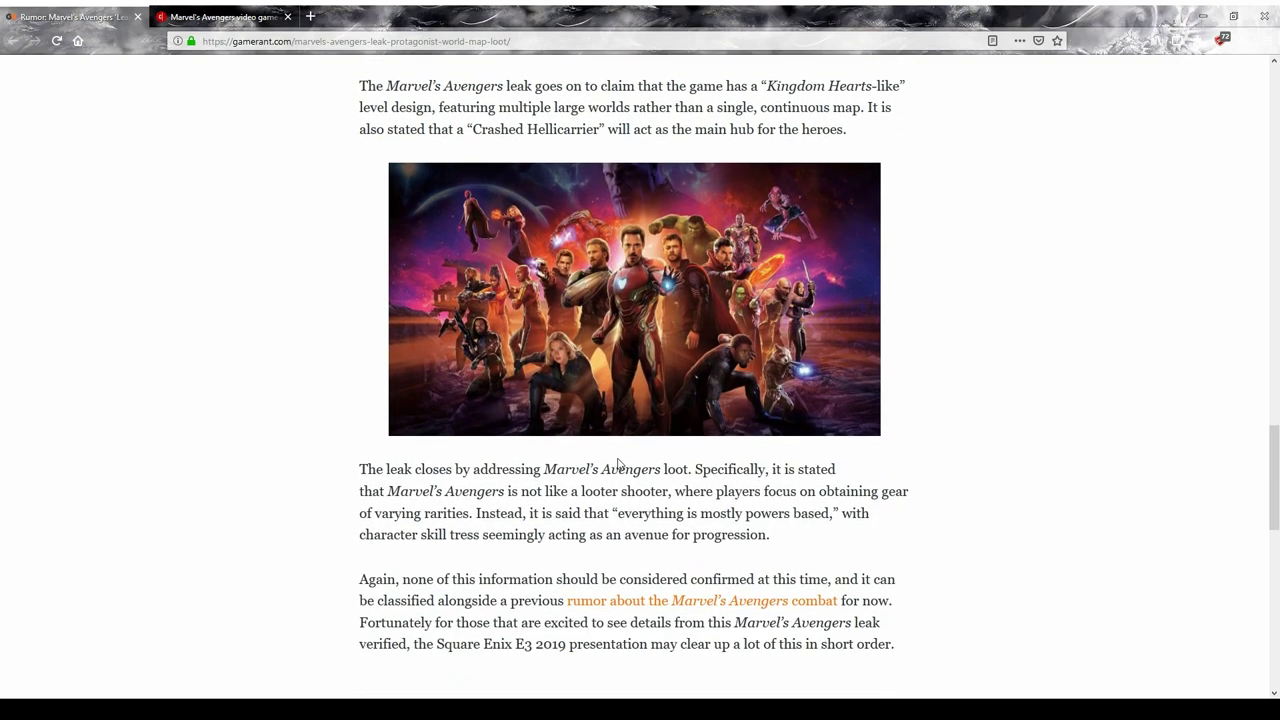
scroll("down", 3)
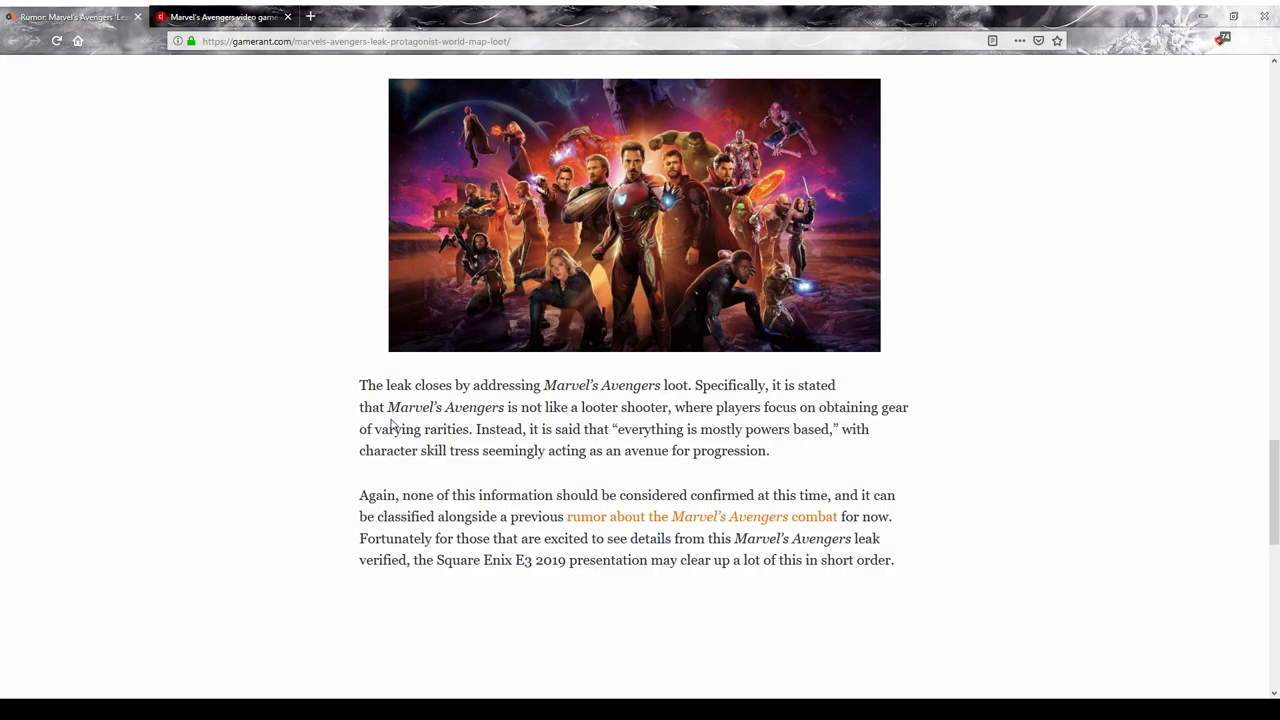
mouse_move(373, 390)
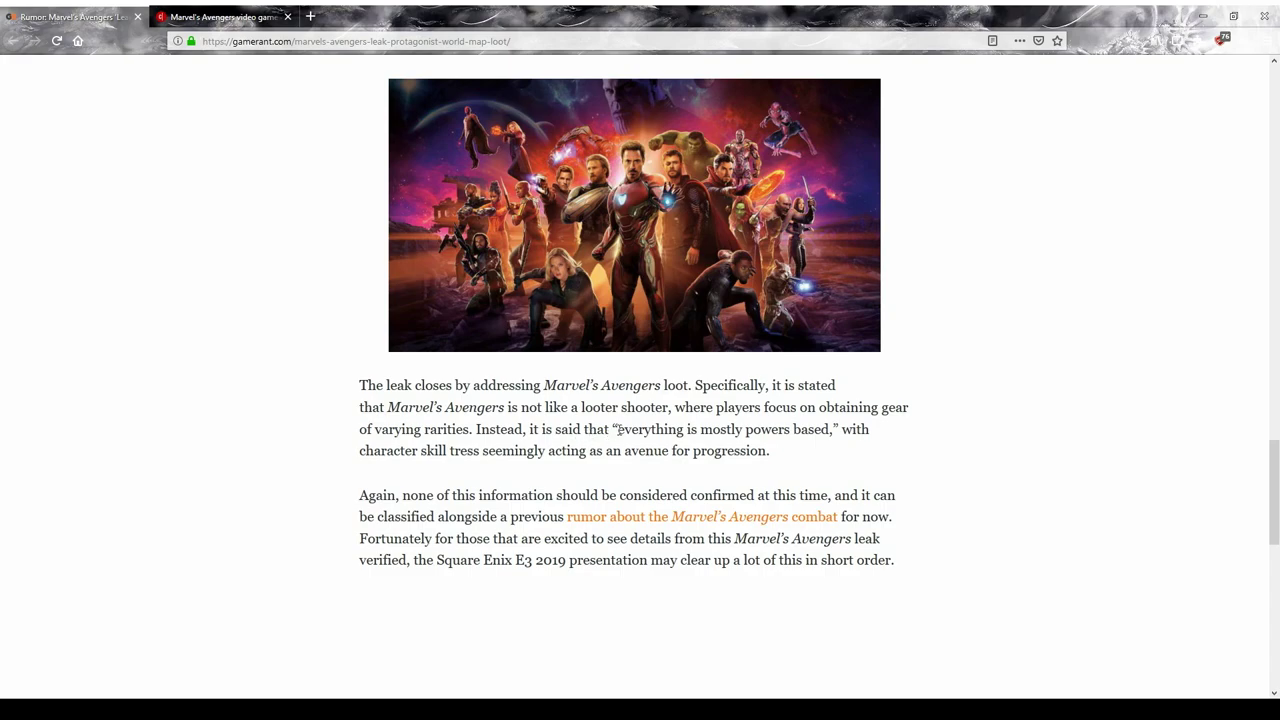
double_click(640, 429)
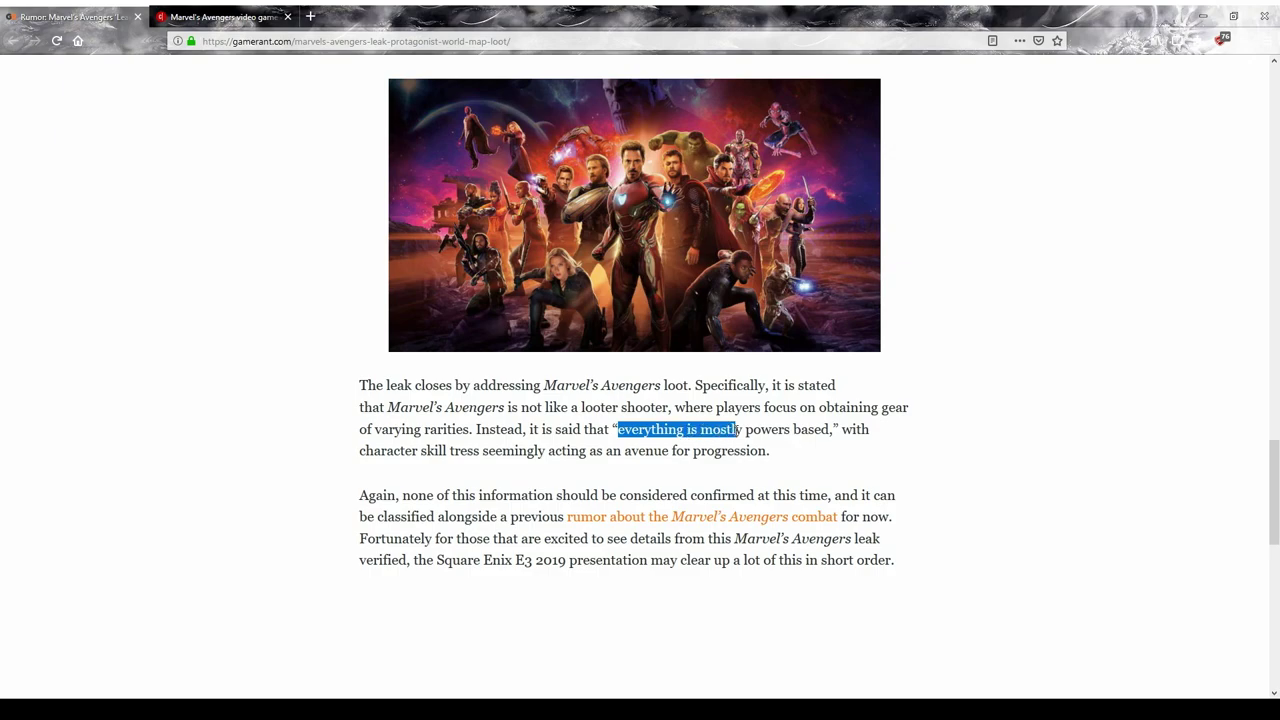
left_click_drag(735, 429, 826, 429)
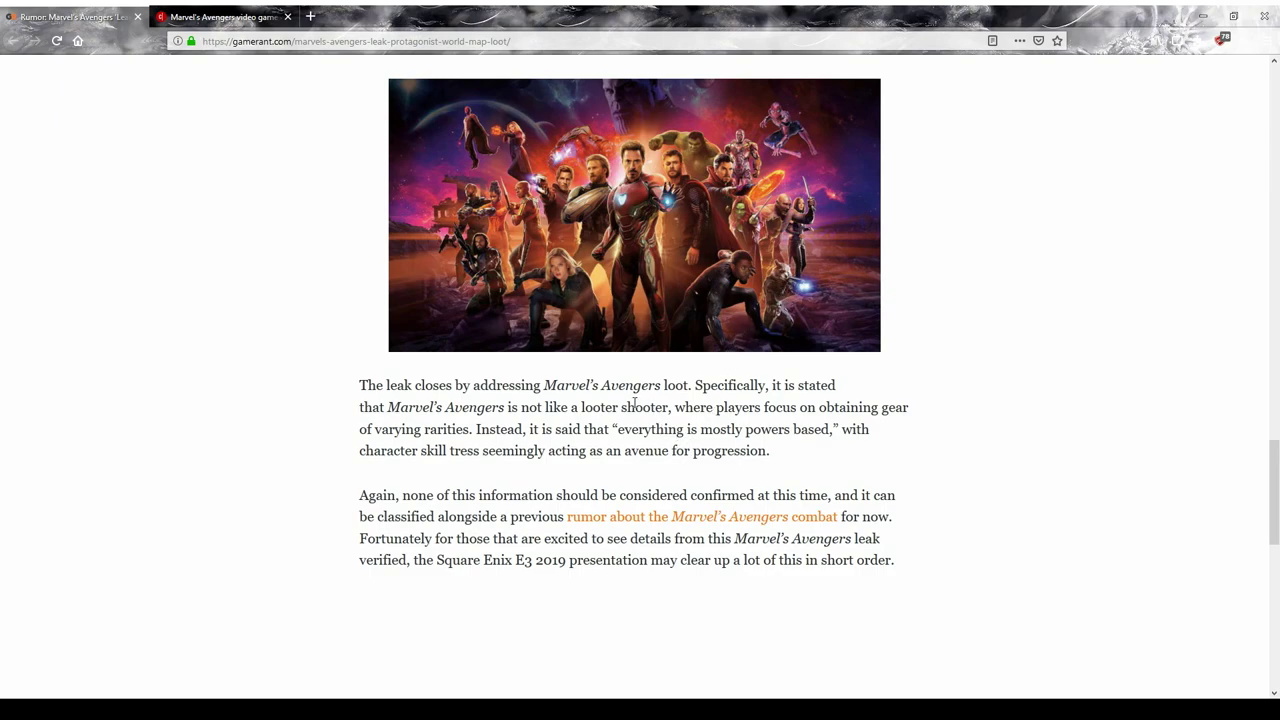
scroll("down", 3)
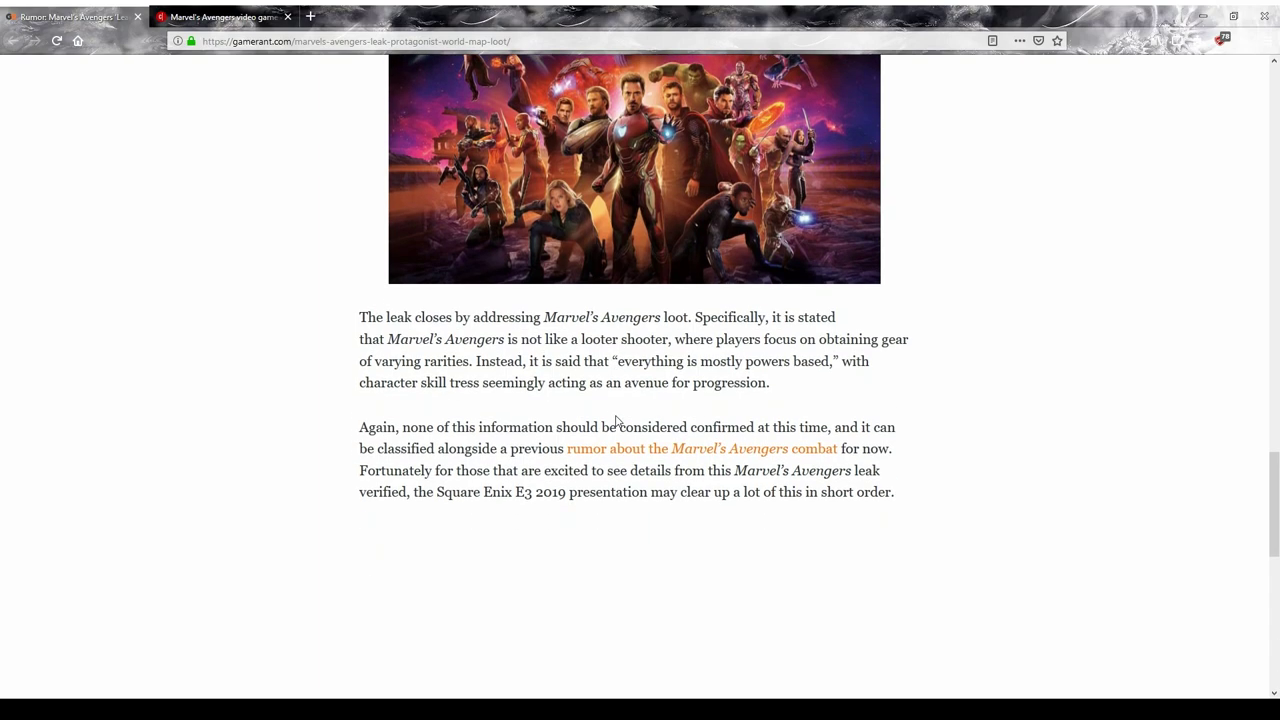
scroll("down", 3)
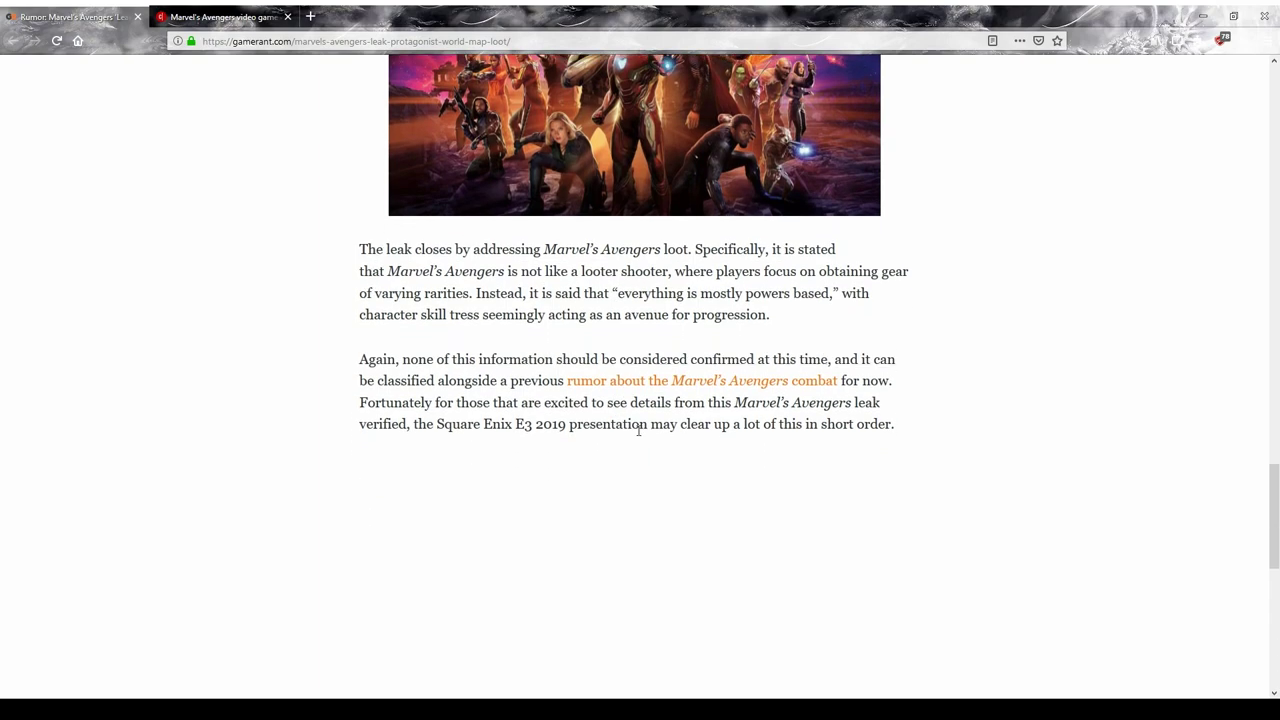
scroll("up", 3)
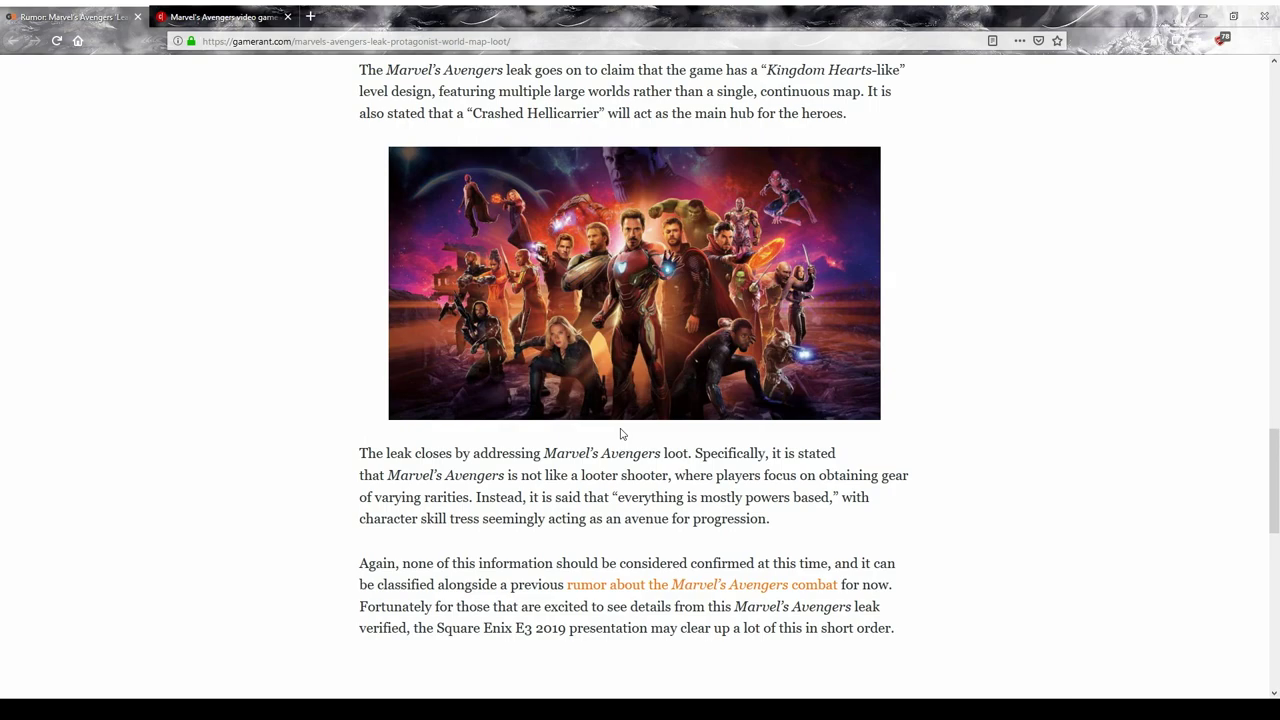
mouse_move(620, 451)
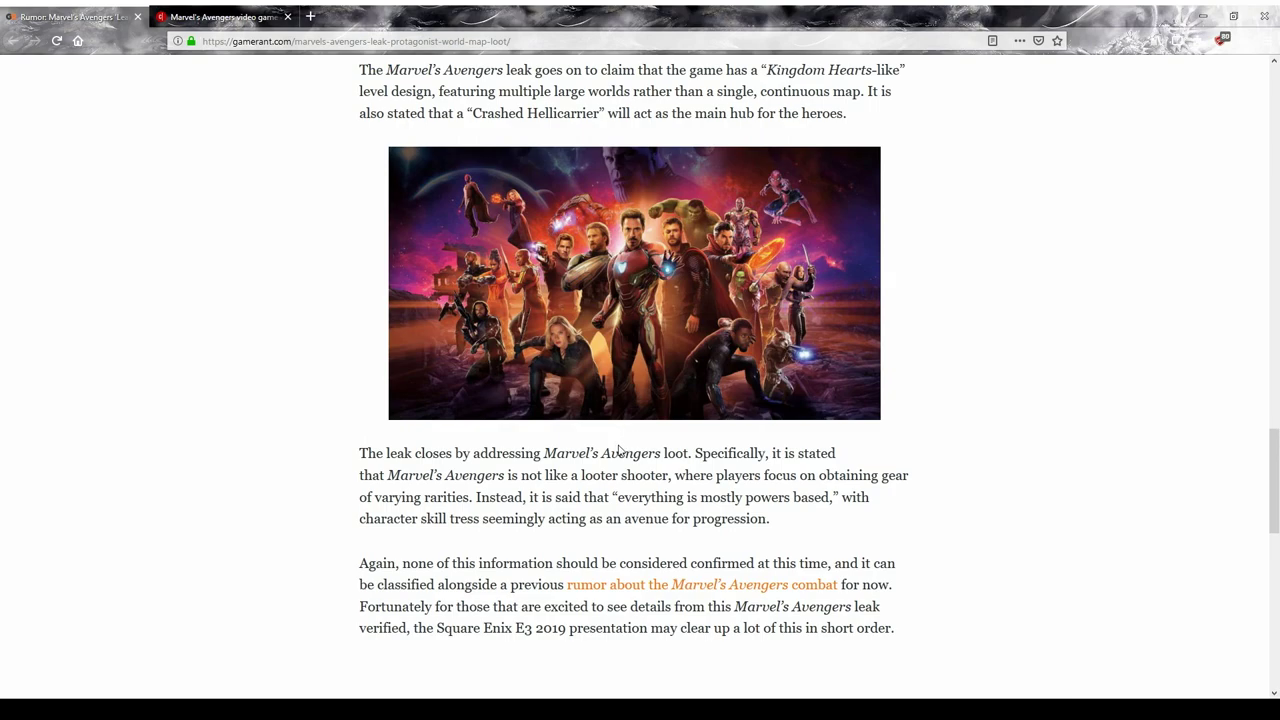
mouse_move(583, 441)
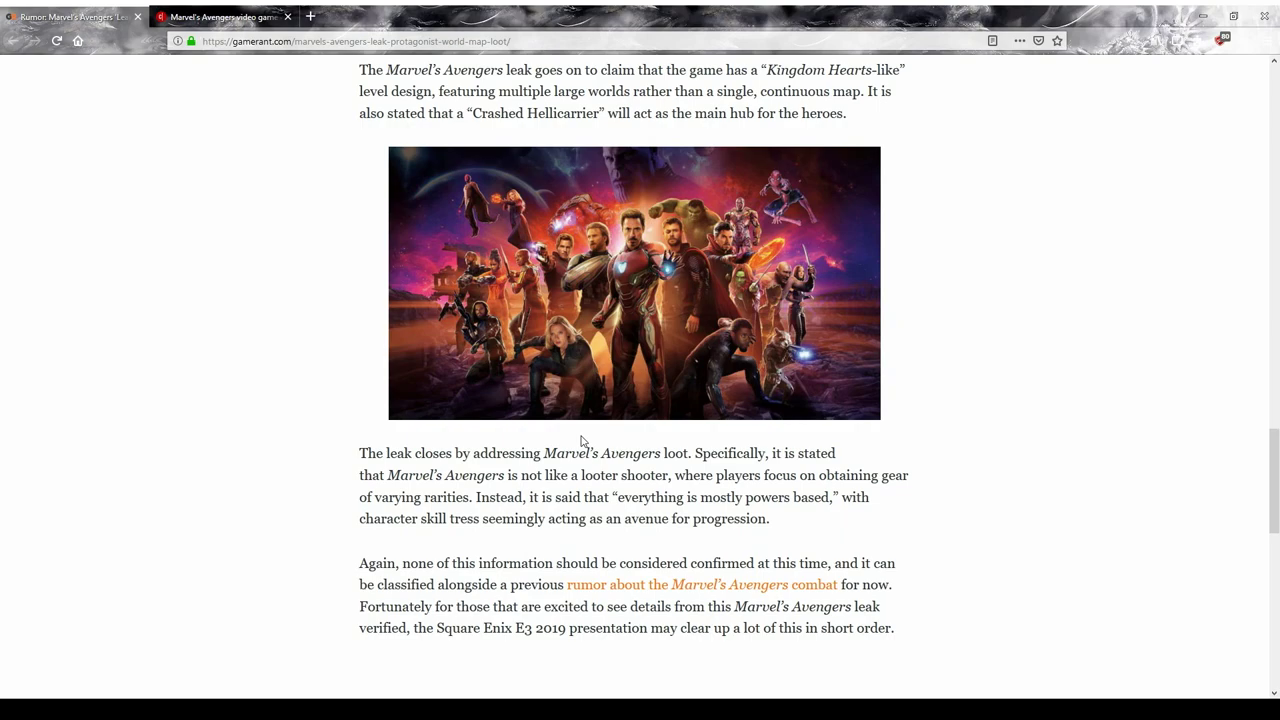
mouse_move(580, 441)
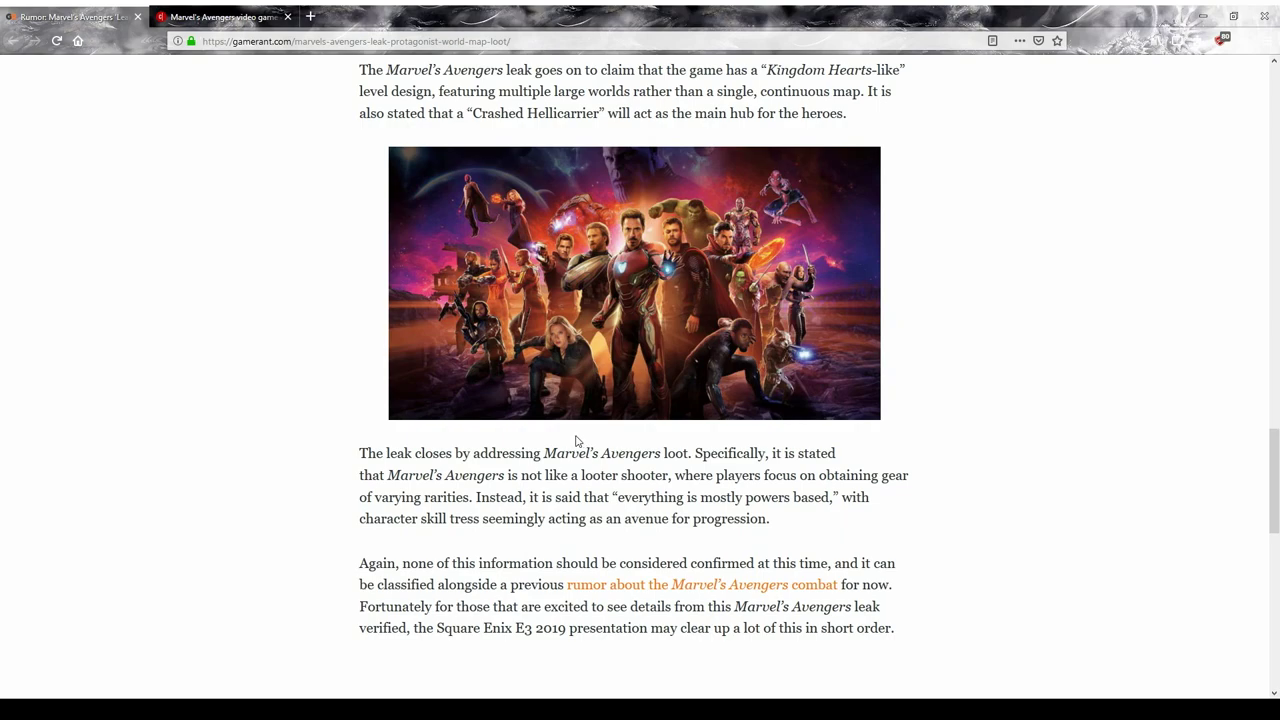
mouse_move(635, 467)
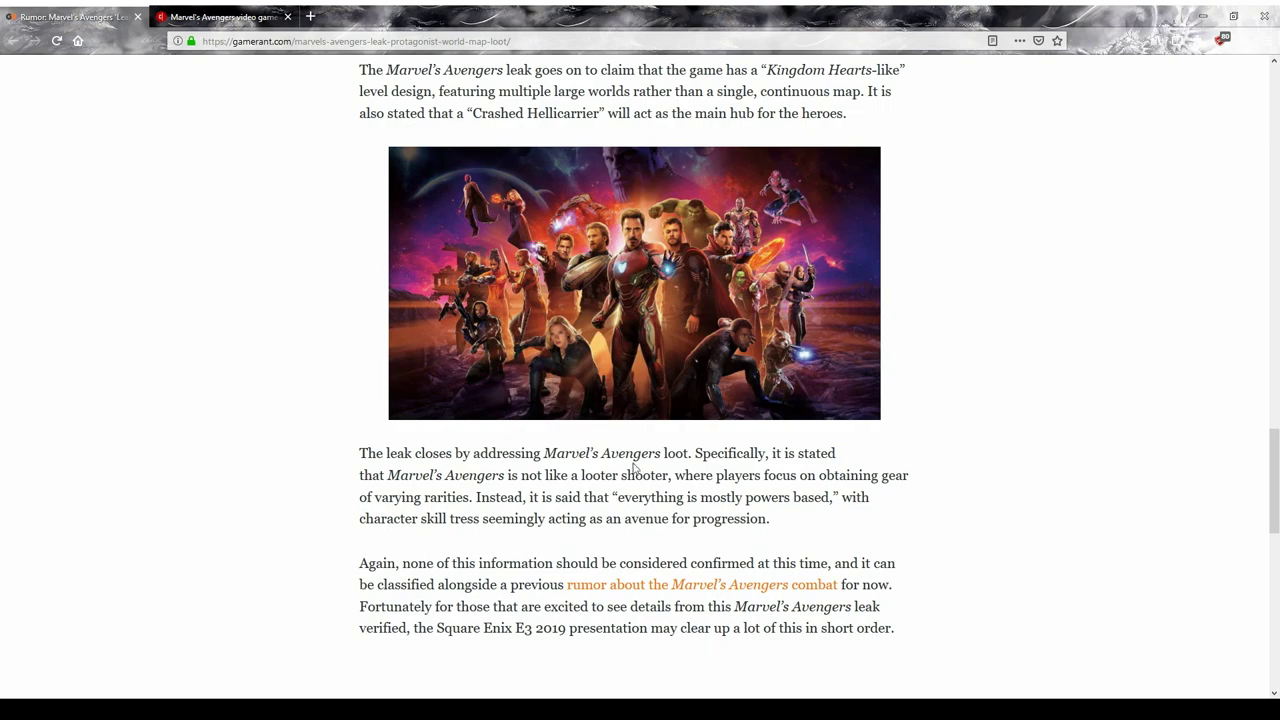
scroll("up", 3)
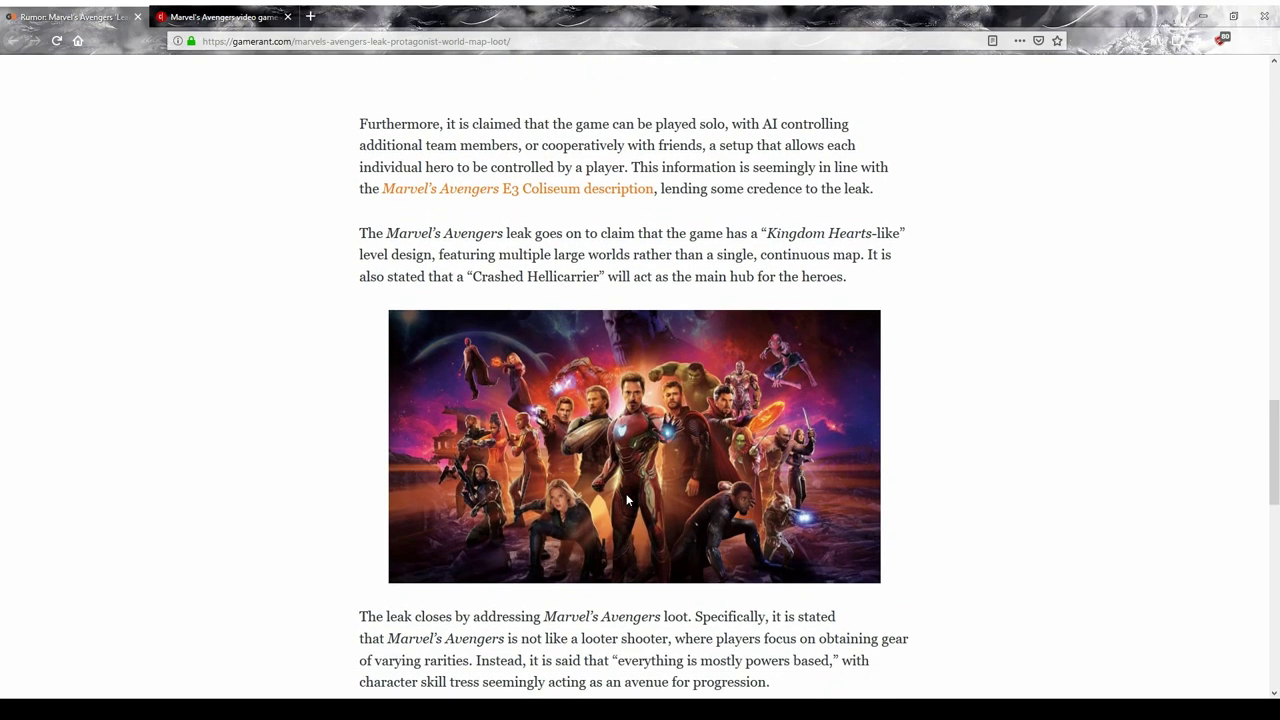
scroll("down", 3)
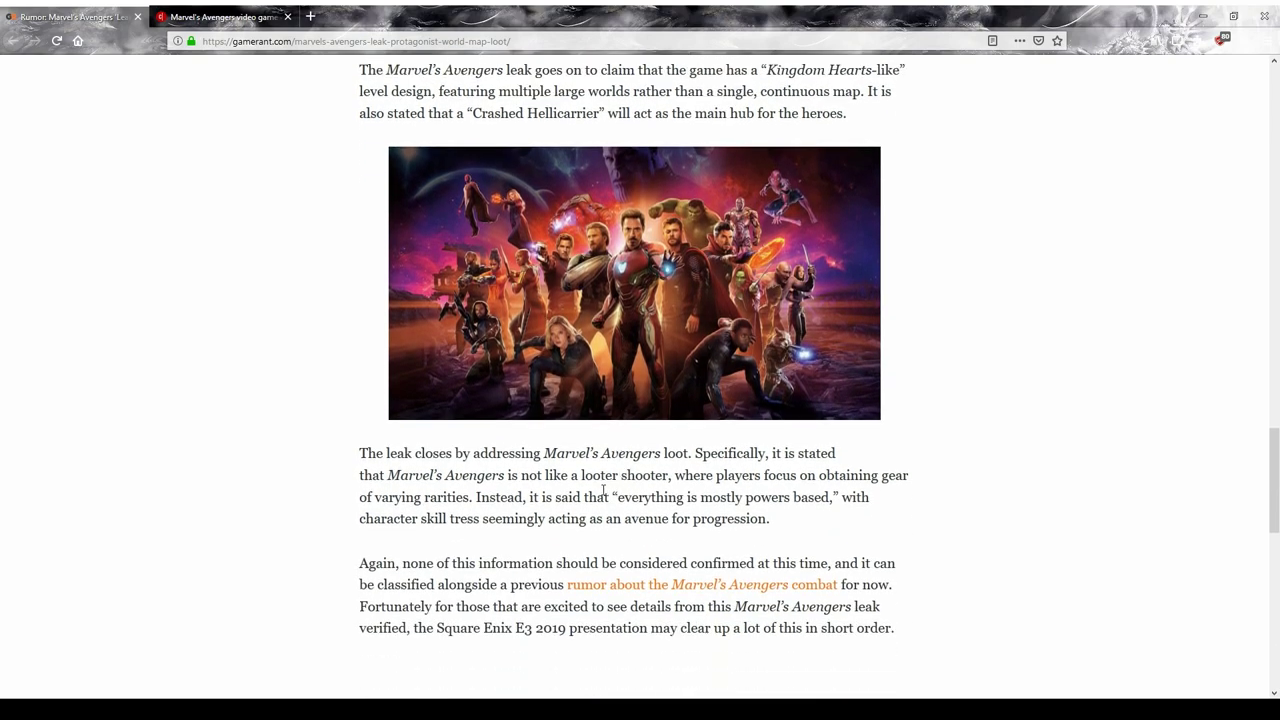
scroll("down", 3)
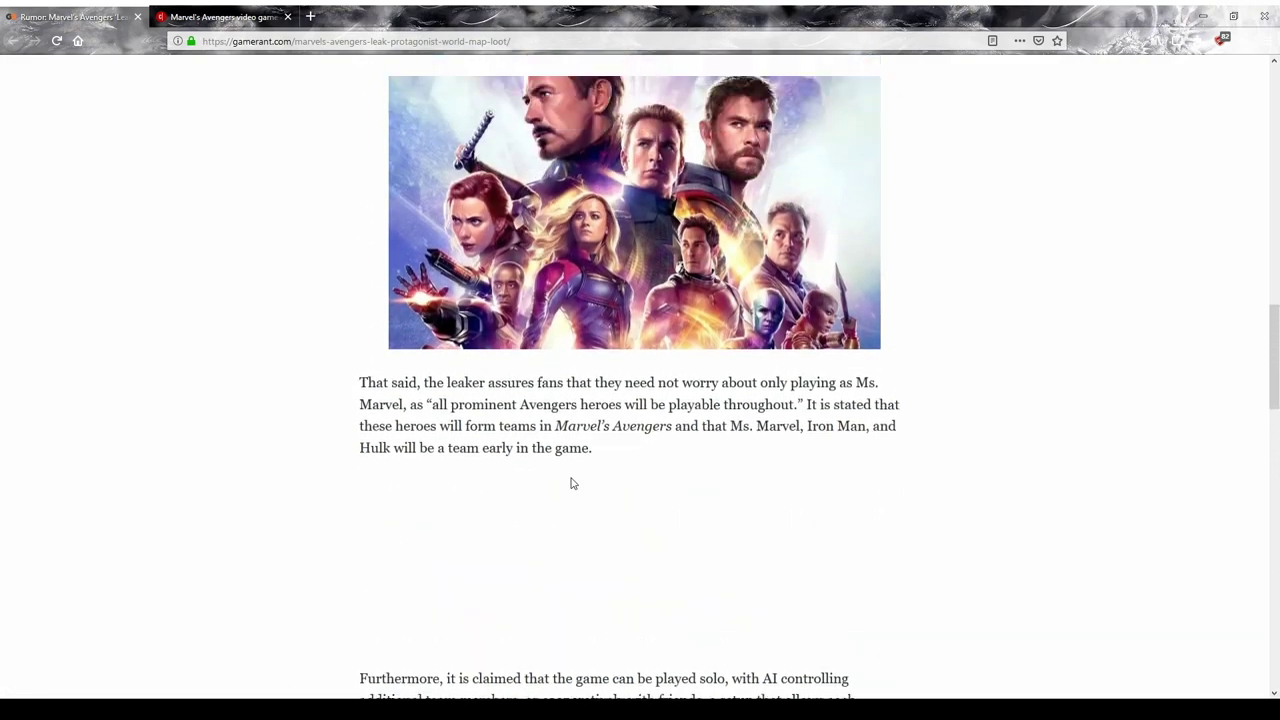
scroll("up", 3)
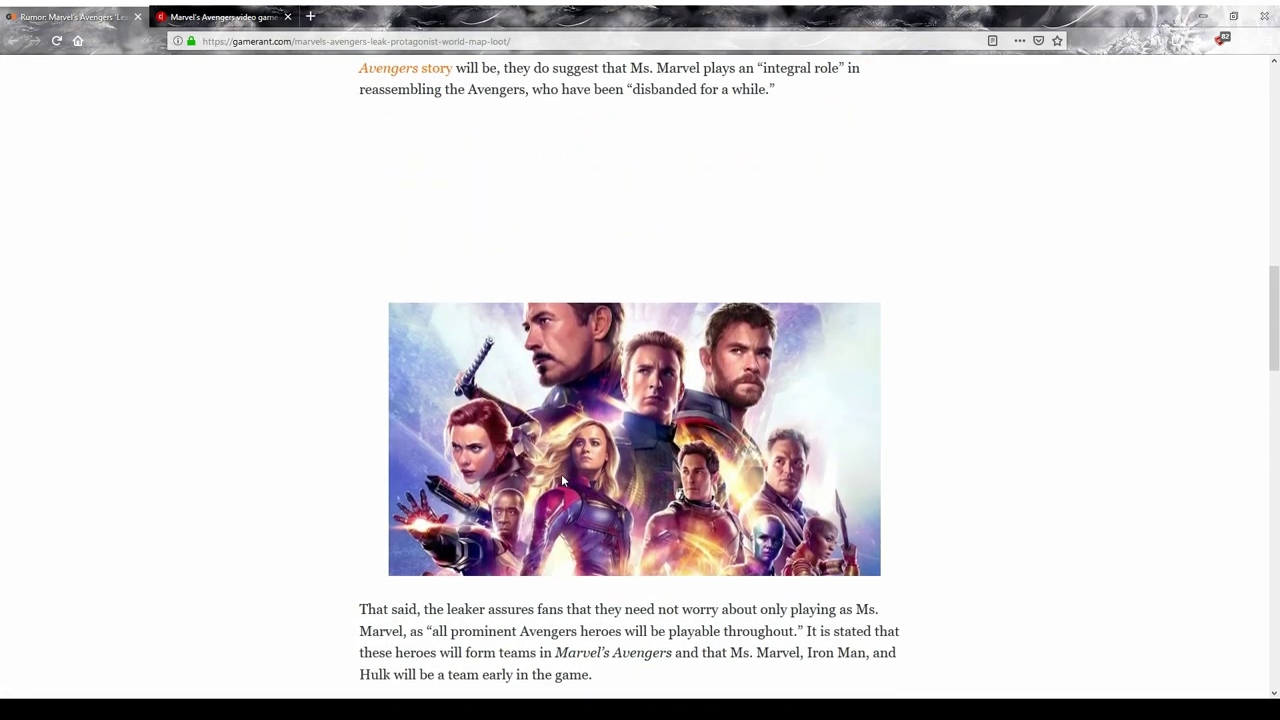
scroll("down", 3)
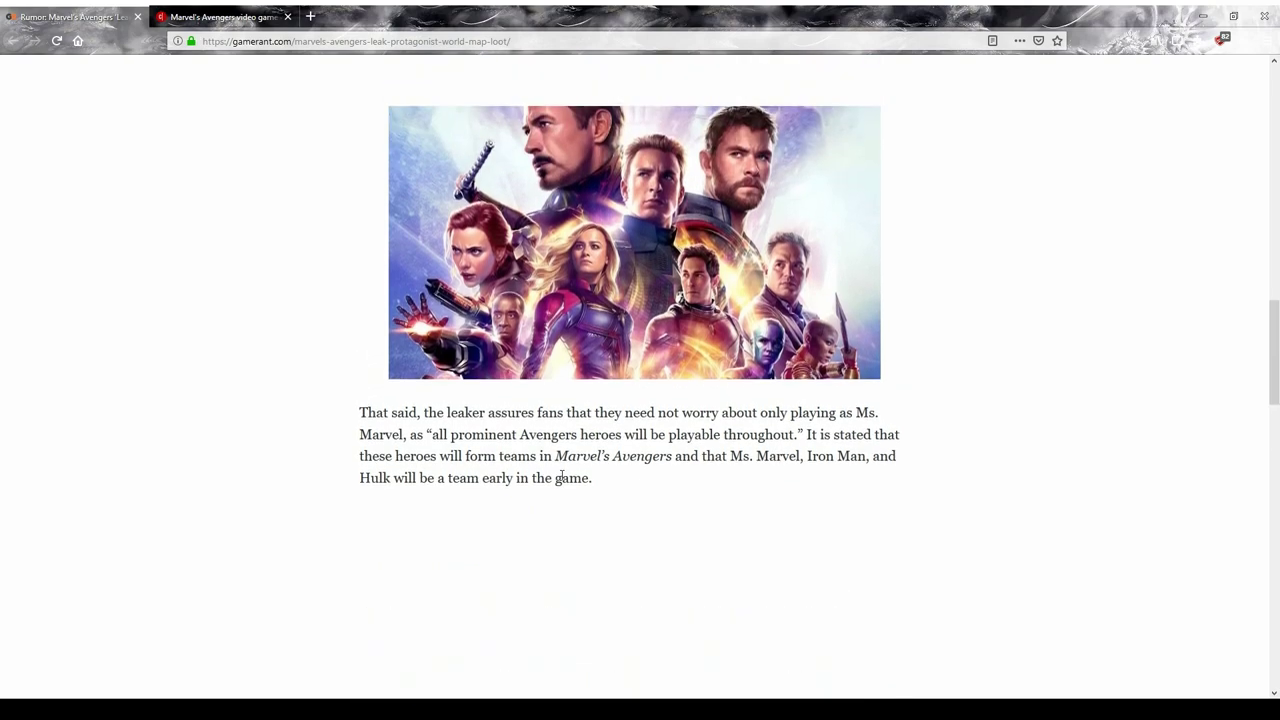
scroll("down", 3)
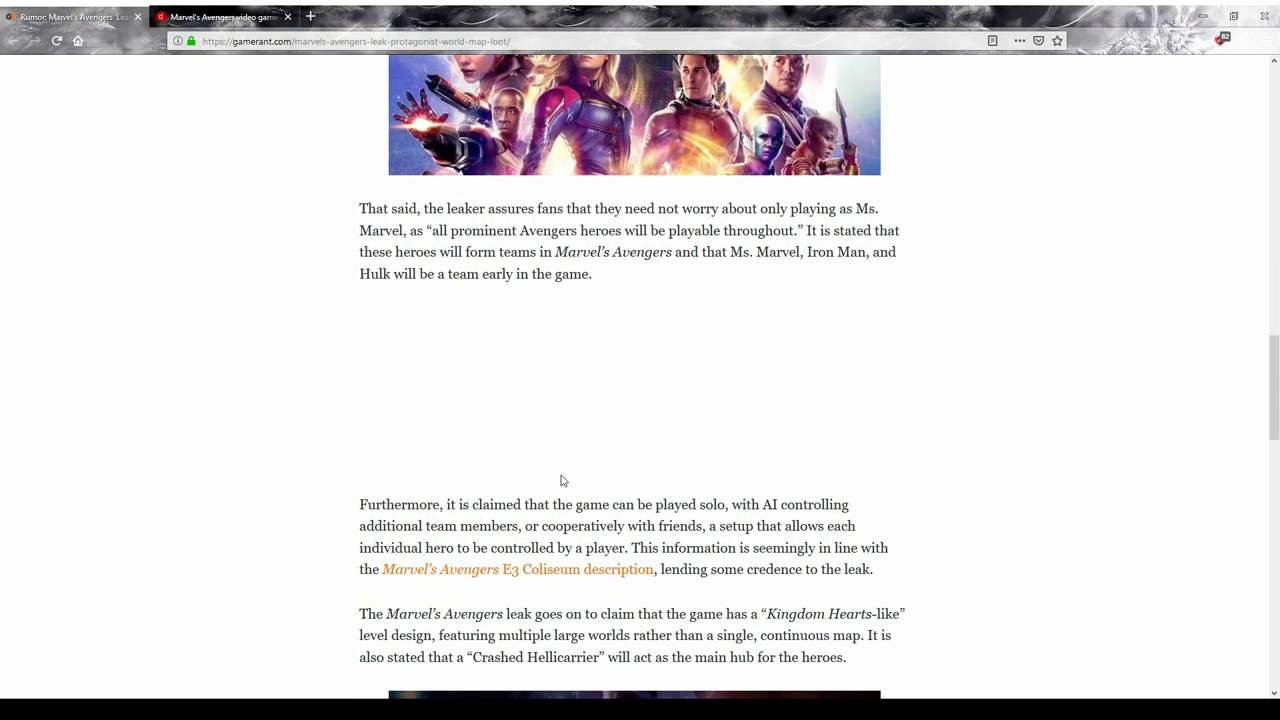
scroll("down", 3)
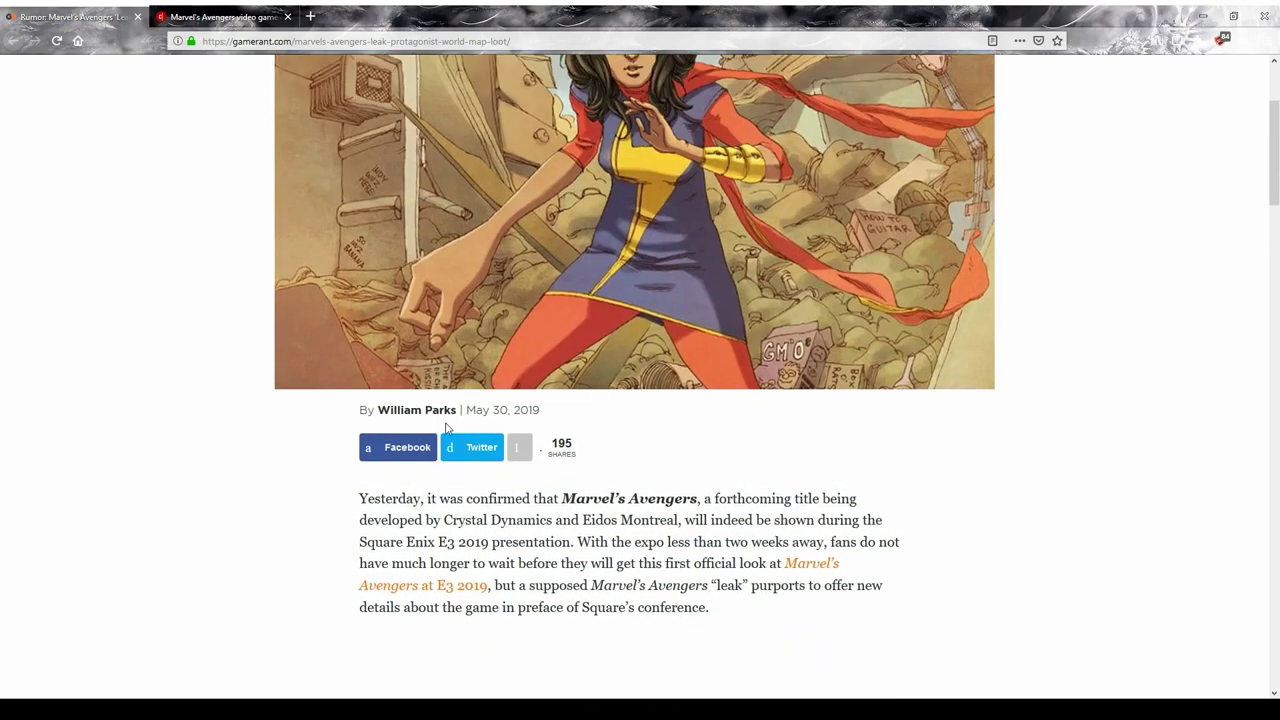
scroll("down", 3)
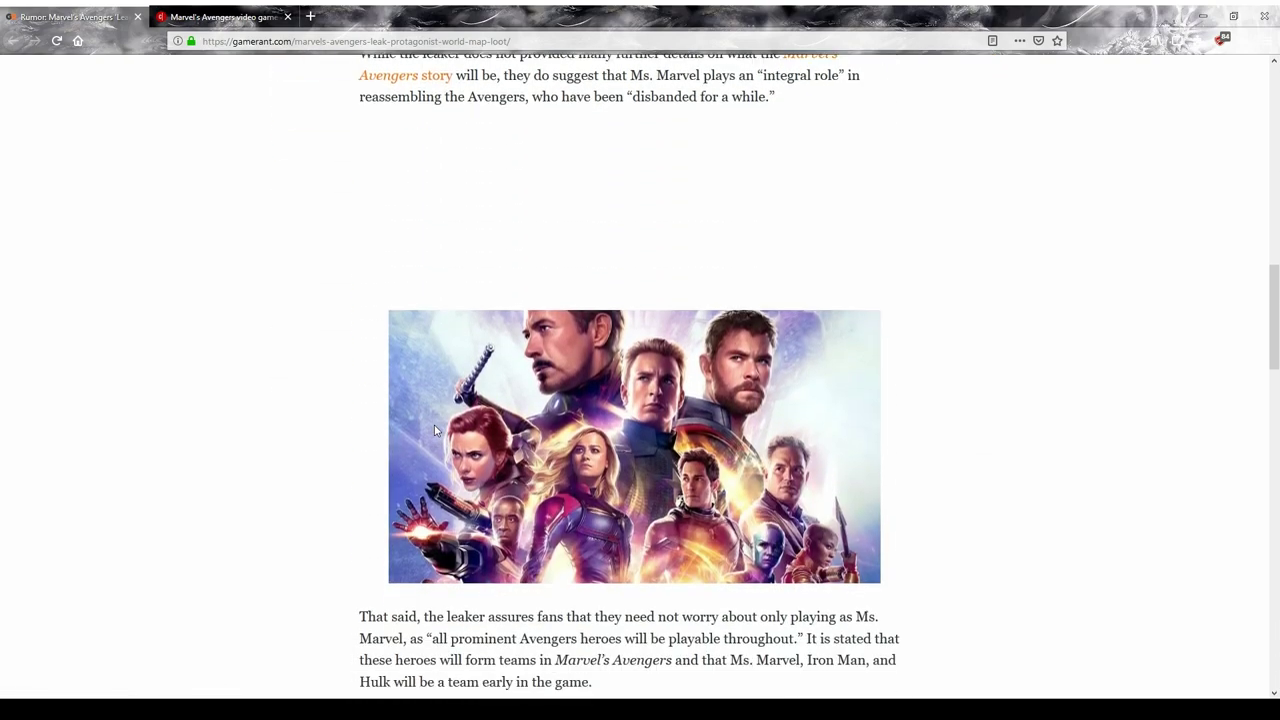
scroll("down", 3)
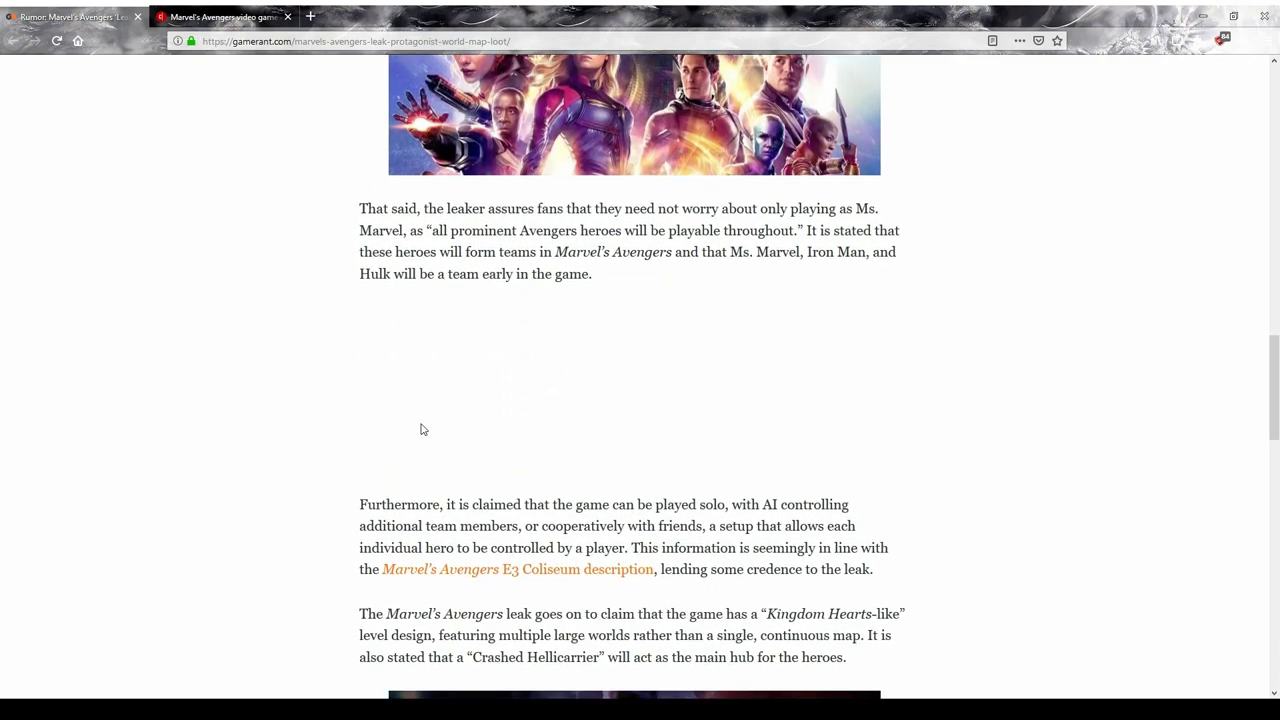
scroll("down", 3)
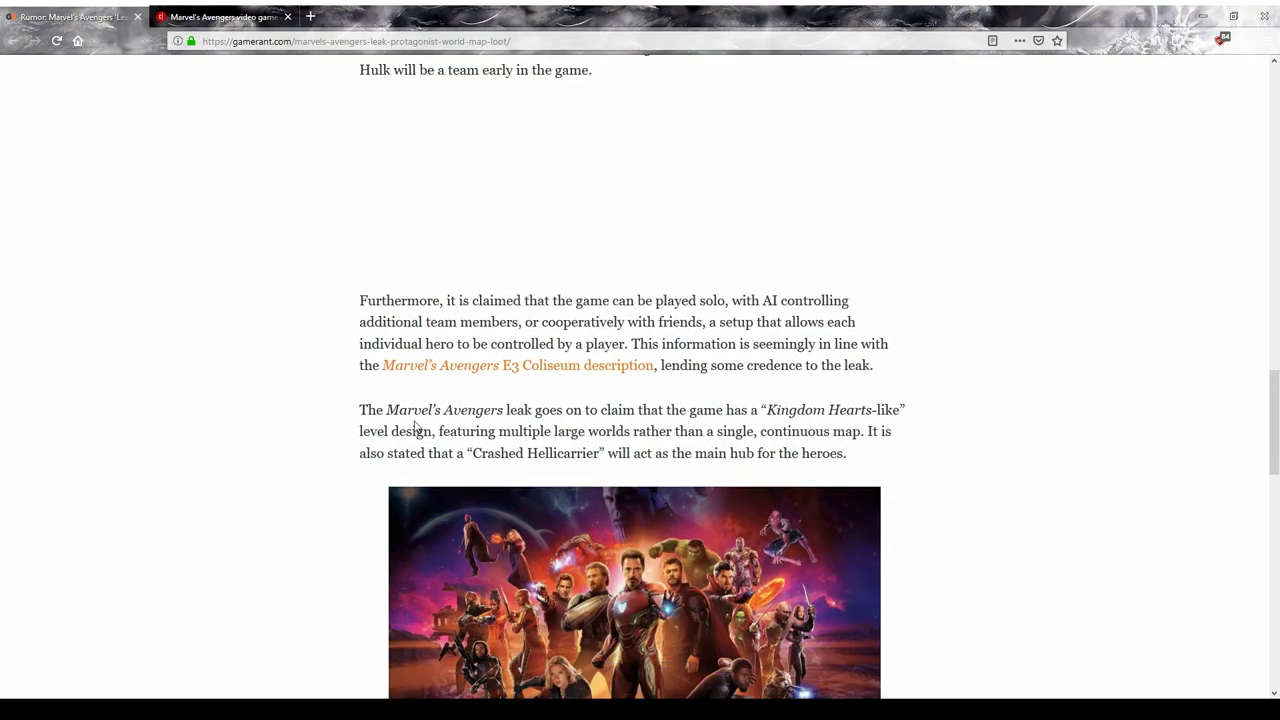